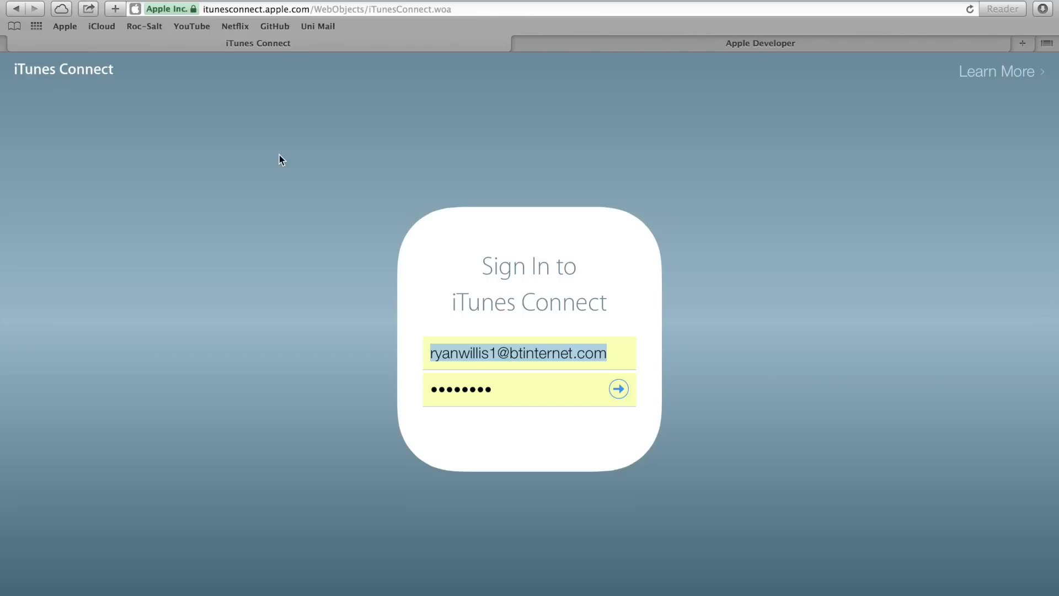
{"action": "mouse_move", "coordinate": [275, 25]}
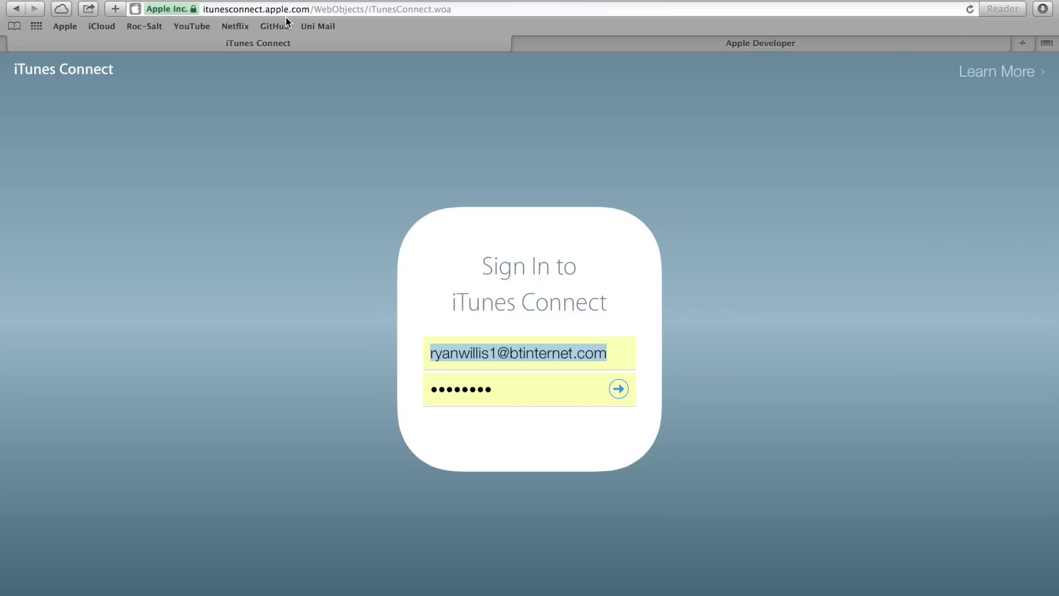
{"action": "mouse_move", "coordinate": [510, 255]}
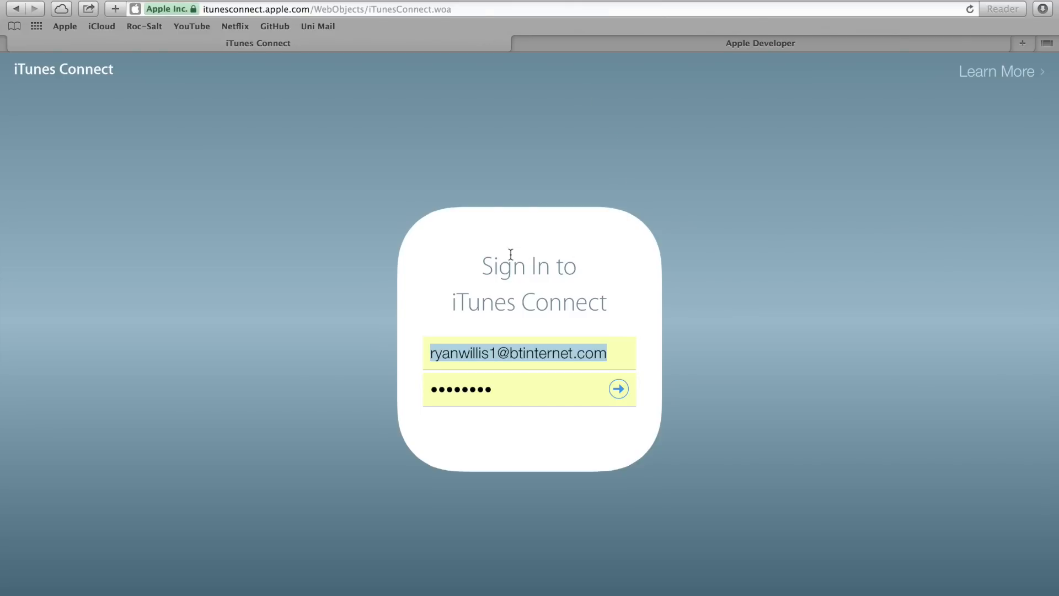
{"action": "mouse_move", "coordinate": [651, 326]}
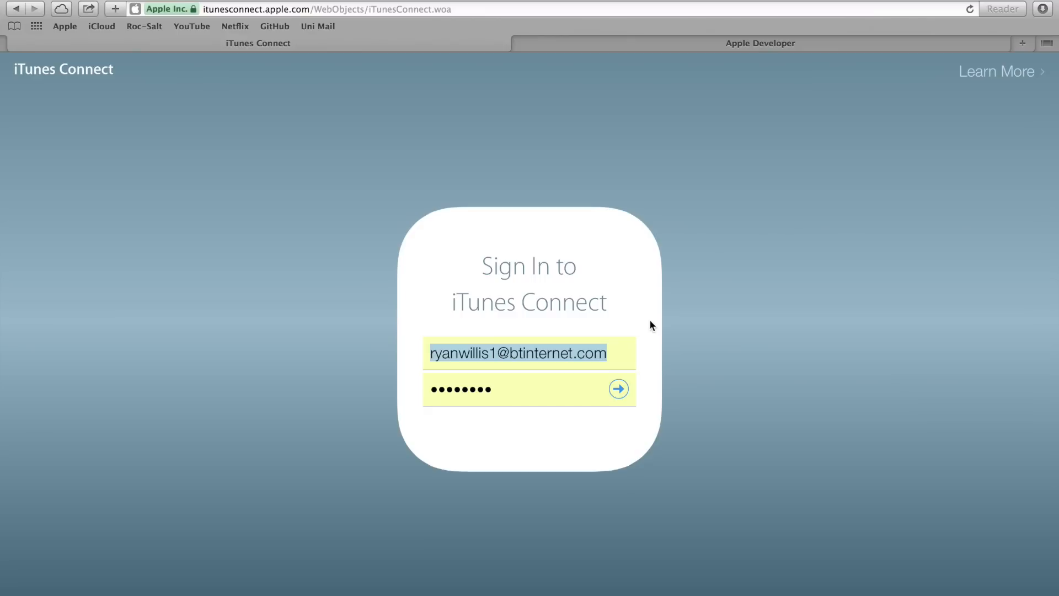
{"action": "mouse_move", "coordinate": [601, 381]}
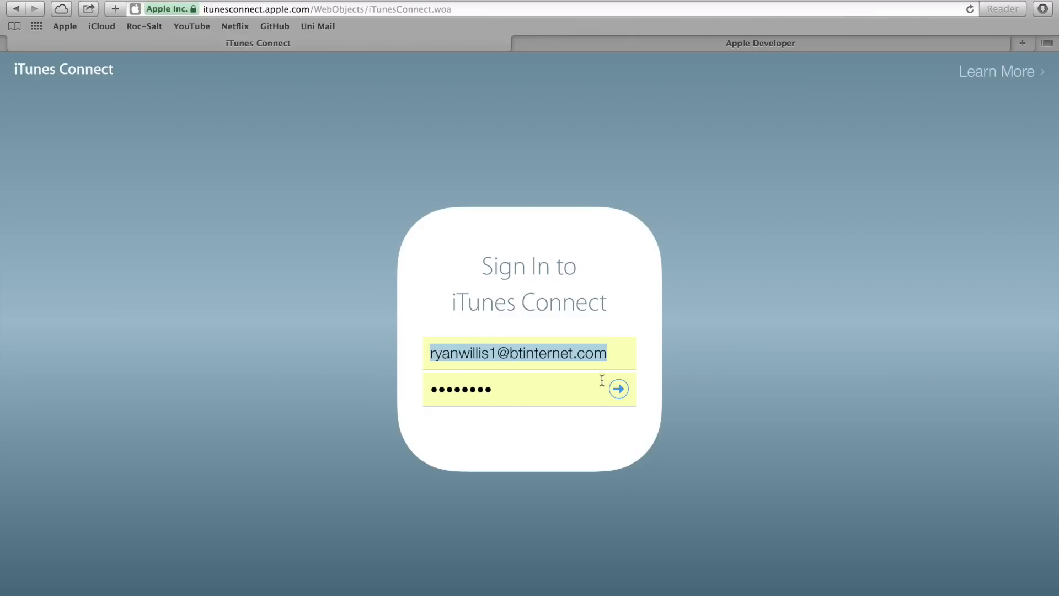
- Submit the saved account password to sign in to iTunes Connect
{"action": "left_click", "coordinate": [529, 388]}
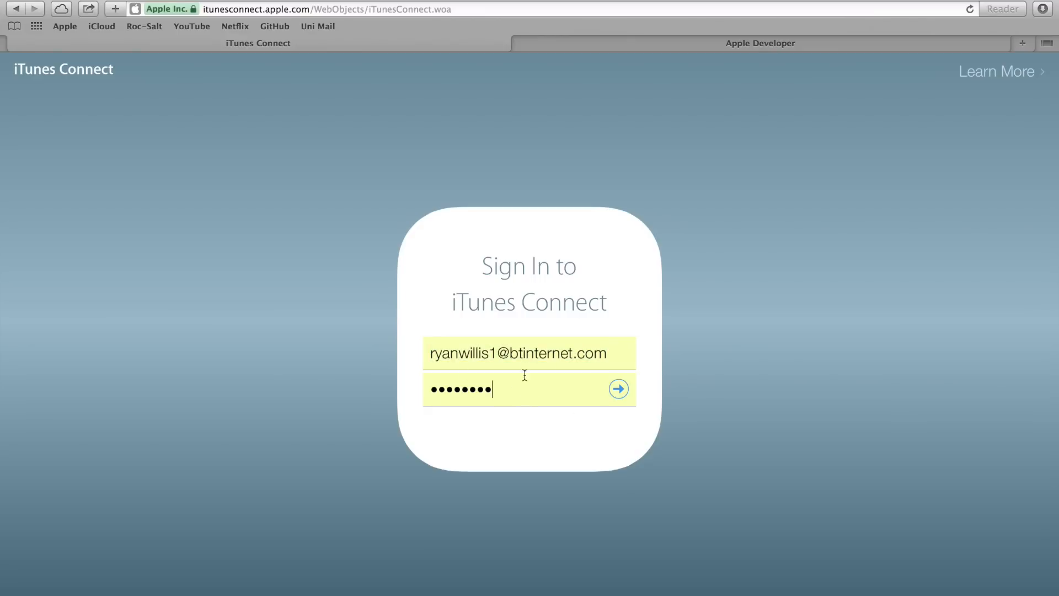
{"action": "double_click", "coordinate": [540, 353]}
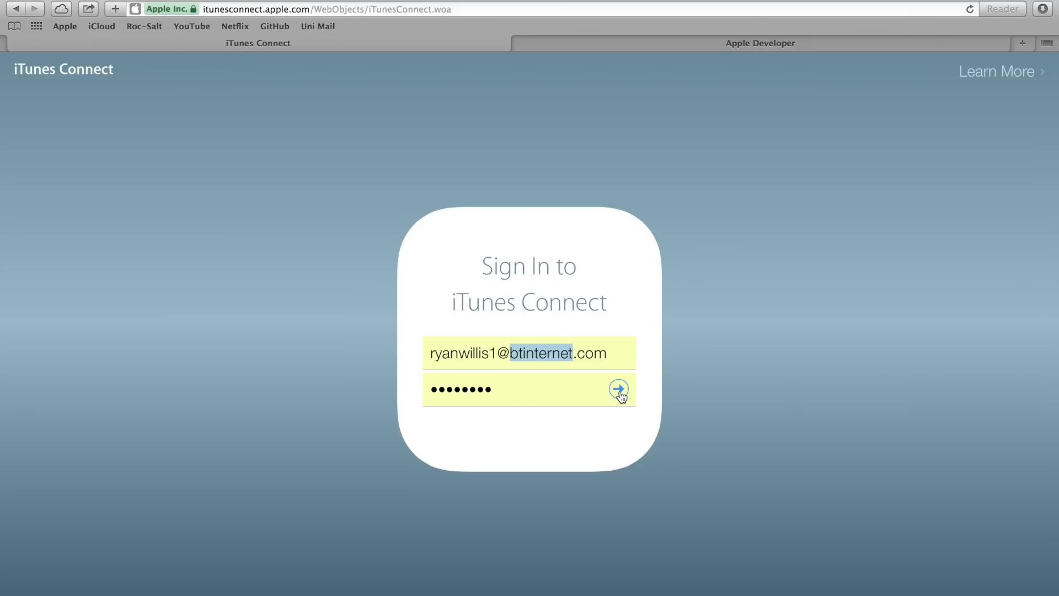
{"action": "left_click", "coordinate": [616, 389]}
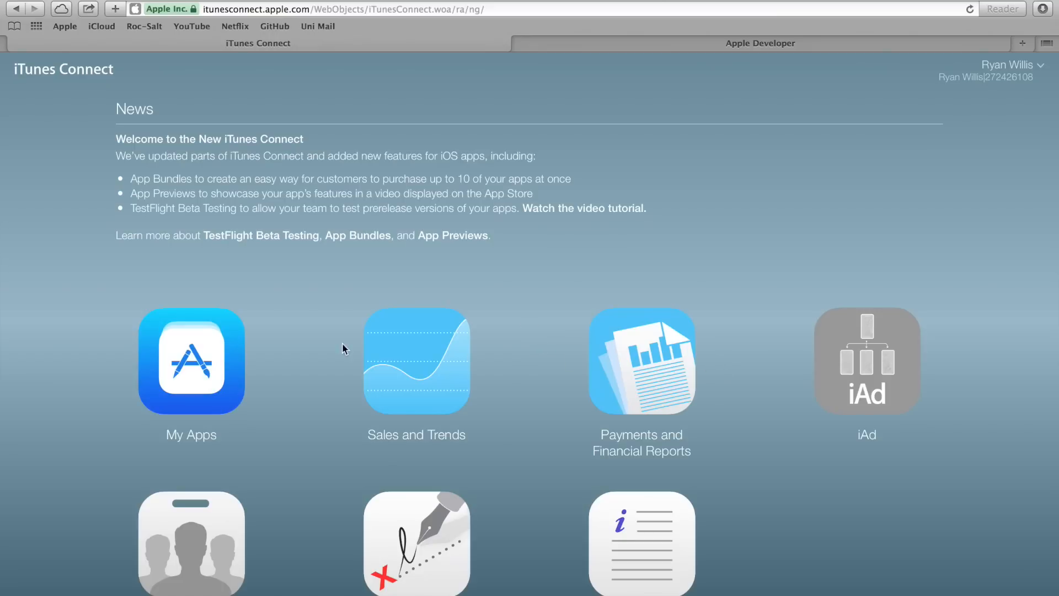
{"action": "mouse_move", "coordinate": [49, 69]}
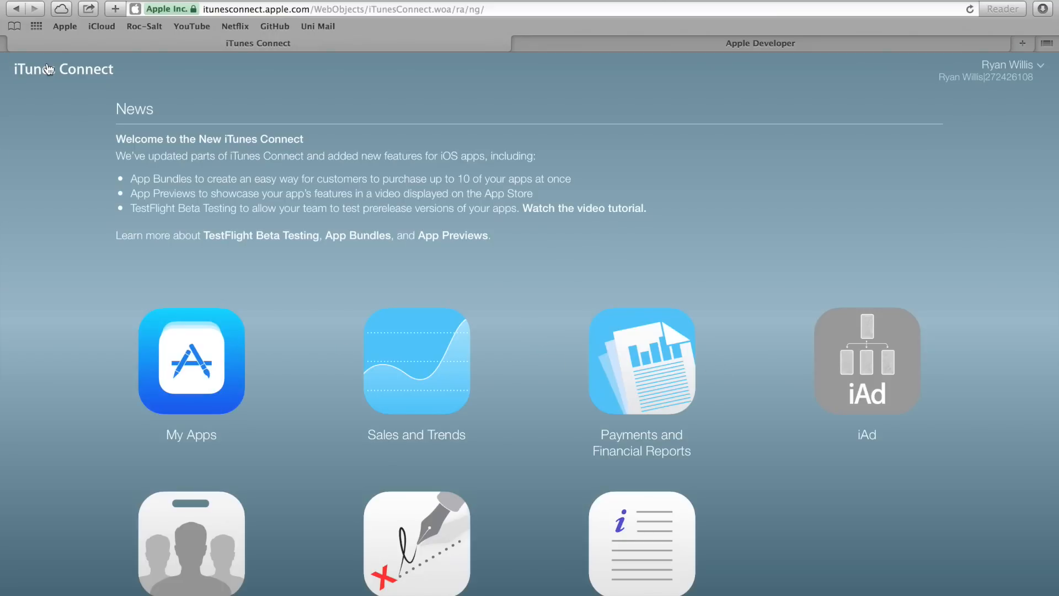
{"action": "mouse_move", "coordinate": [331, 296]}
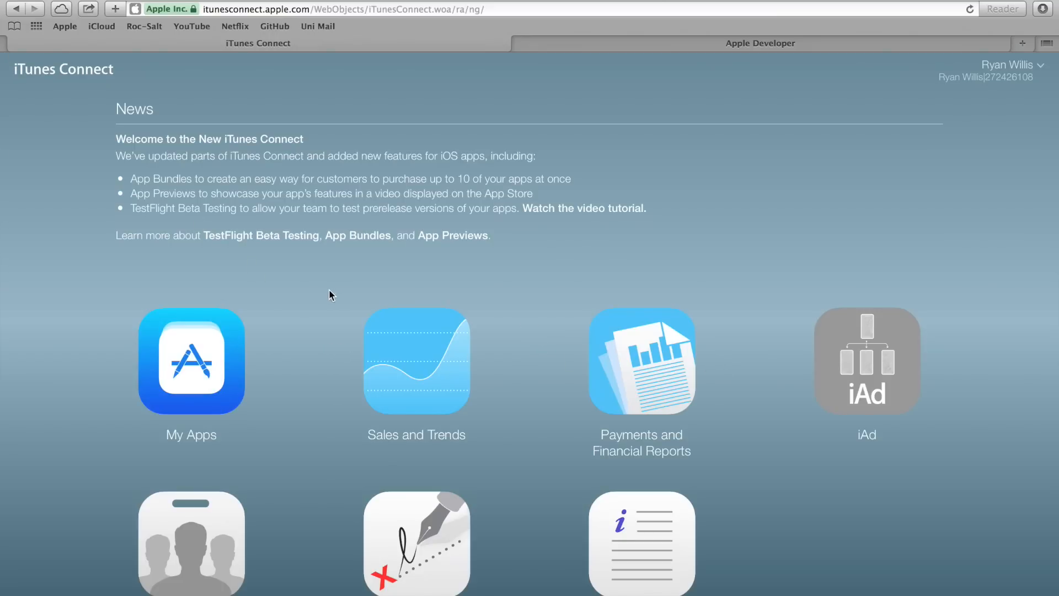
- Go to Users and Roles from the dashboard tiles
{"action": "scroll", "scroll_direction": "down", "scroll_amount": 3}
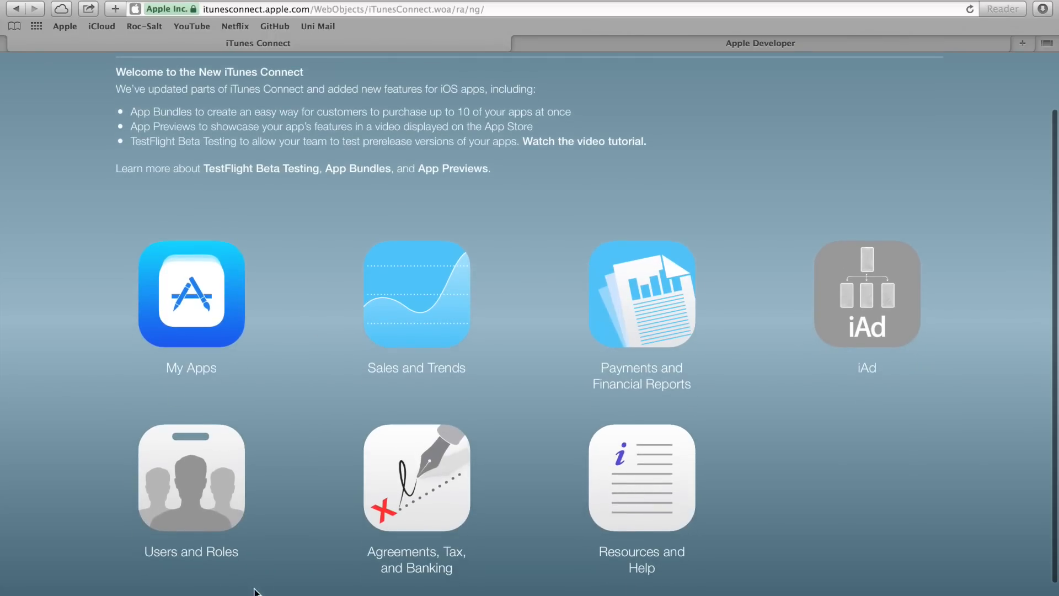
{"action": "left_click", "coordinate": [191, 478]}
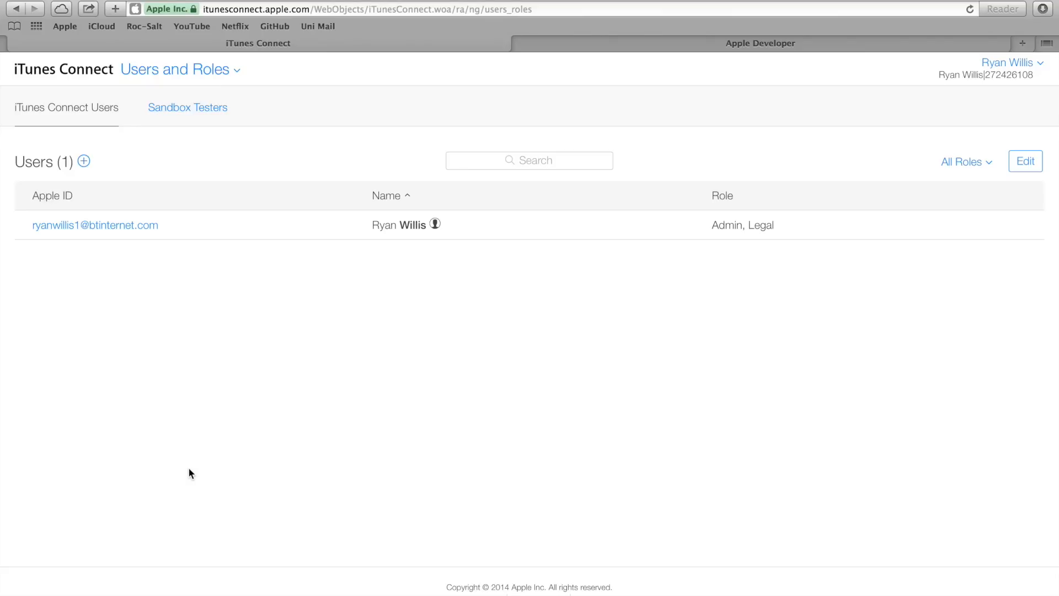
{"action": "mouse_move", "coordinate": [348, 339]}
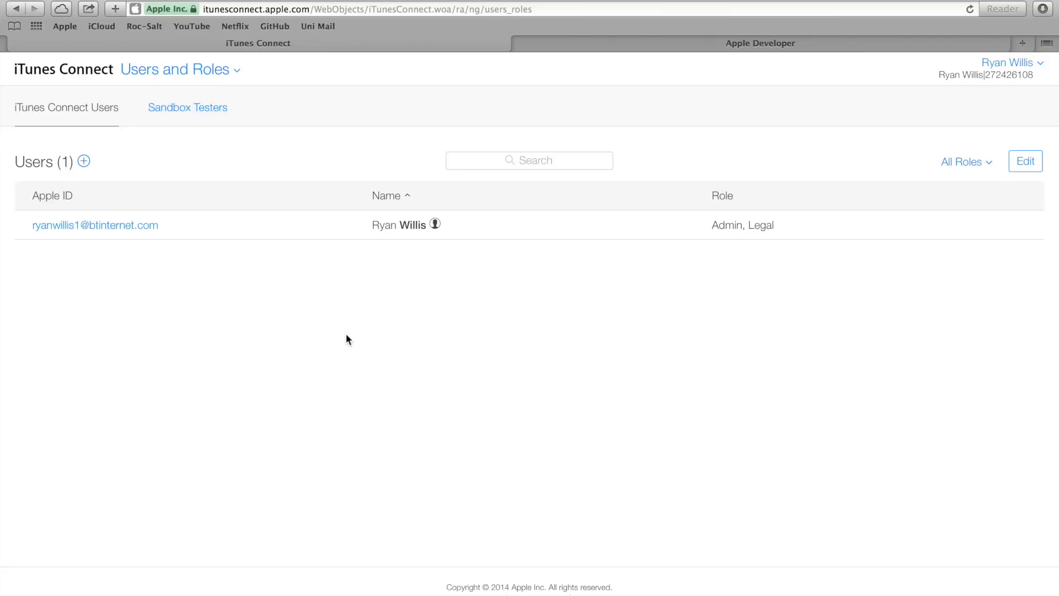
{"action": "mouse_move", "coordinate": [120, 167]}
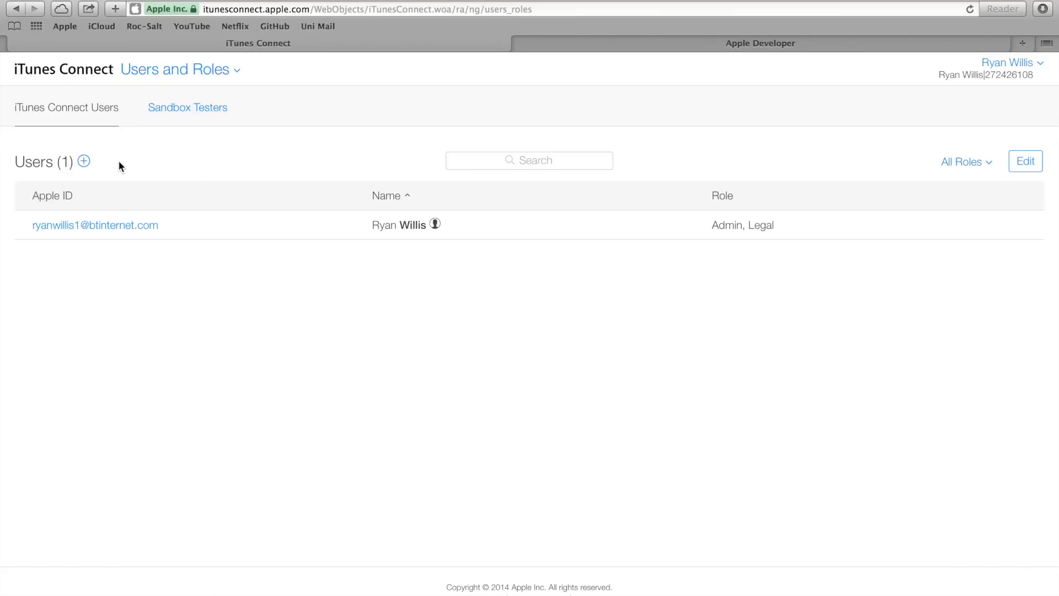
{"action": "left_click", "coordinate": [82, 161]}
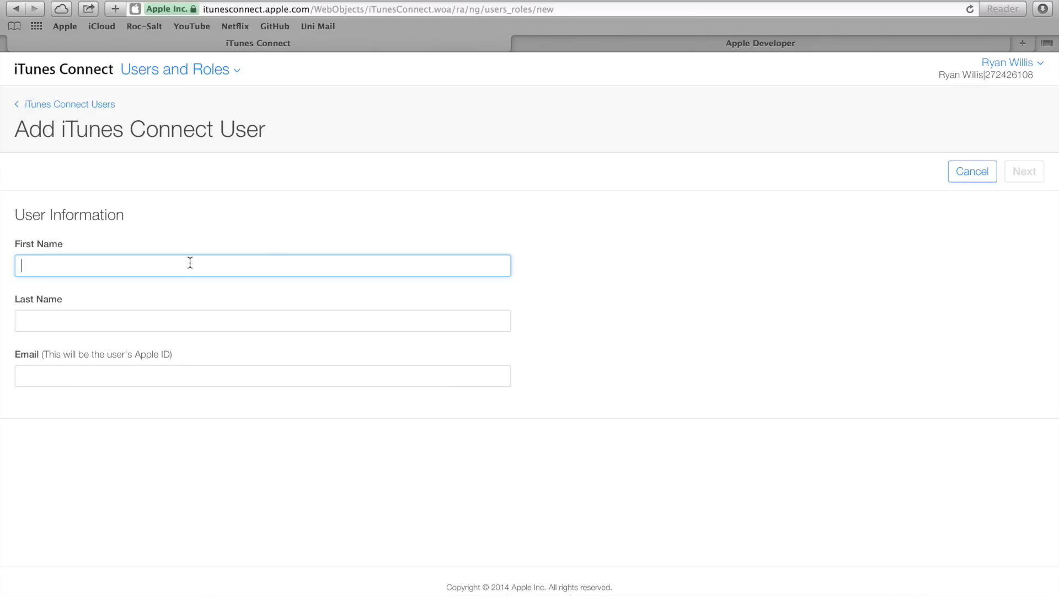
{"action": "type", "text": "Wally"}
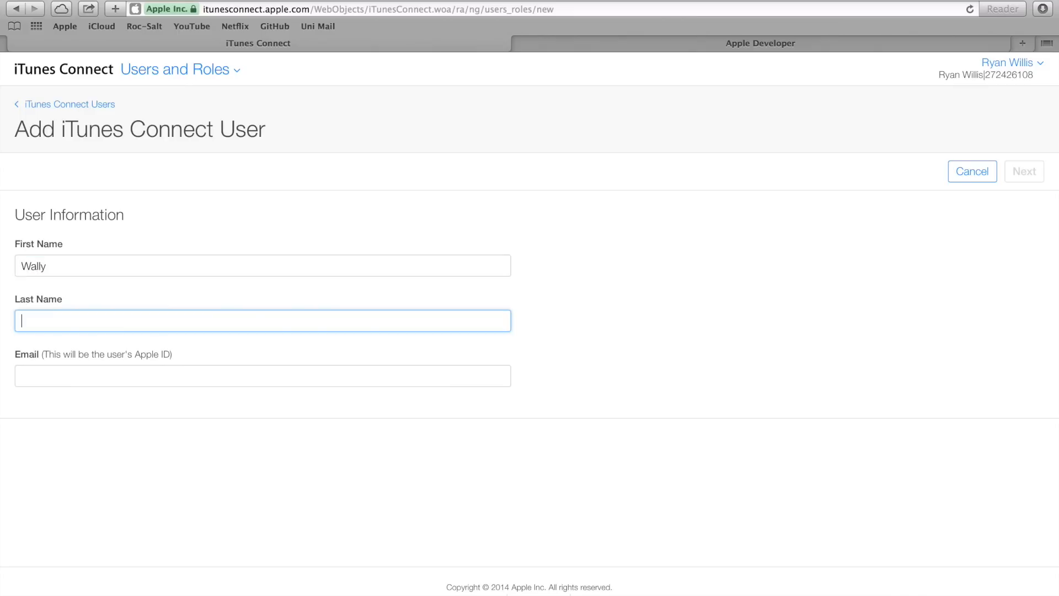
{"action": "type", "text": "Wabbit"}
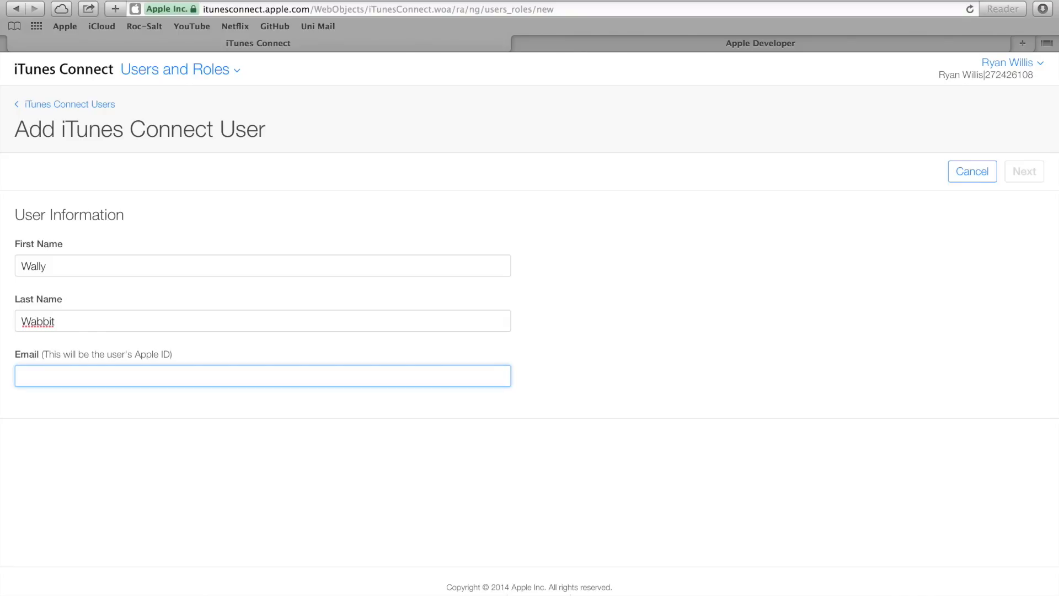
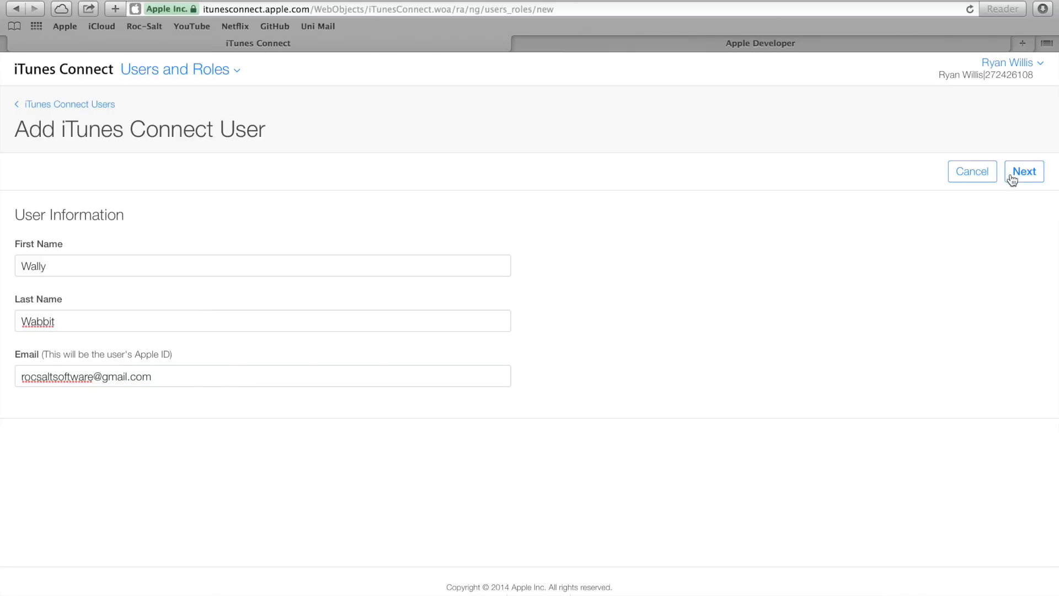
- Continue to Select Roles and tick the Technical role for the new user
{"action": "left_click", "coordinate": [1024, 171]}
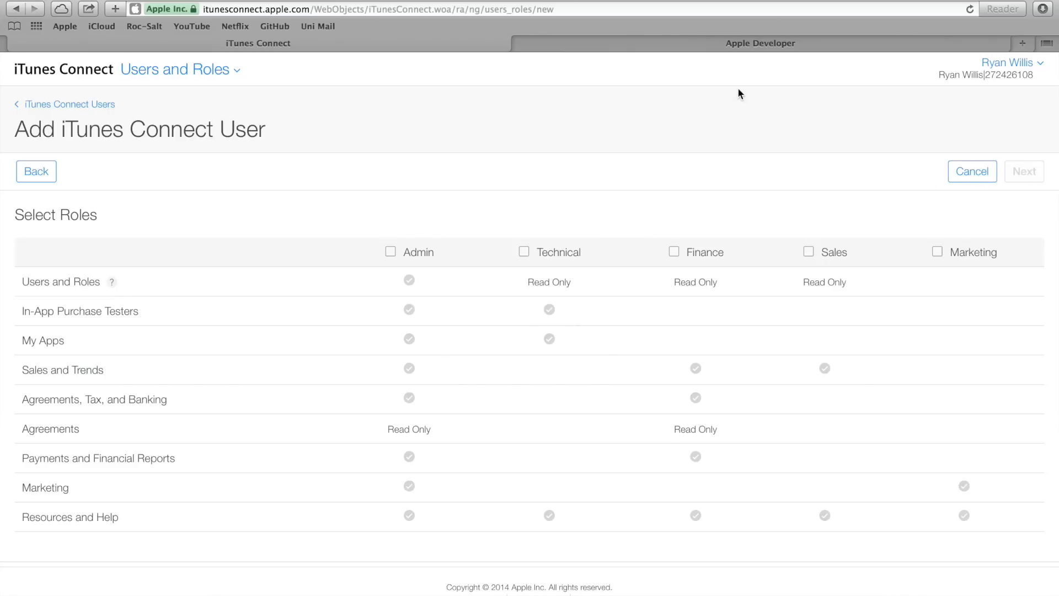
{"action": "mouse_move", "coordinate": [560, 84]}
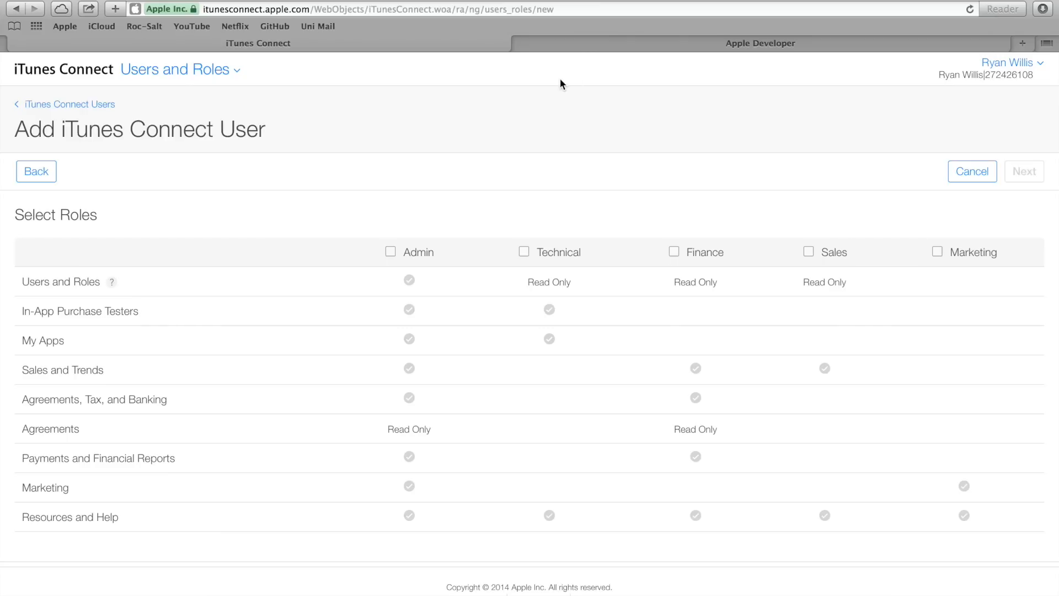
{"action": "mouse_move", "coordinate": [561, 203]}
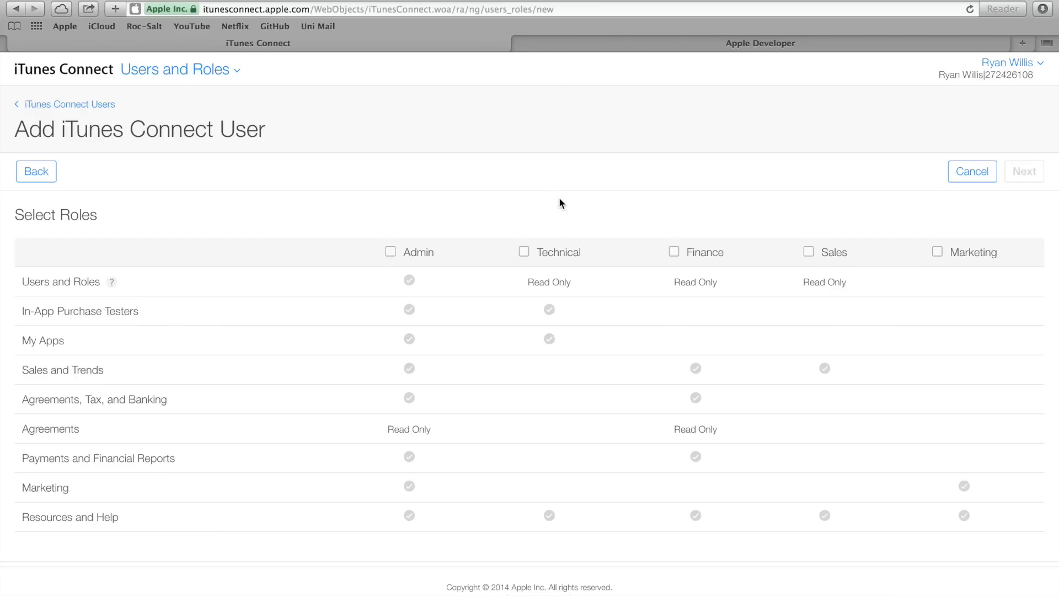
{"action": "mouse_move", "coordinate": [512, 150]}
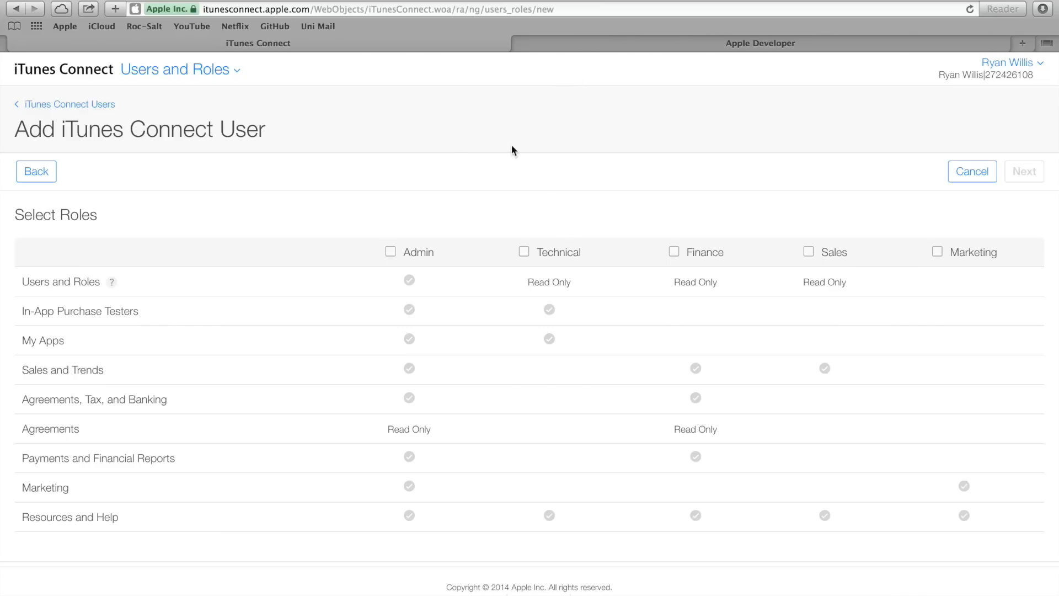
{"action": "mouse_move", "coordinate": [32, 322]}
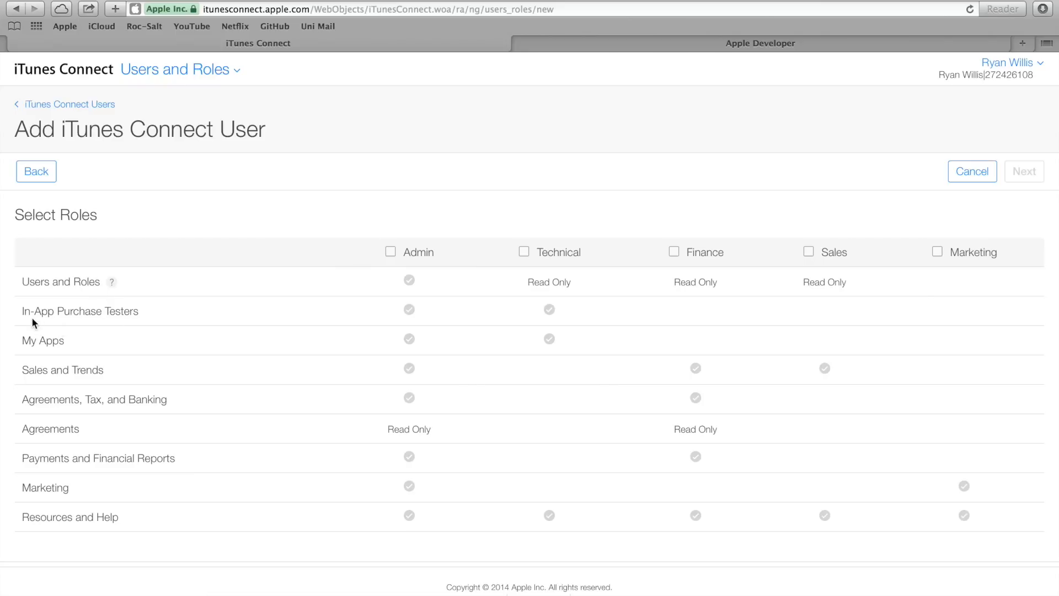
{"action": "mouse_move", "coordinate": [146, 316]}
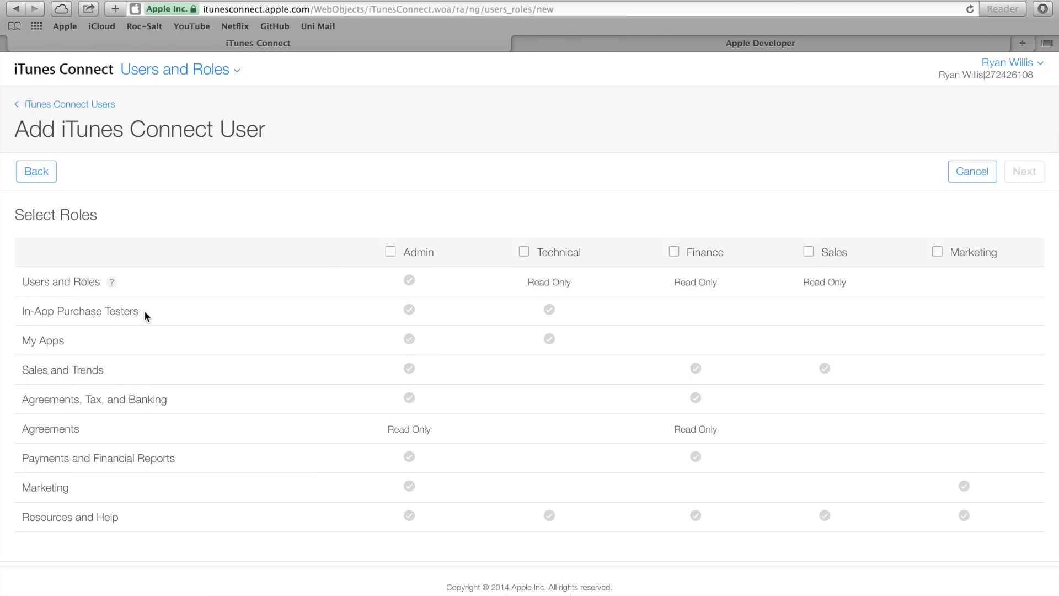
{"action": "mouse_move", "coordinate": [154, 316]}
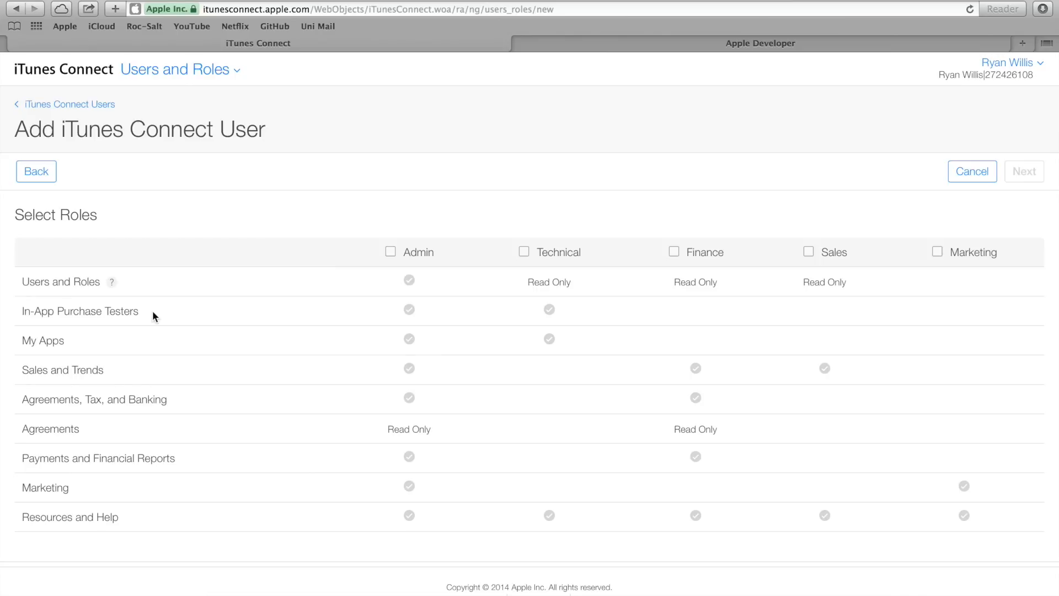
{"action": "mouse_move", "coordinate": [544, 246]}
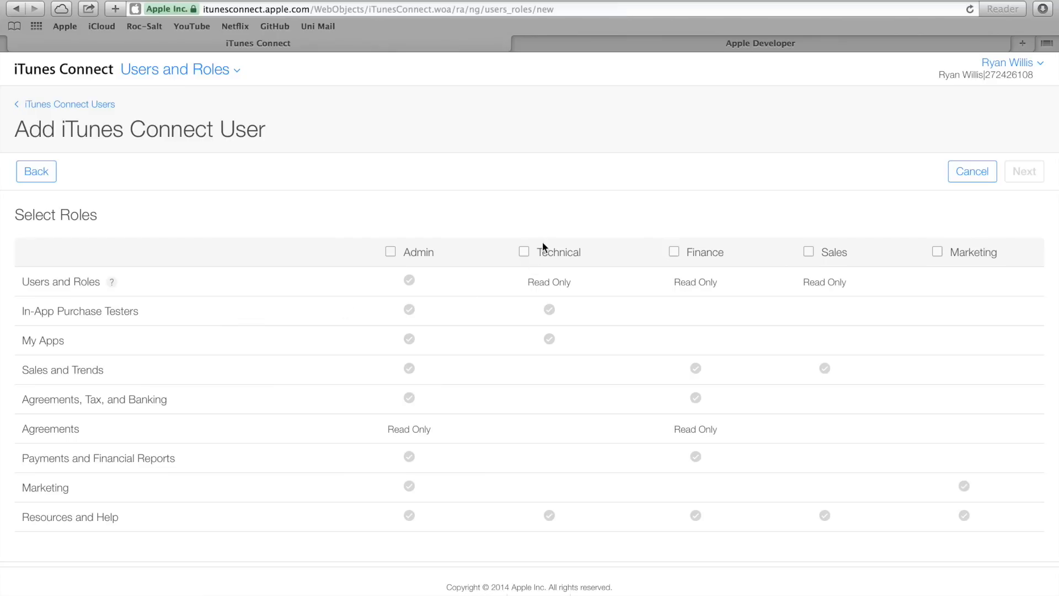
{"action": "left_click", "coordinate": [524, 252]}
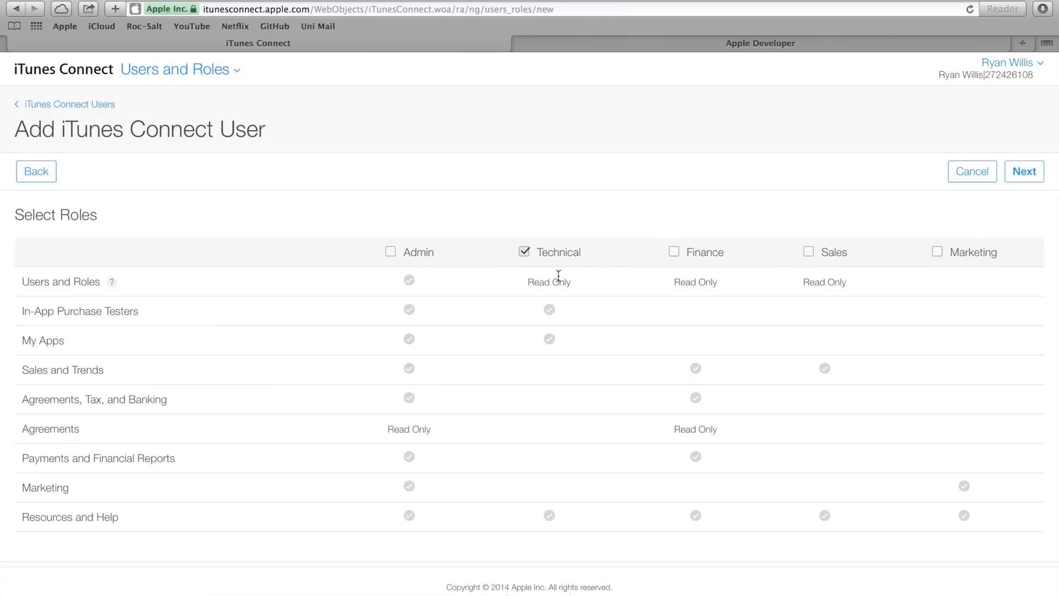
{"action": "mouse_move", "coordinate": [802, 212]}
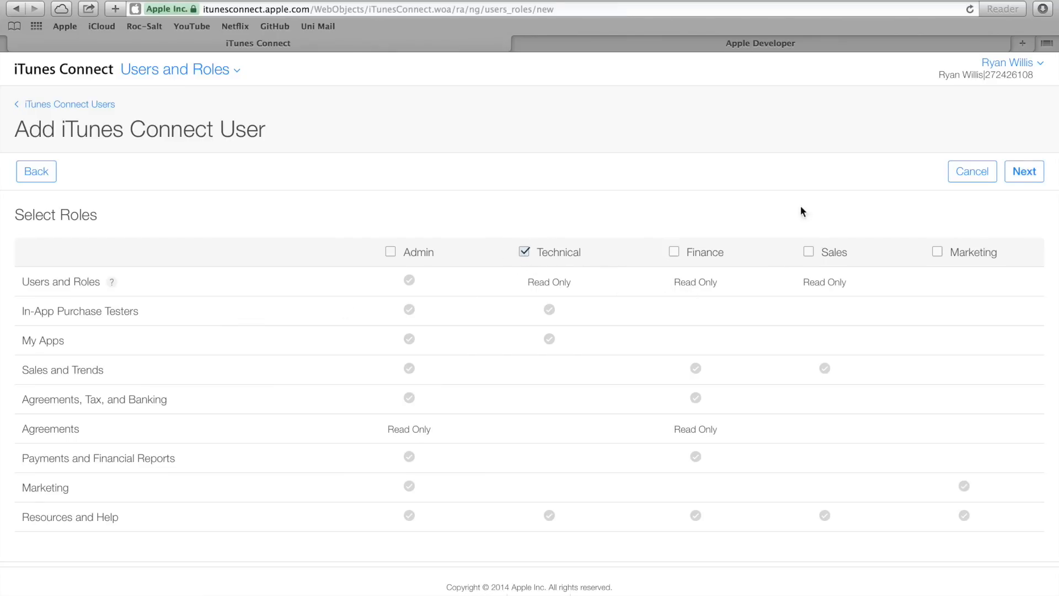
- Skip all notification subscriptions and save the new Technical user
{"action": "left_click", "coordinate": [1023, 171]}
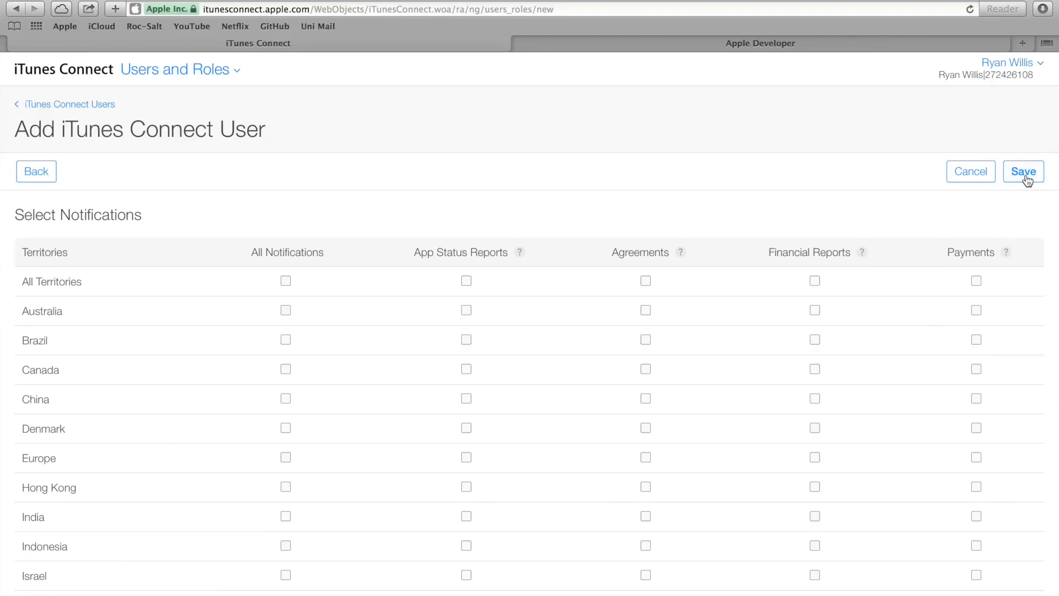
{"action": "mouse_move", "coordinate": [652, 226]}
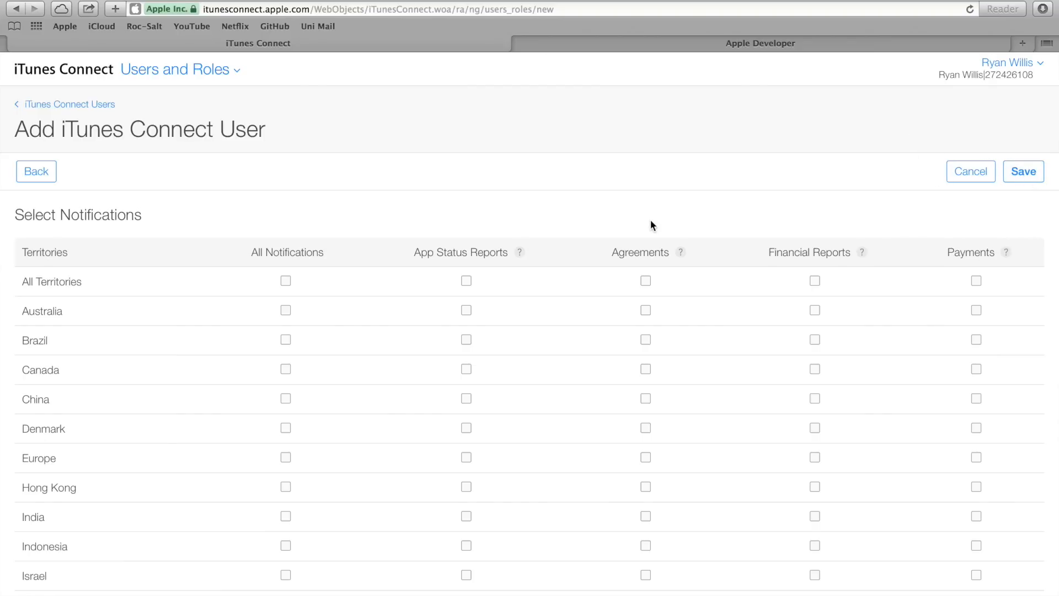
{"action": "mouse_move", "coordinate": [234, 253]}
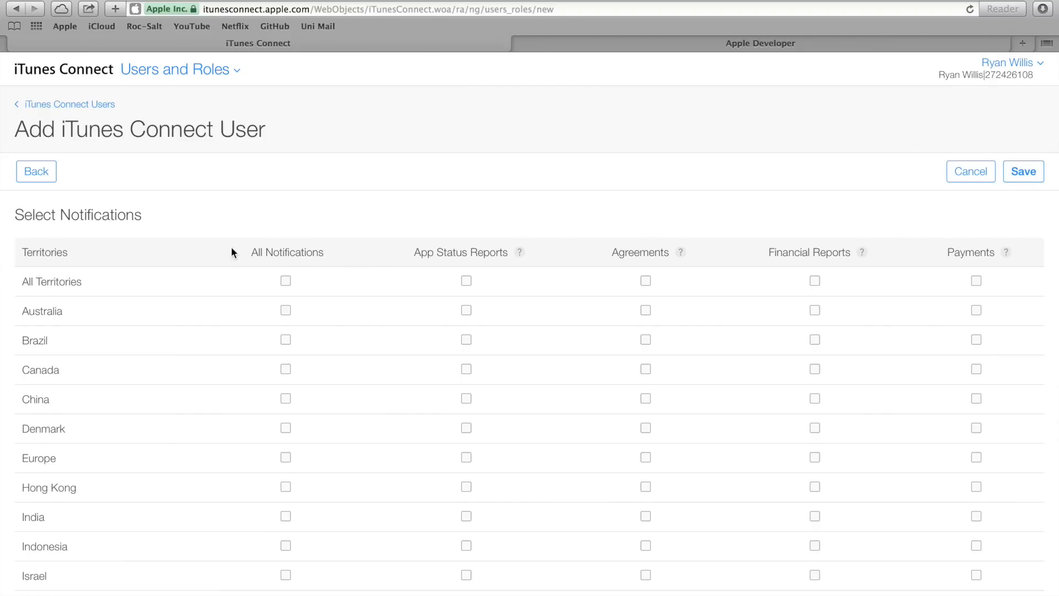
{"action": "mouse_move", "coordinate": [525, 258]}
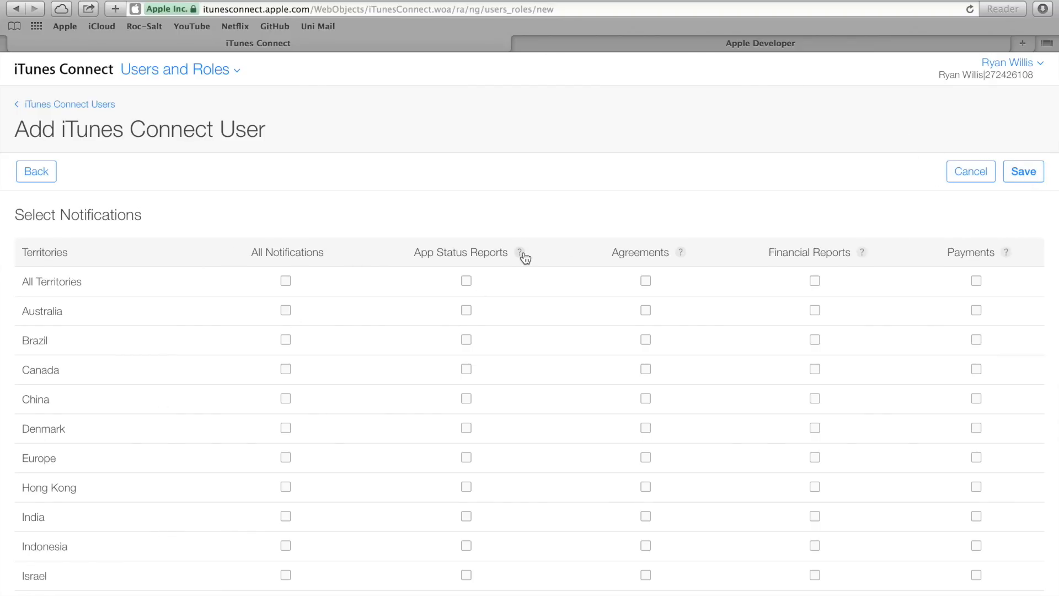
{"action": "mouse_move", "coordinate": [725, 258]}
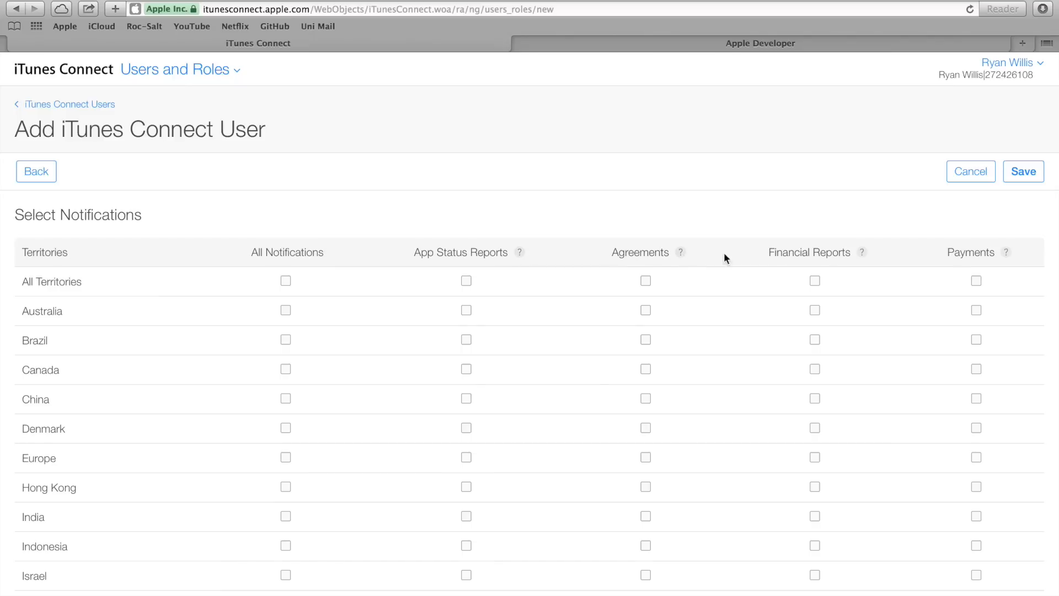
{"action": "mouse_move", "coordinate": [740, 542]}
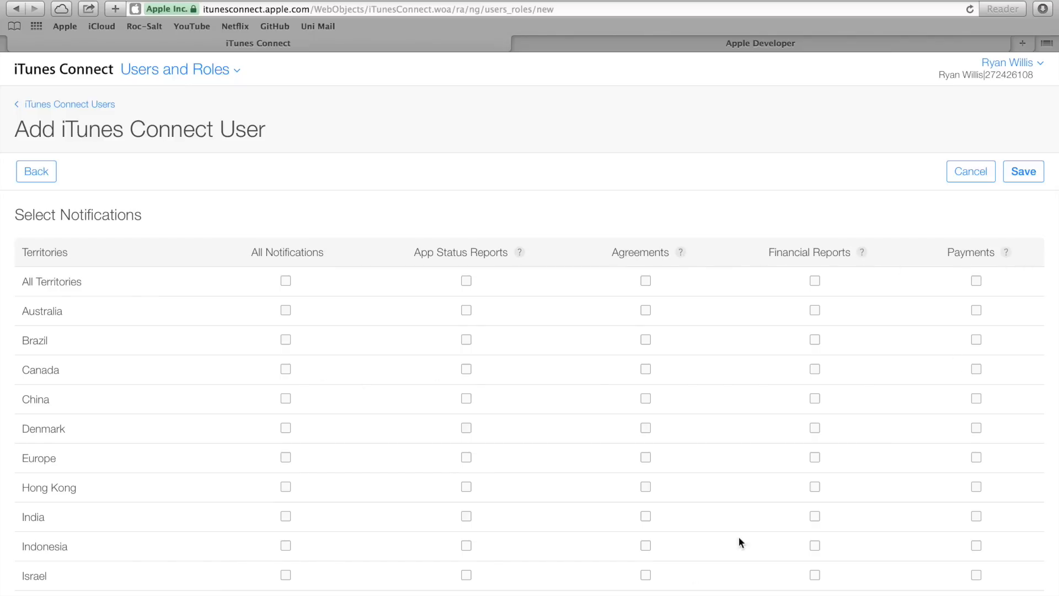
{"action": "mouse_move", "coordinate": [623, 298]}
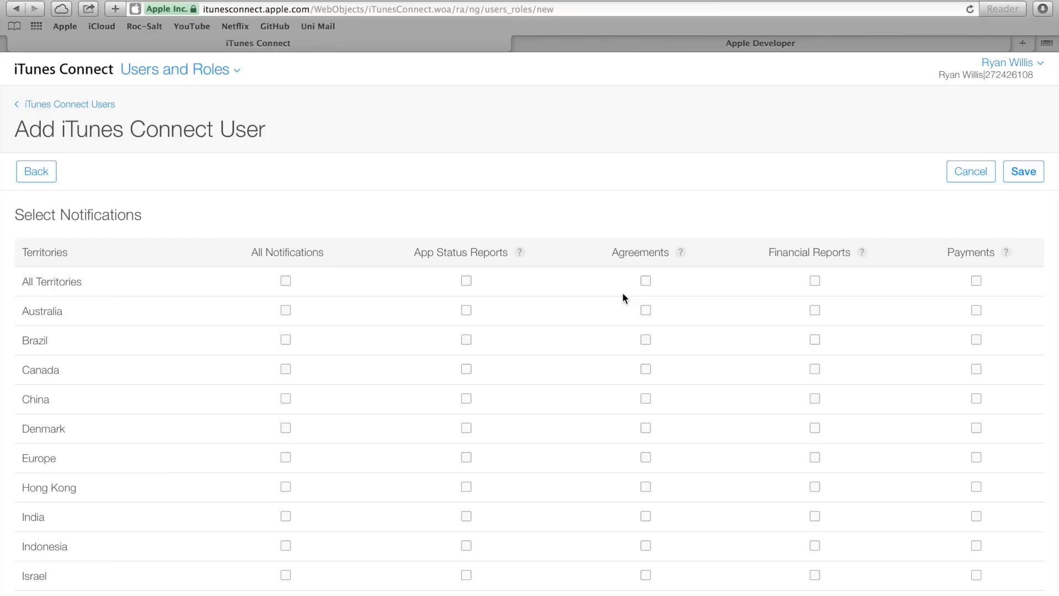
{"action": "left_click", "coordinate": [1023, 171]}
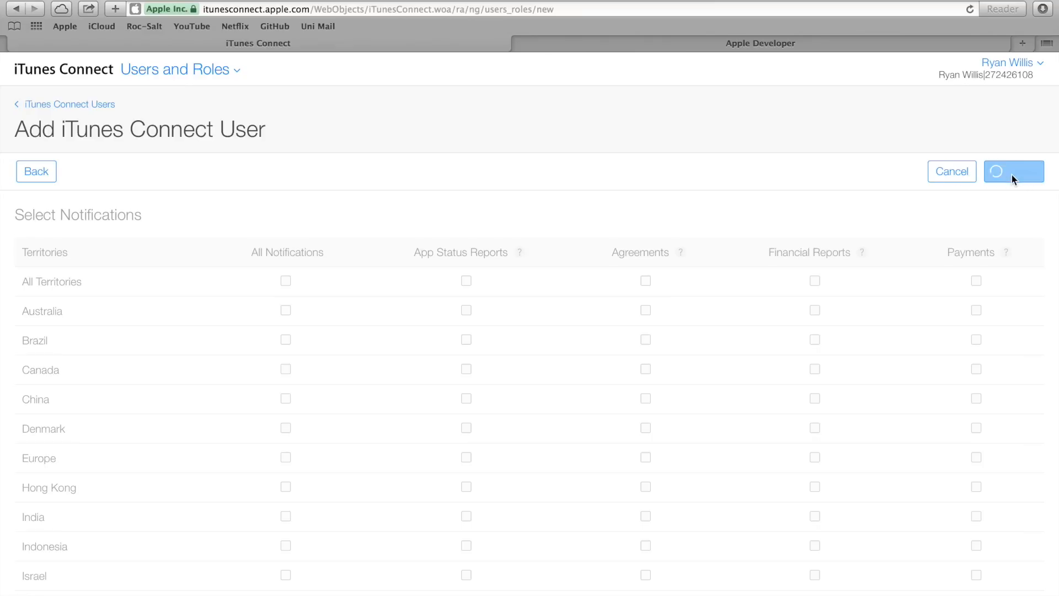
{"action": "left_click", "coordinate": [1014, 171]}
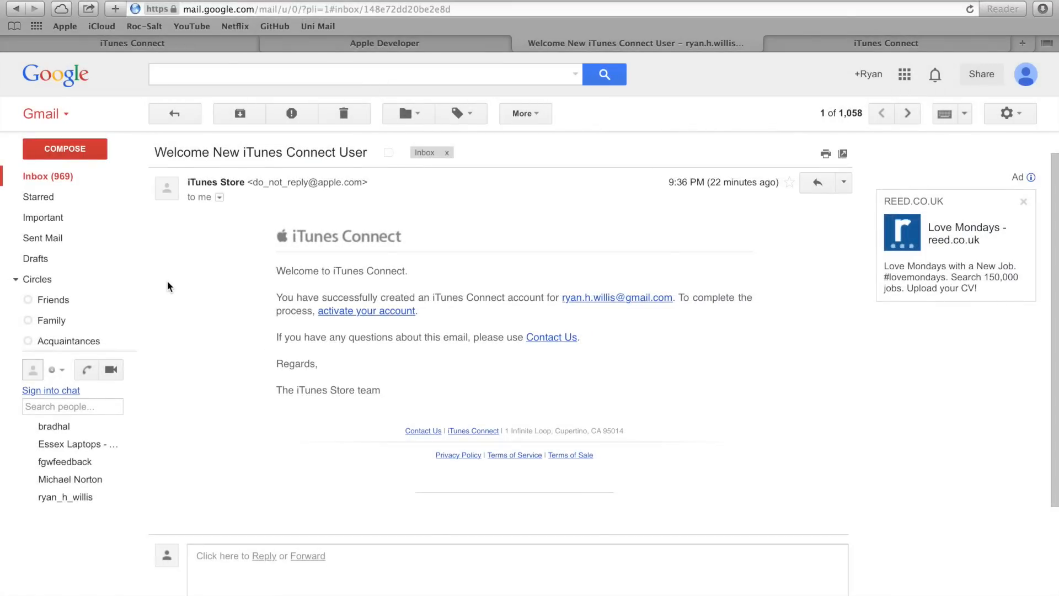
{"action": "mouse_move", "coordinate": [636, 375]}
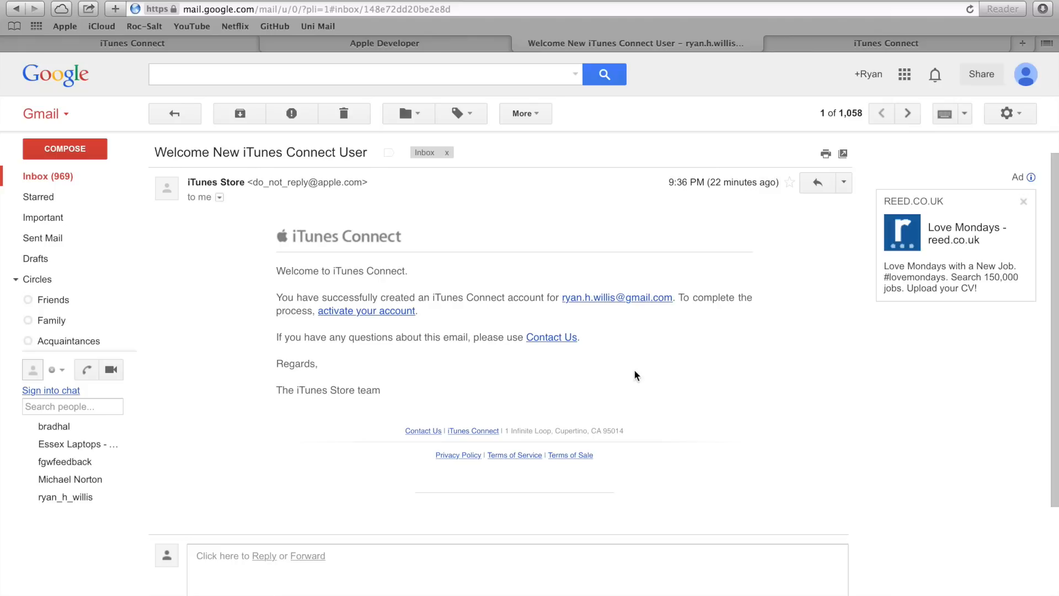
{"action": "mouse_move", "coordinate": [372, 318]}
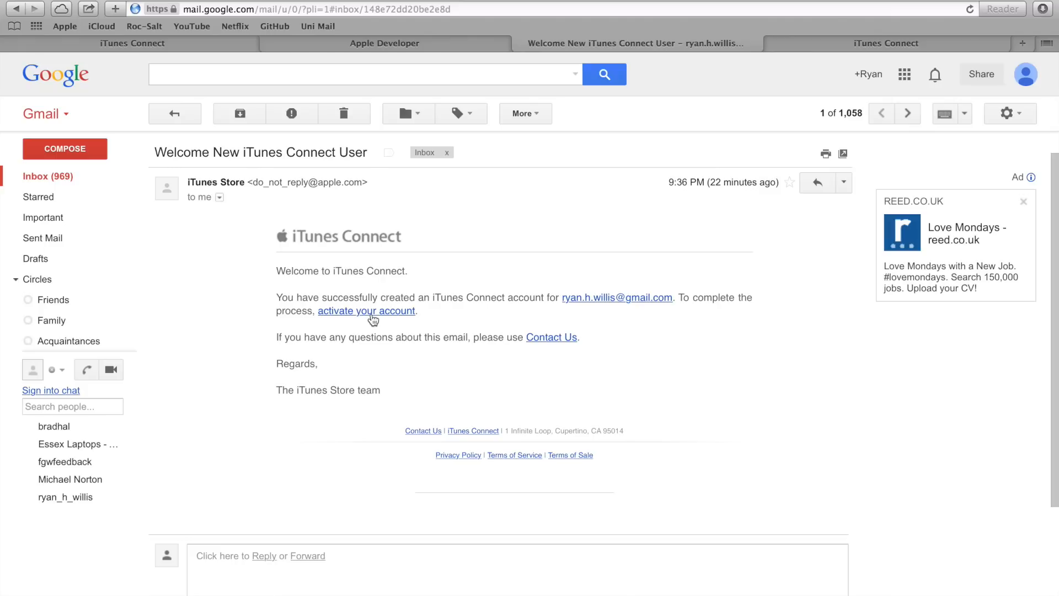
{"action": "mouse_move", "coordinate": [957, 47]}
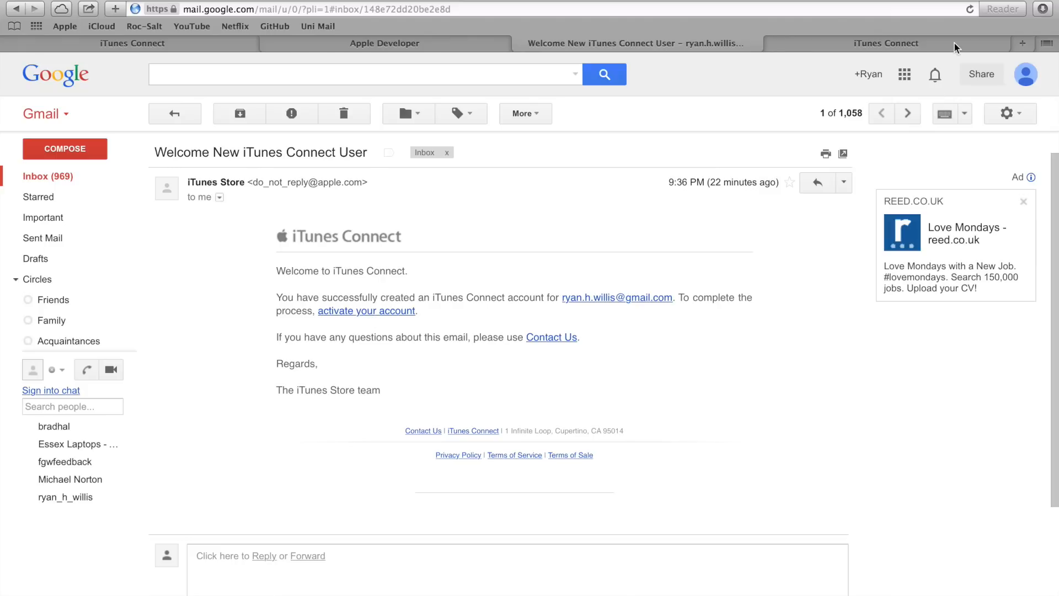
- Switch to the account activation page opened from the welcome email
{"action": "left_click", "coordinate": [365, 311]}
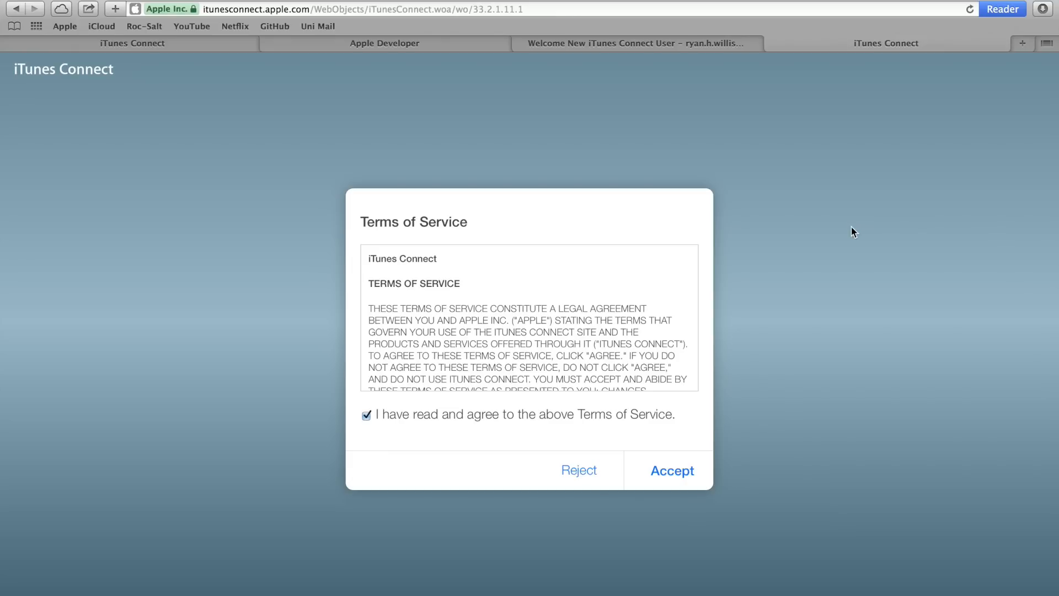
{"action": "mouse_move", "coordinate": [675, 470]}
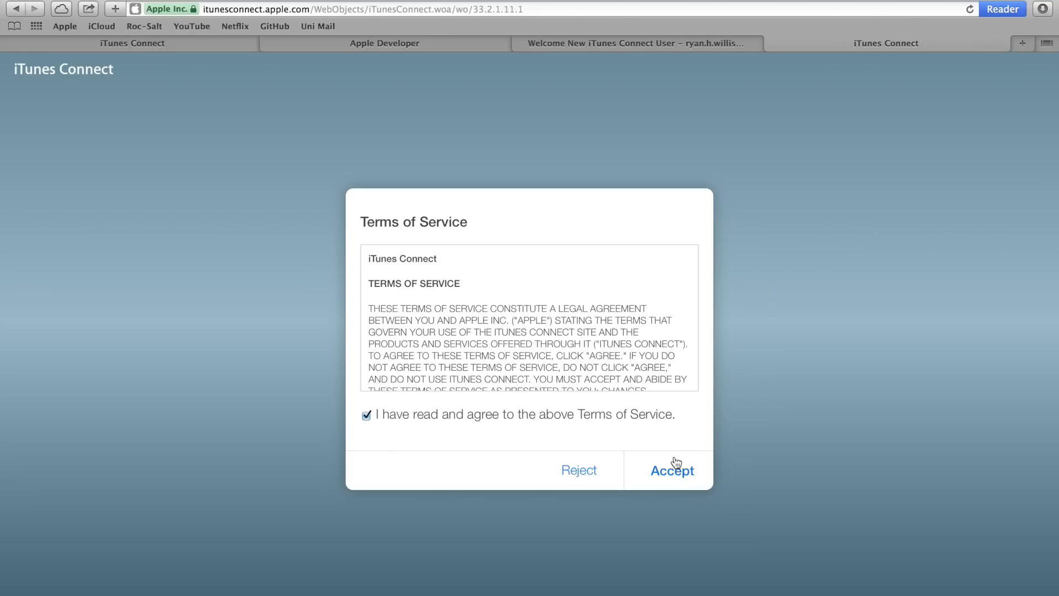
- Accept the Terms of Service to activate the new user's account
{"action": "left_click", "coordinate": [672, 470]}
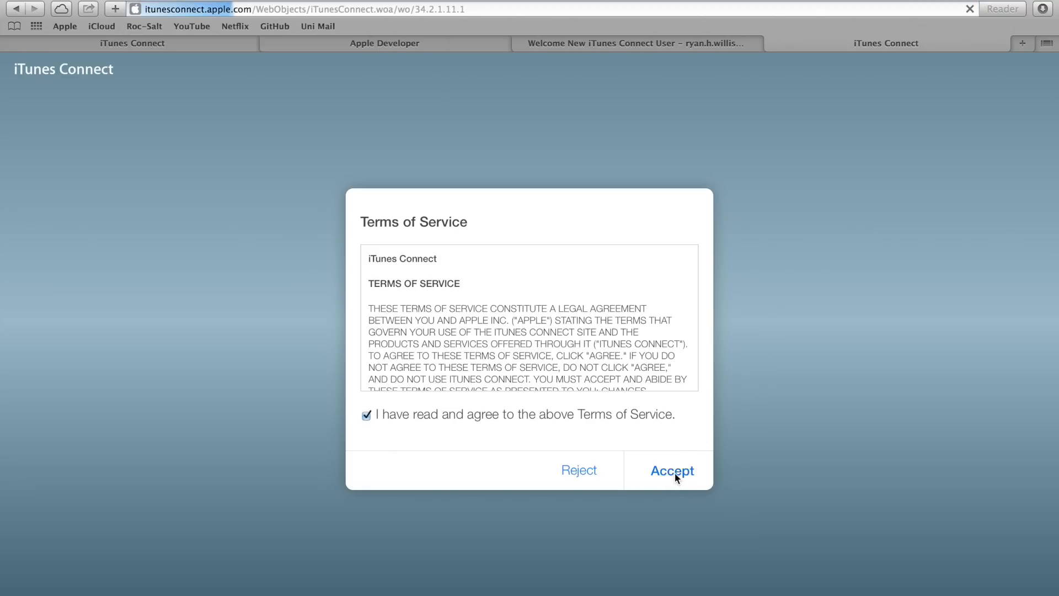
{"action": "left_click", "coordinate": [672, 470]}
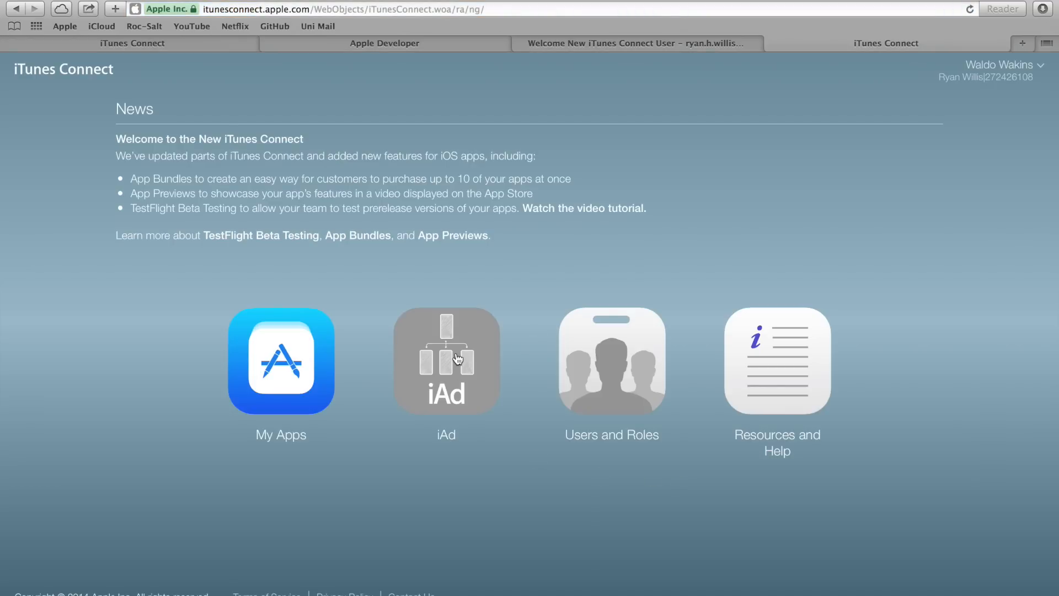
- View the Users and Roles list now showing the new Technical user
{"action": "left_click", "coordinate": [611, 359]}
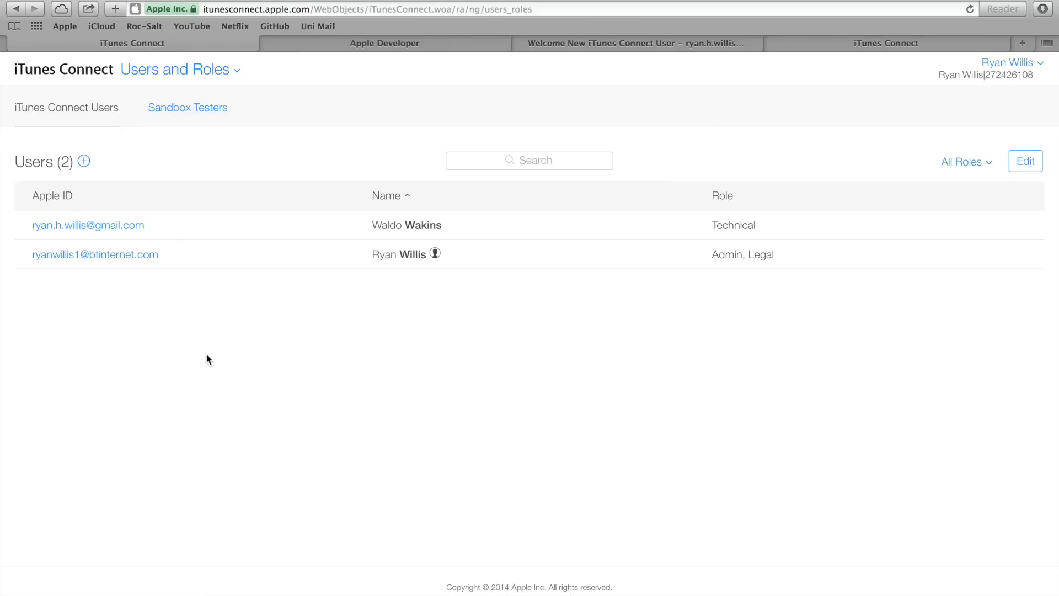
{"action": "mouse_move", "coordinate": [519, 274]}
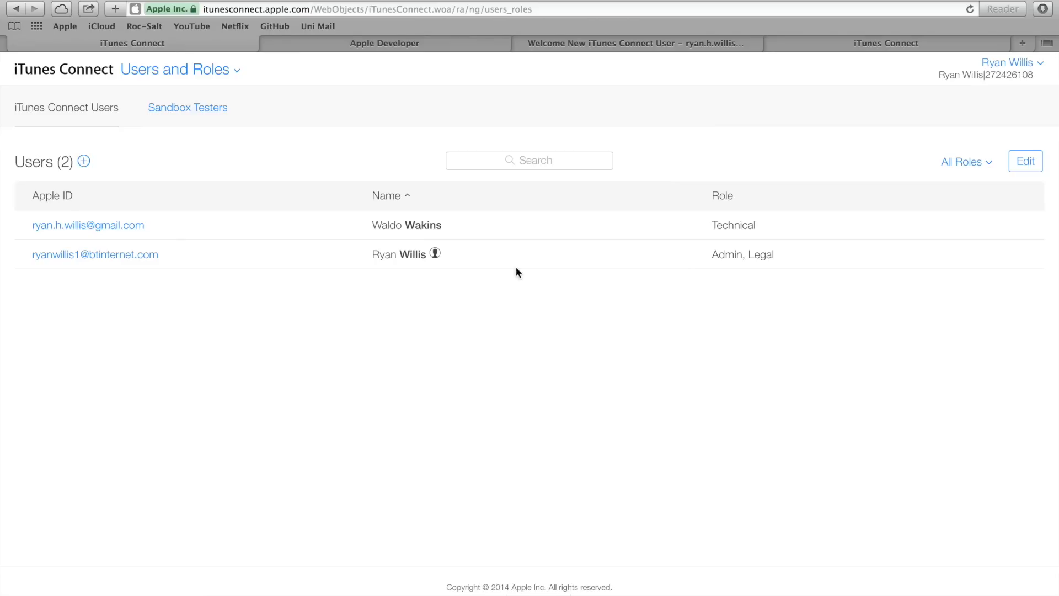
{"action": "mouse_move", "coordinate": [725, 224]}
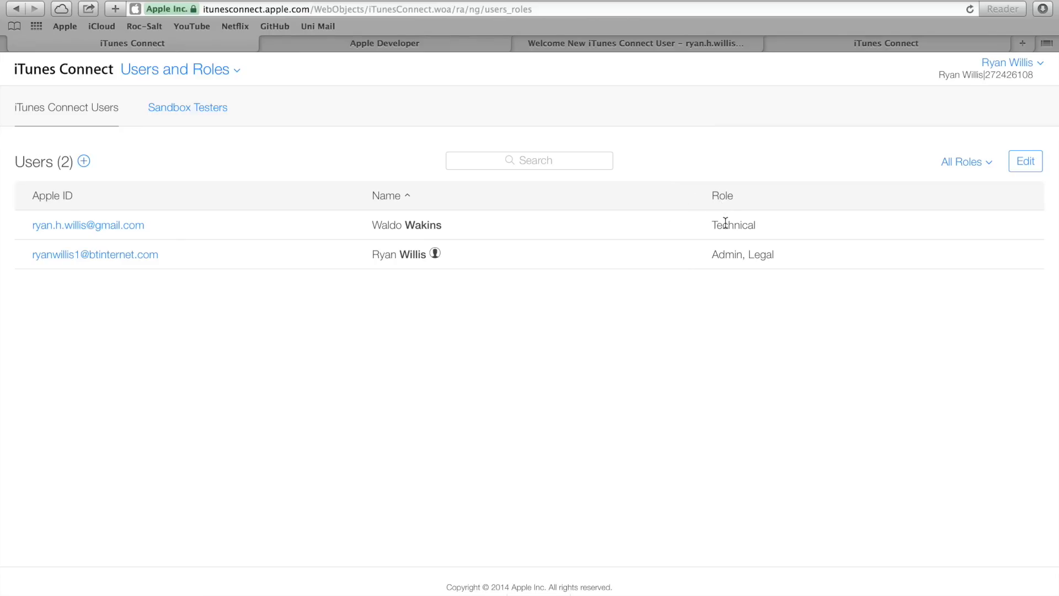
{"action": "mouse_move", "coordinate": [723, 222]}
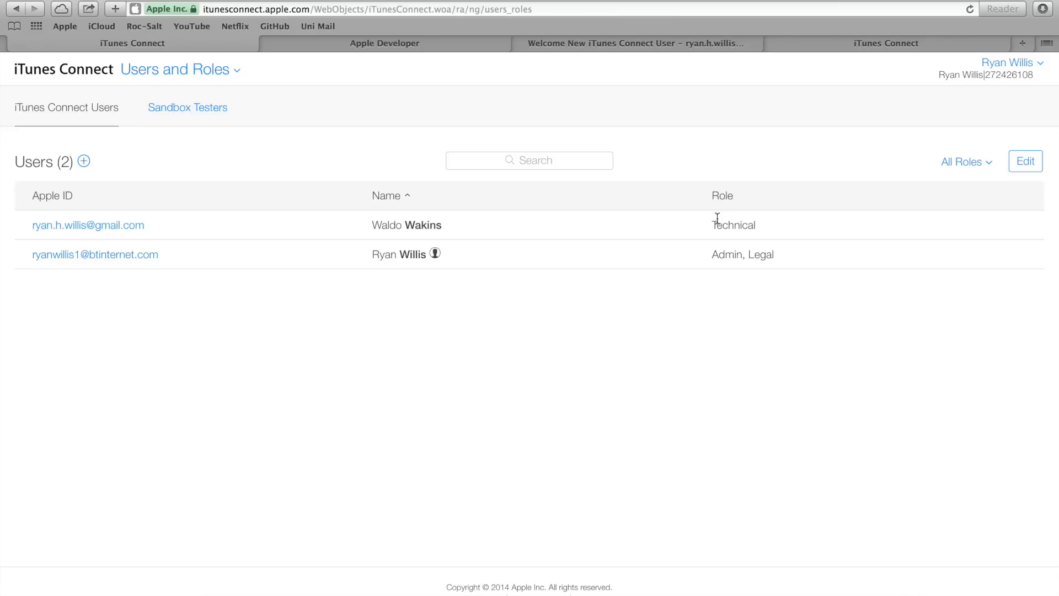
{"action": "mouse_move", "coordinate": [115, 255]}
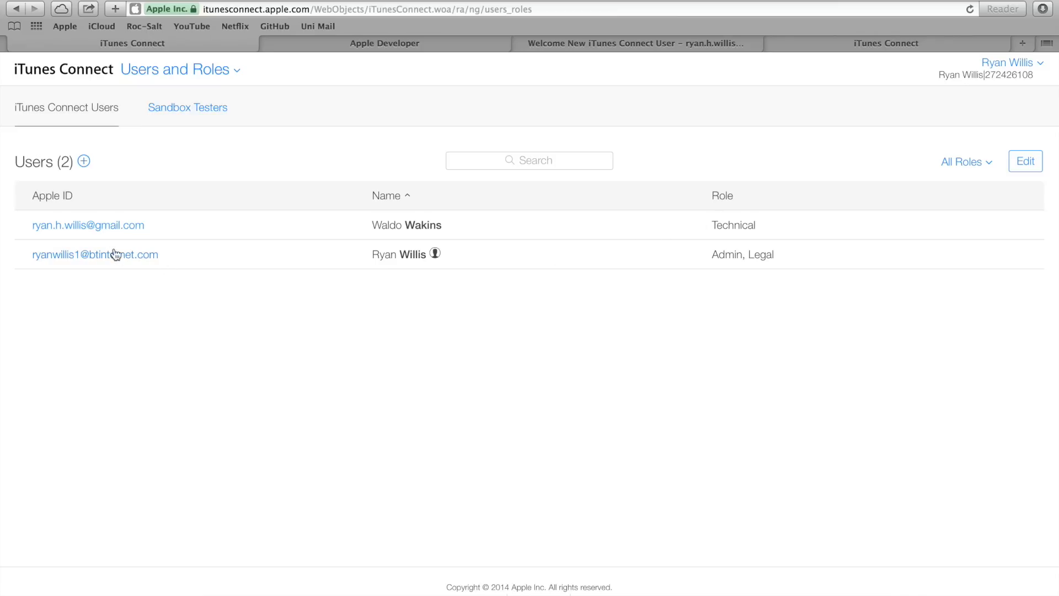
- Turn on Internal Tester for the new Technical user and save the change
{"action": "left_click", "coordinate": [88, 225]}
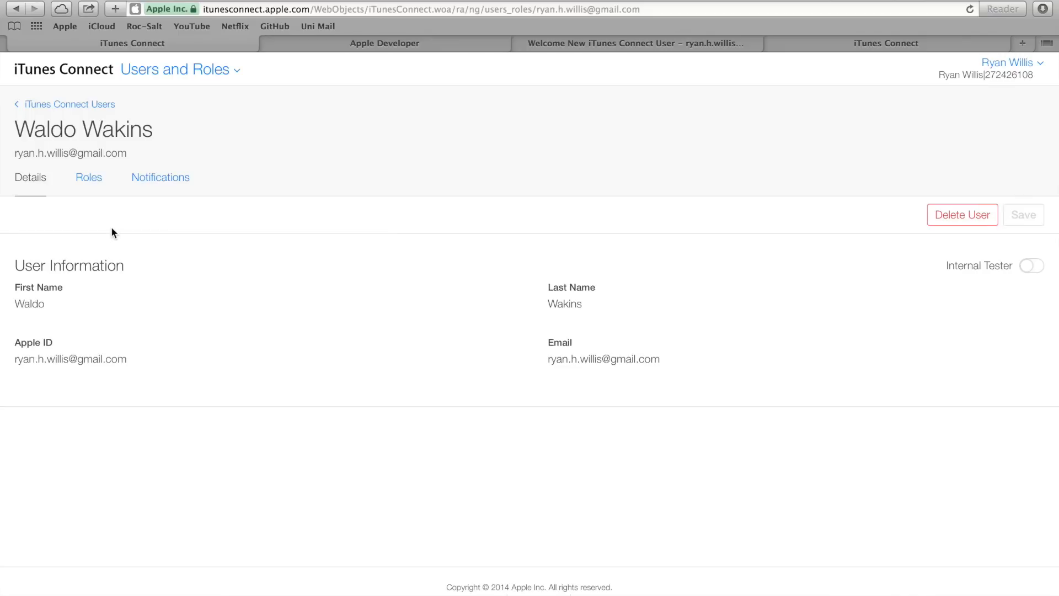
{"action": "mouse_move", "coordinate": [416, 318]}
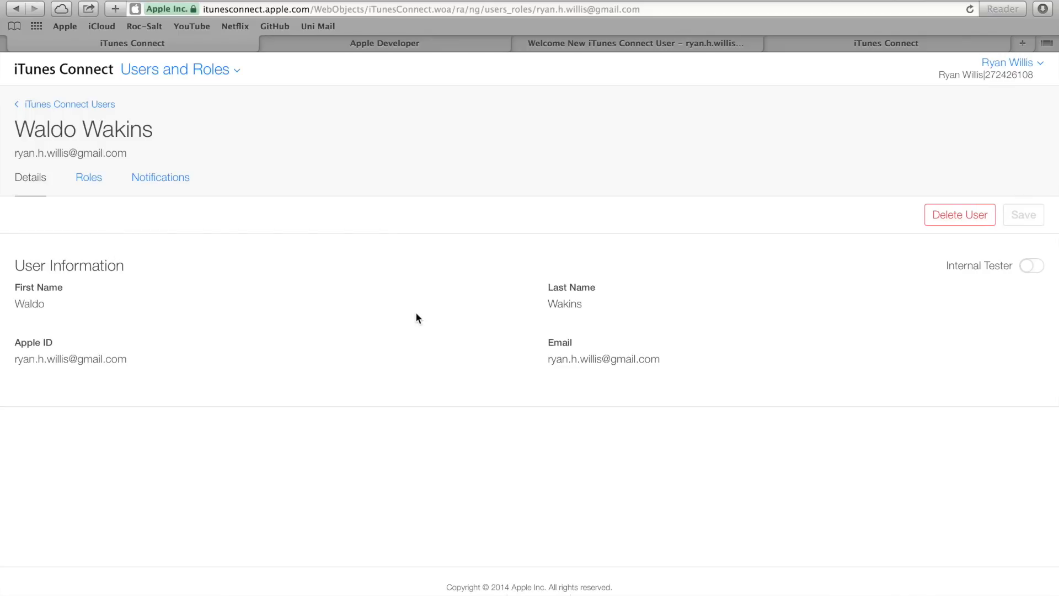
{"action": "mouse_move", "coordinate": [1020, 293]}
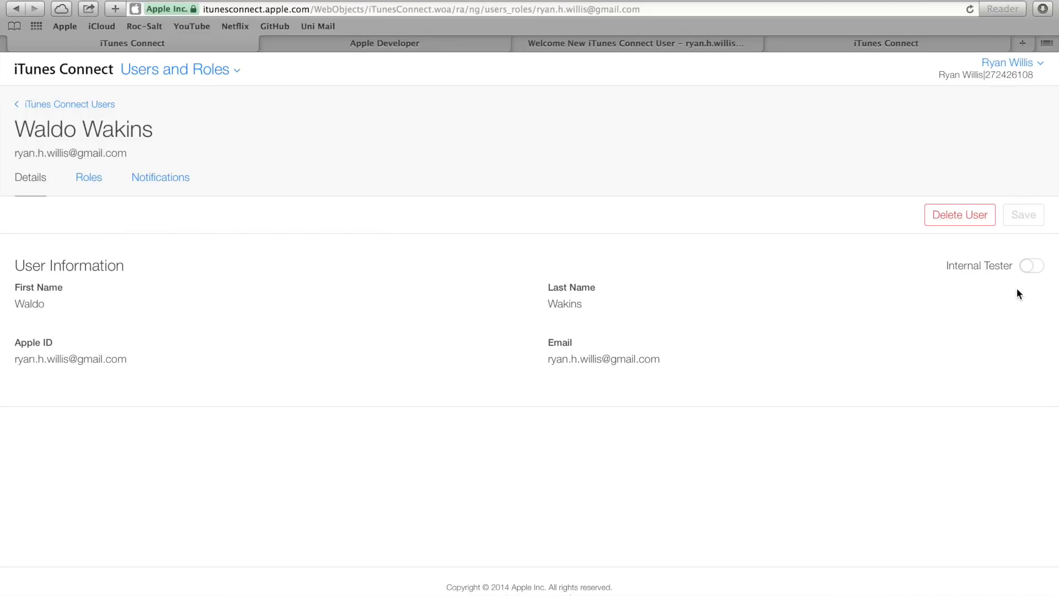
{"action": "mouse_move", "coordinate": [1044, 273]}
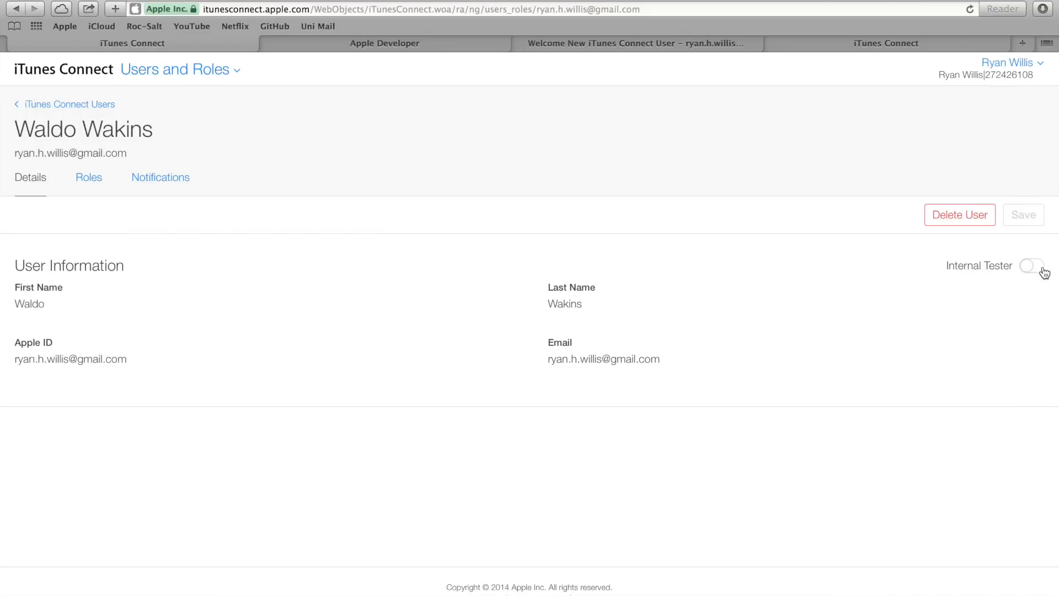
{"action": "left_click", "coordinate": [1030, 266]}
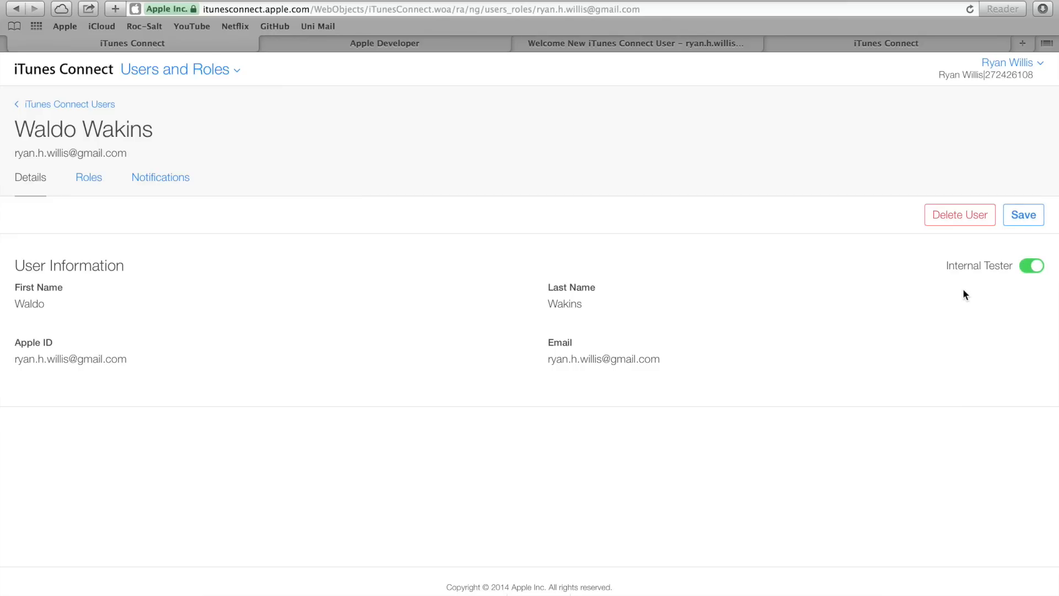
{"action": "mouse_move", "coordinate": [142, 159]}
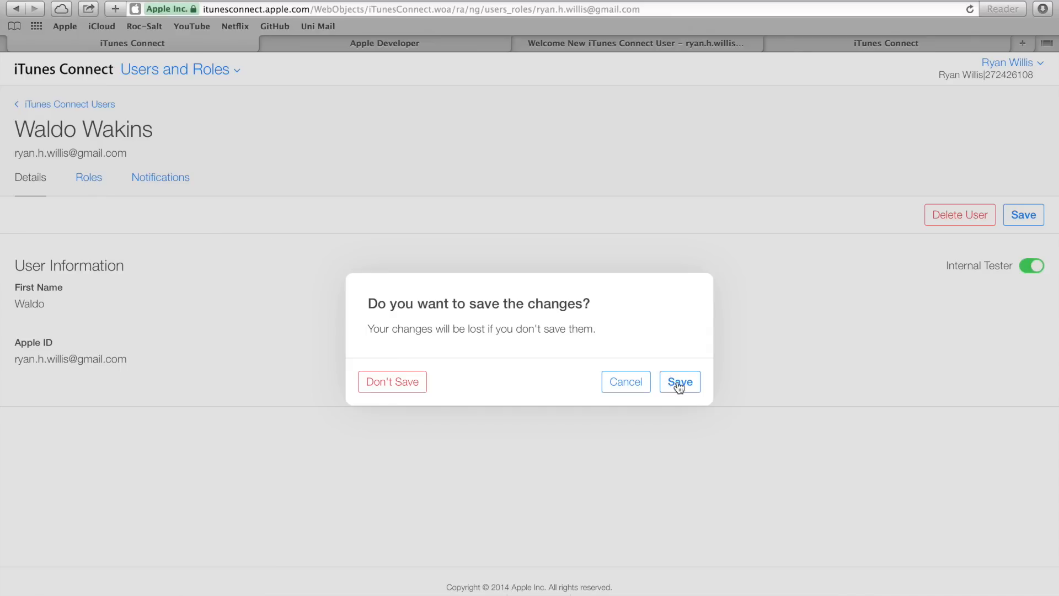
{"action": "left_click", "coordinate": [679, 382]}
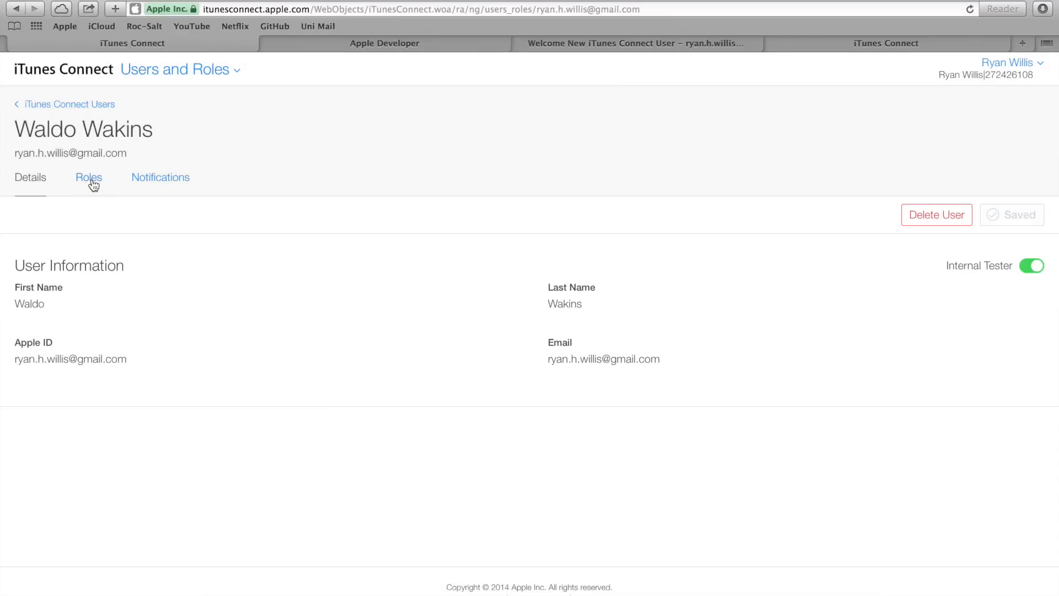
- Review the user's Roles and Notifications, then return to Details
{"action": "left_click", "coordinate": [88, 176]}
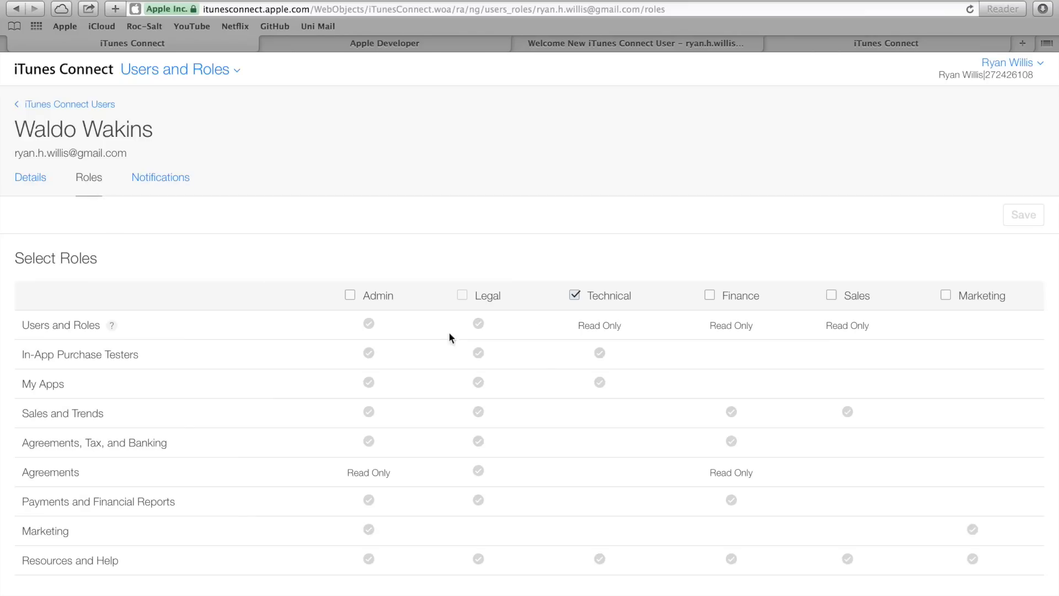
{"action": "left_click", "coordinate": [160, 178]}
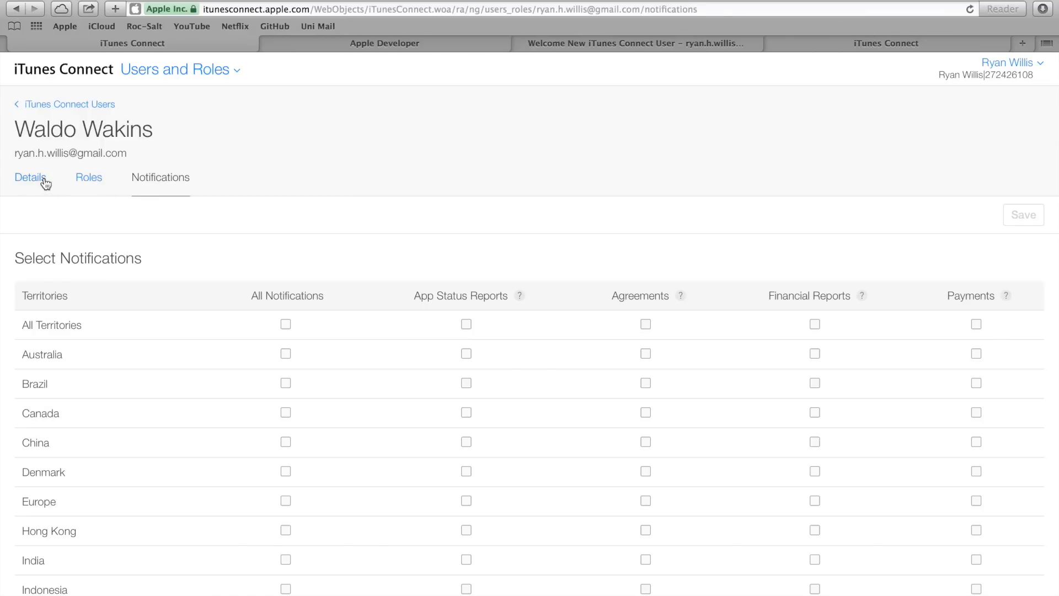
{"action": "left_click", "coordinate": [28, 176]}
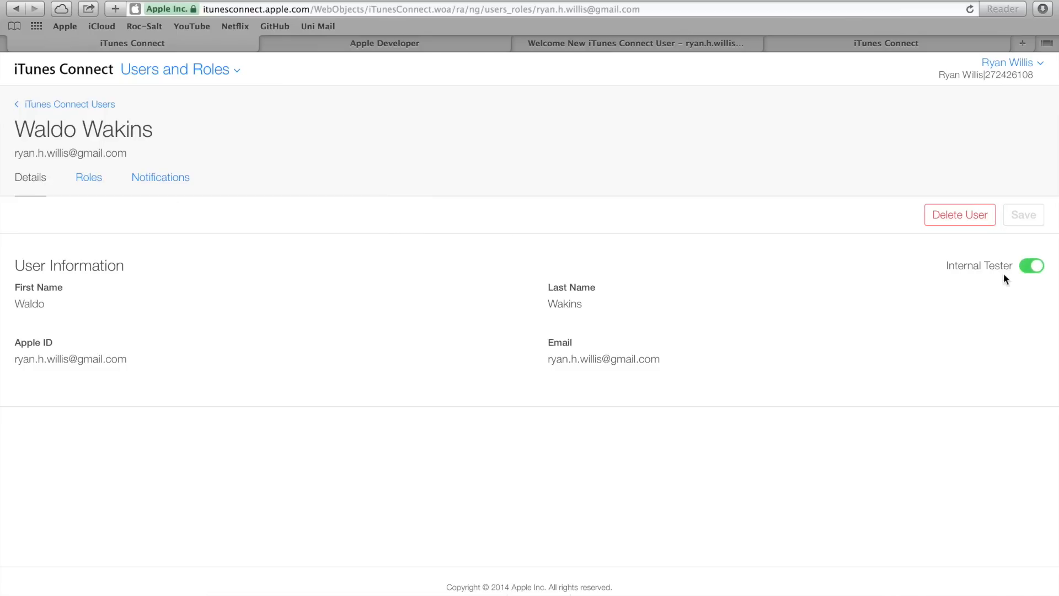
{"action": "mouse_move", "coordinate": [1036, 277]}
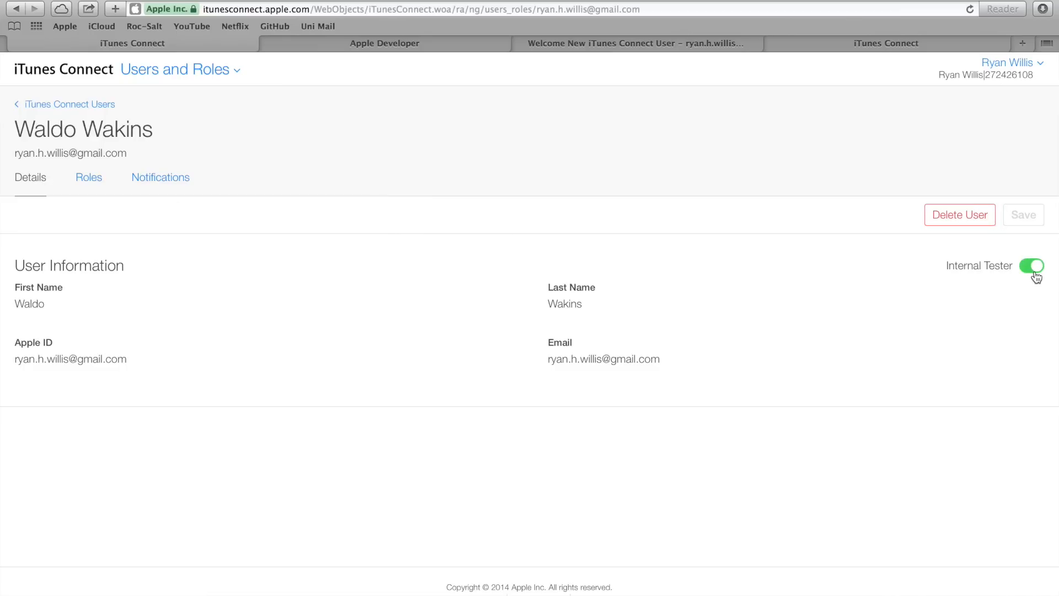
{"action": "mouse_move", "coordinate": [48, 167]}
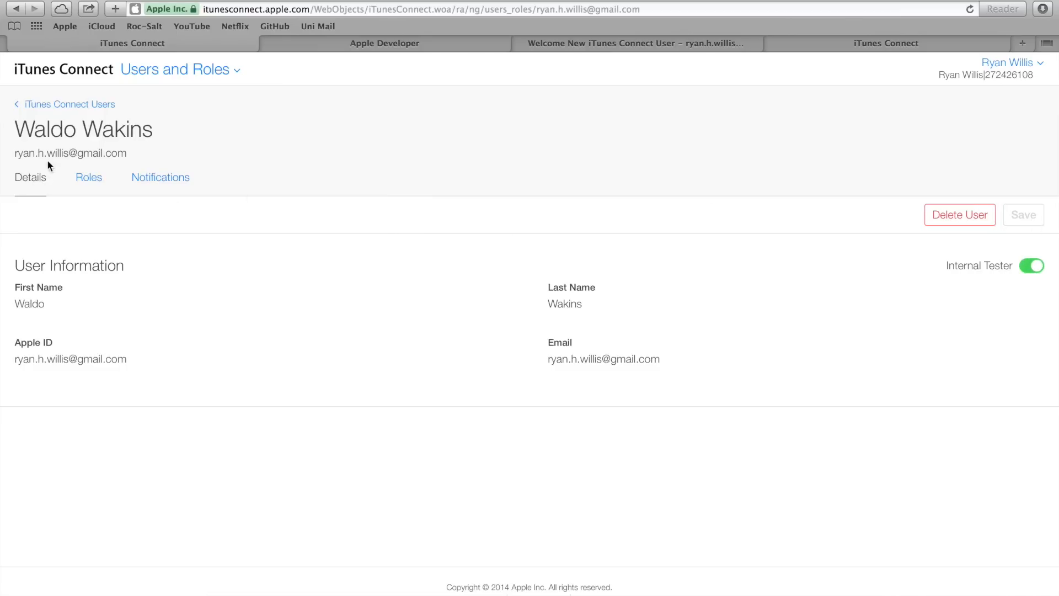
{"action": "mouse_move", "coordinate": [155, 77]}
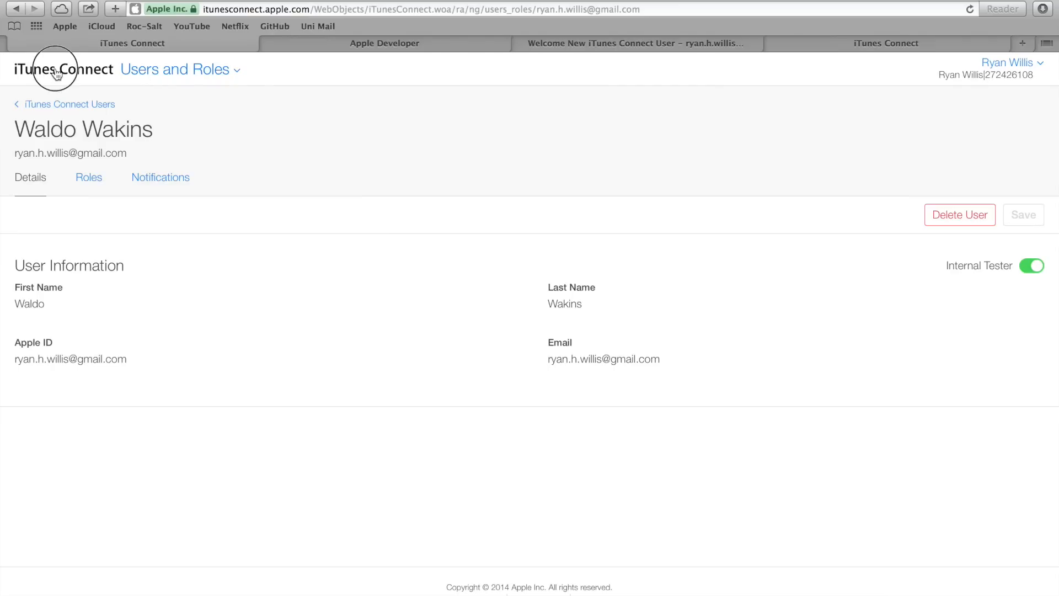
- Return to the iTunes Connect home, then stop and rerun the keyboard app on iPhone 5
{"action": "left_click", "coordinate": [64, 69]}
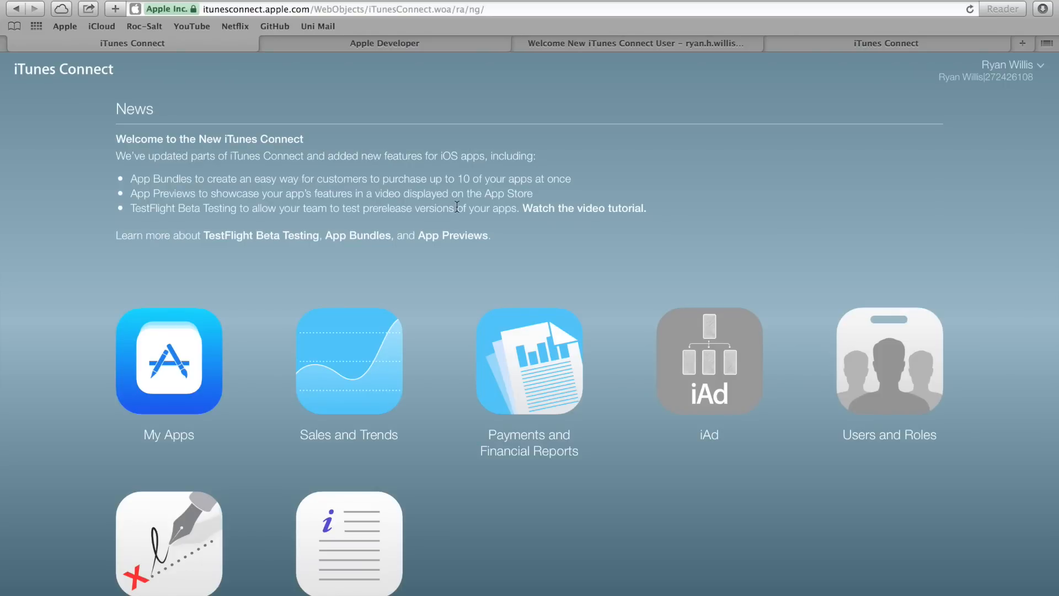
{"action": "mouse_move", "coordinate": [526, 213]}
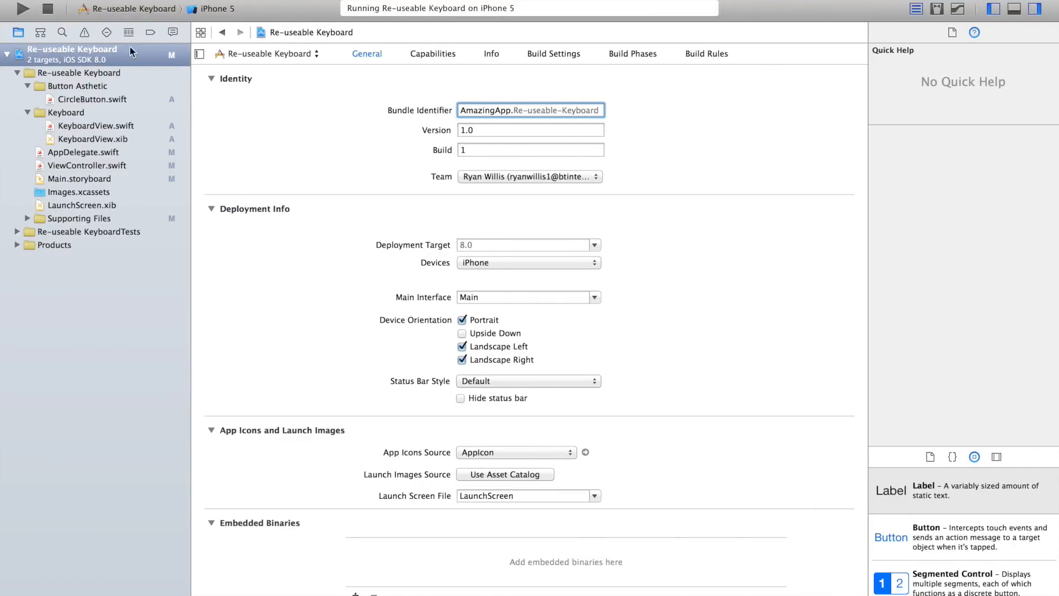
{"action": "left_click", "coordinate": [48, 9]}
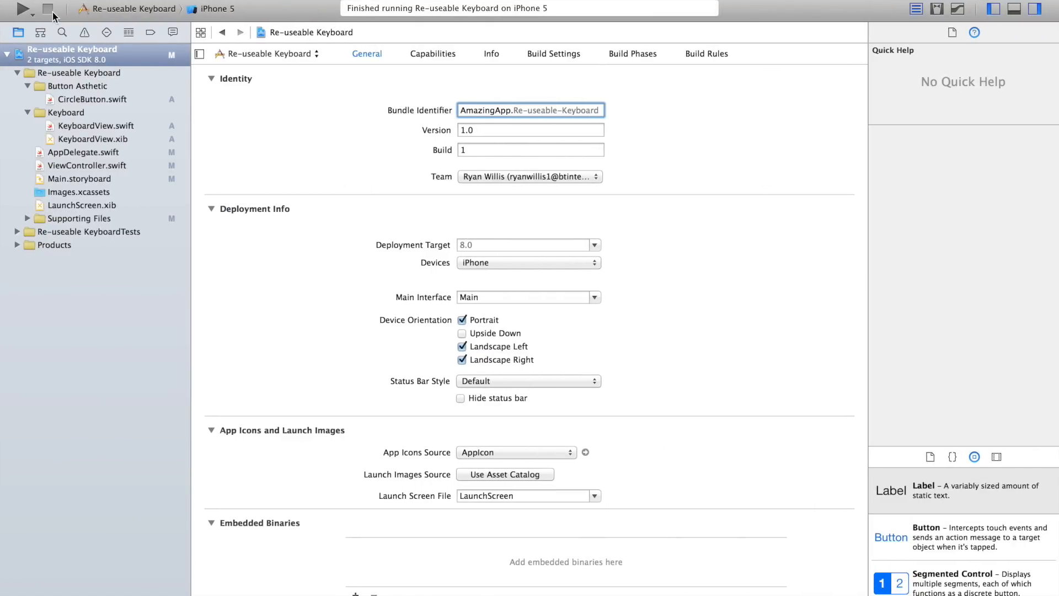
{"action": "left_click", "coordinate": [22, 8]}
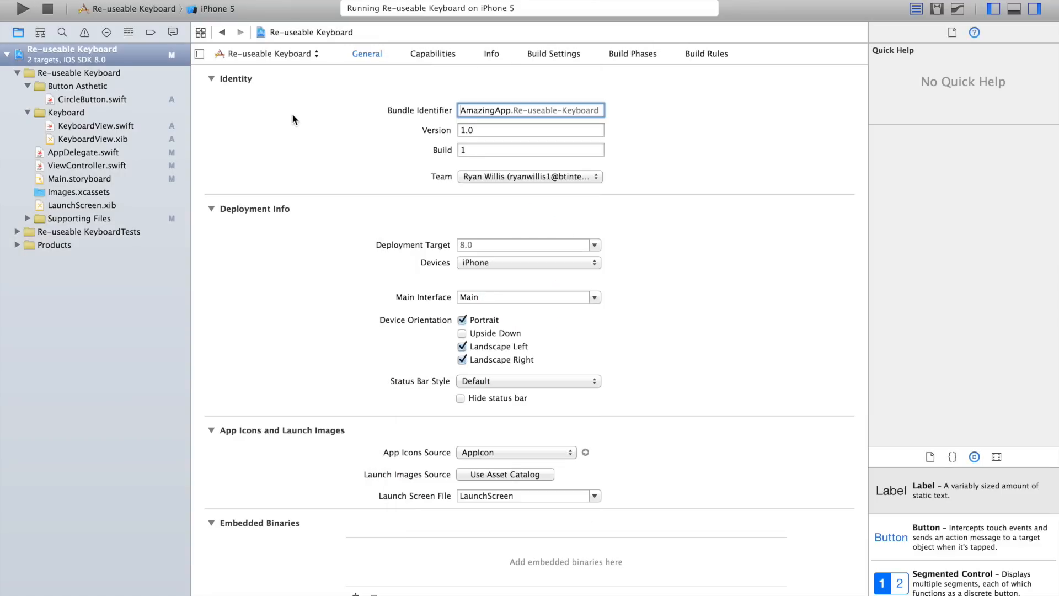
{"action": "mouse_move", "coordinate": [304, 115]}
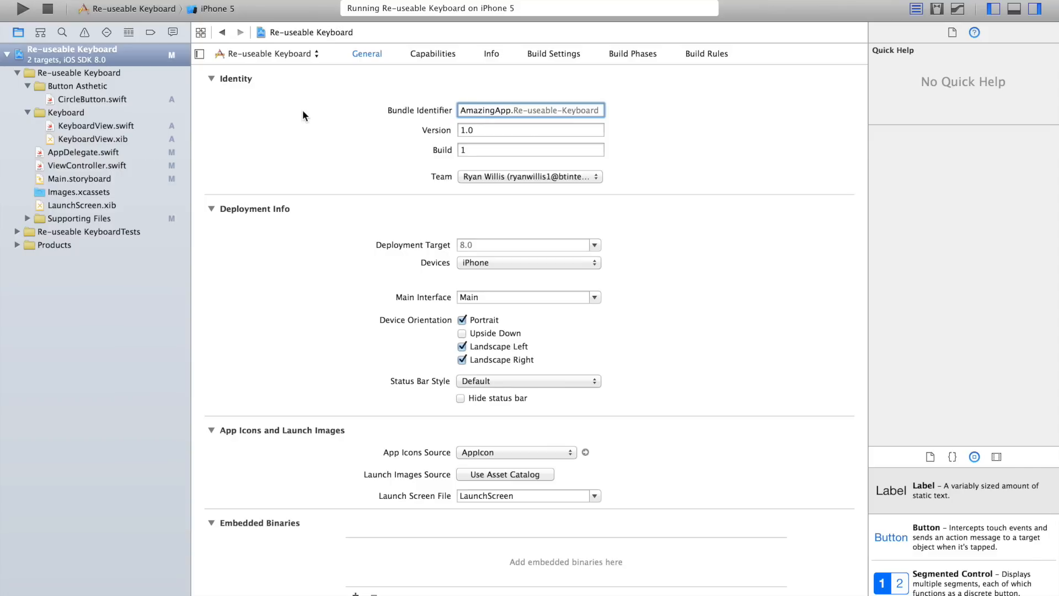
{"action": "mouse_move", "coordinate": [354, 149]}
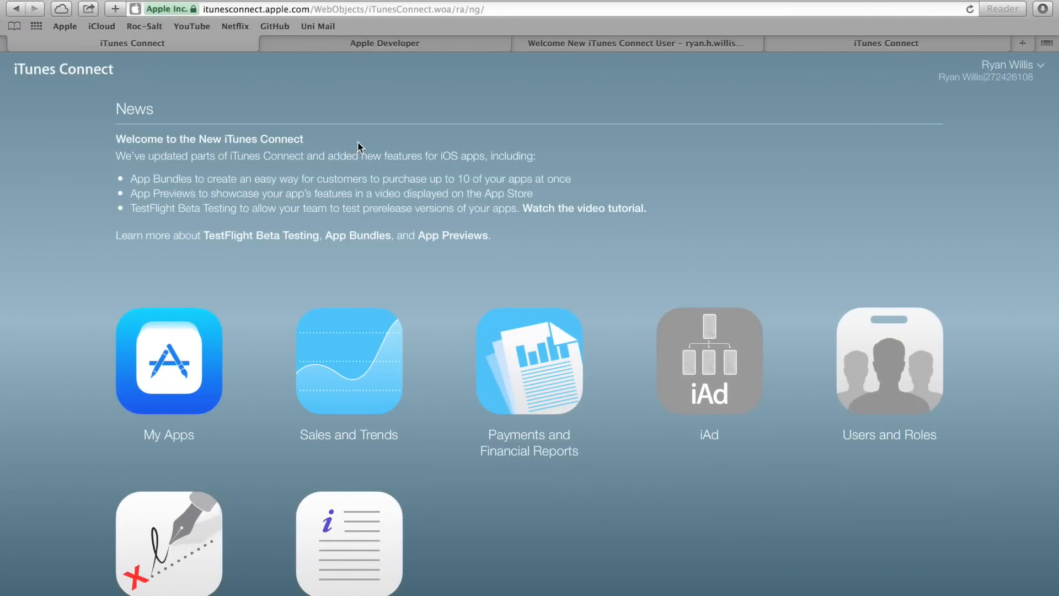
{"action": "mouse_move", "coordinate": [438, 43]}
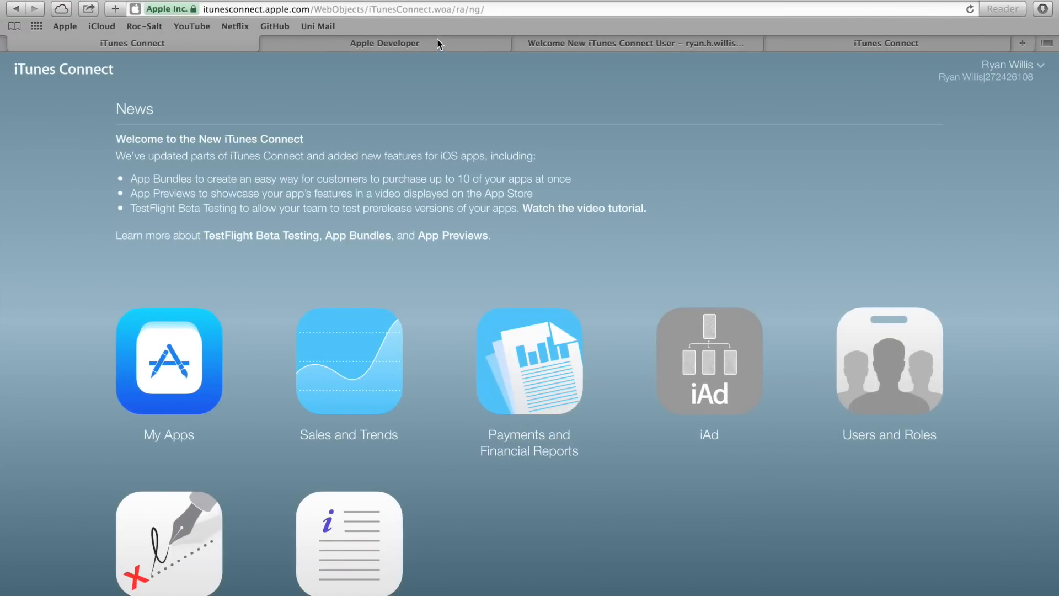
- From the Apple Developer Member Center, reach the Certificates, Identifiers & Profiles overview
{"action": "left_click", "coordinate": [385, 43]}
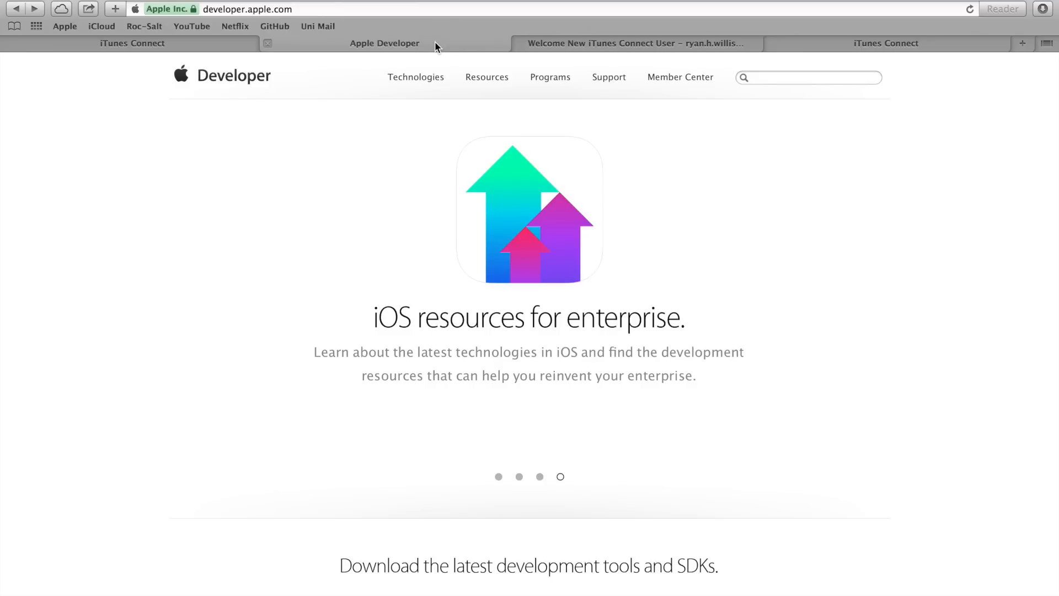
{"action": "mouse_move", "coordinate": [228, 22]}
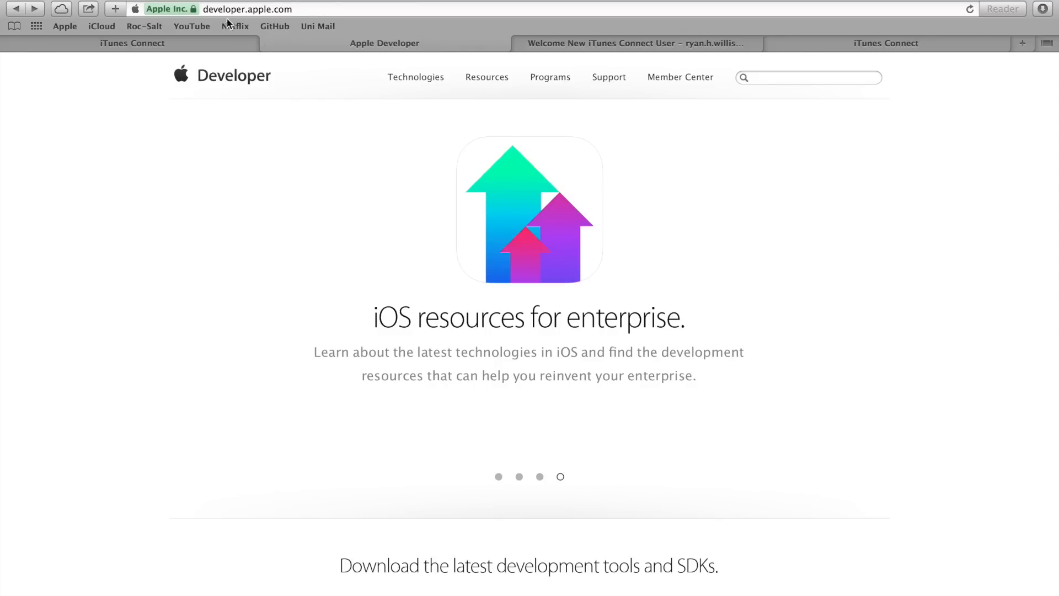
{"action": "left_click", "coordinate": [679, 77]}
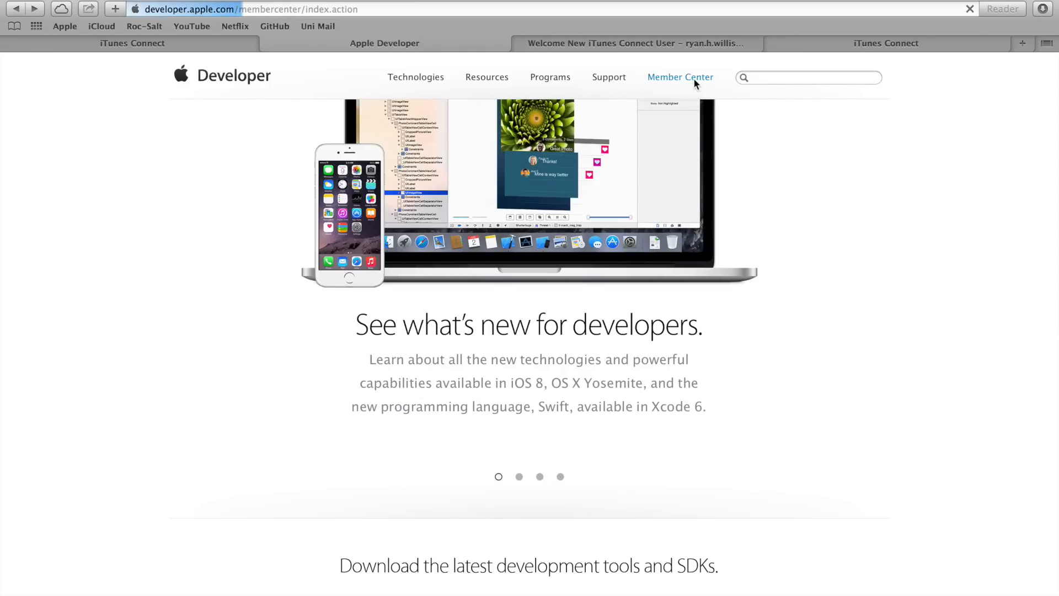
{"action": "left_click", "coordinate": [679, 78]}
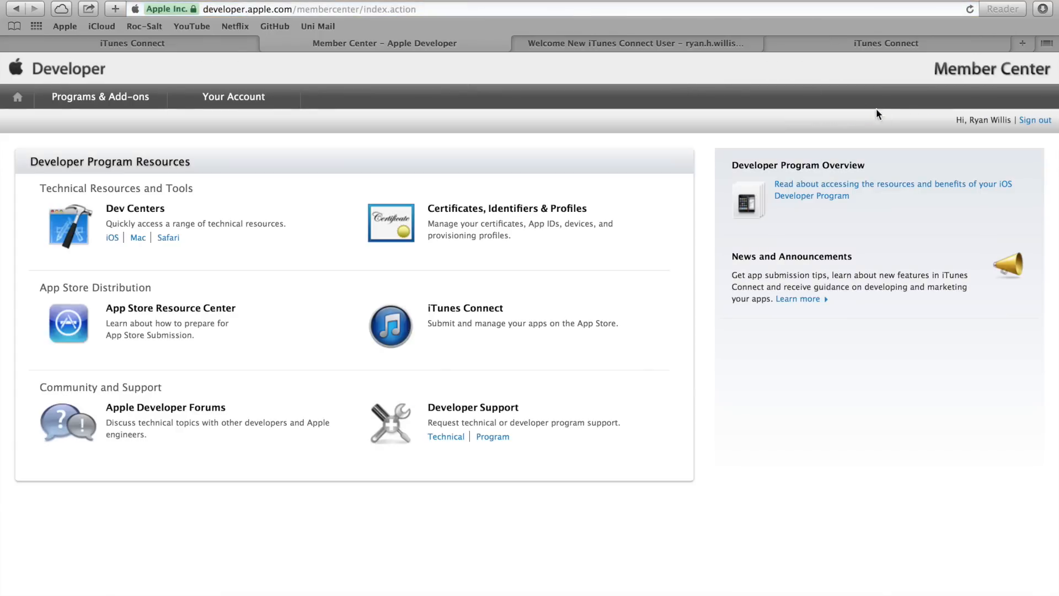
{"action": "mouse_move", "coordinate": [957, 129]}
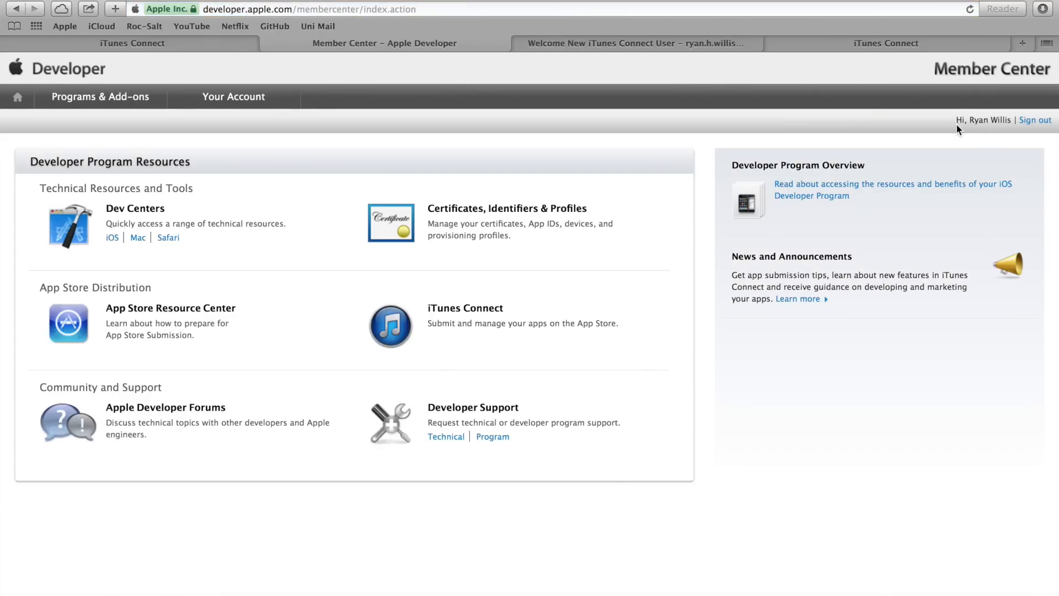
{"action": "left_click", "coordinate": [391, 223]}
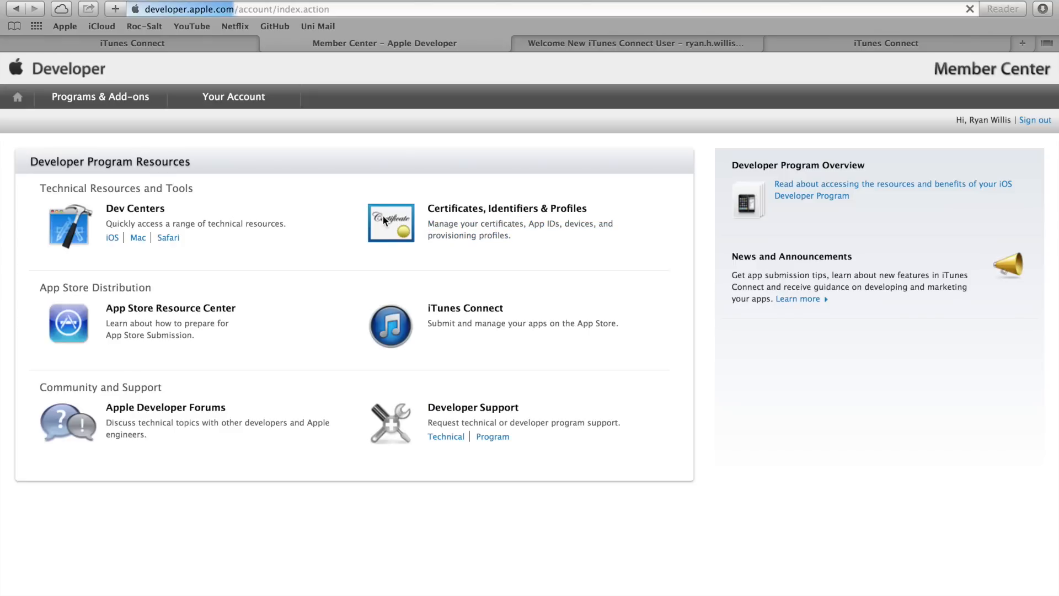
{"action": "left_click", "coordinate": [390, 223]}
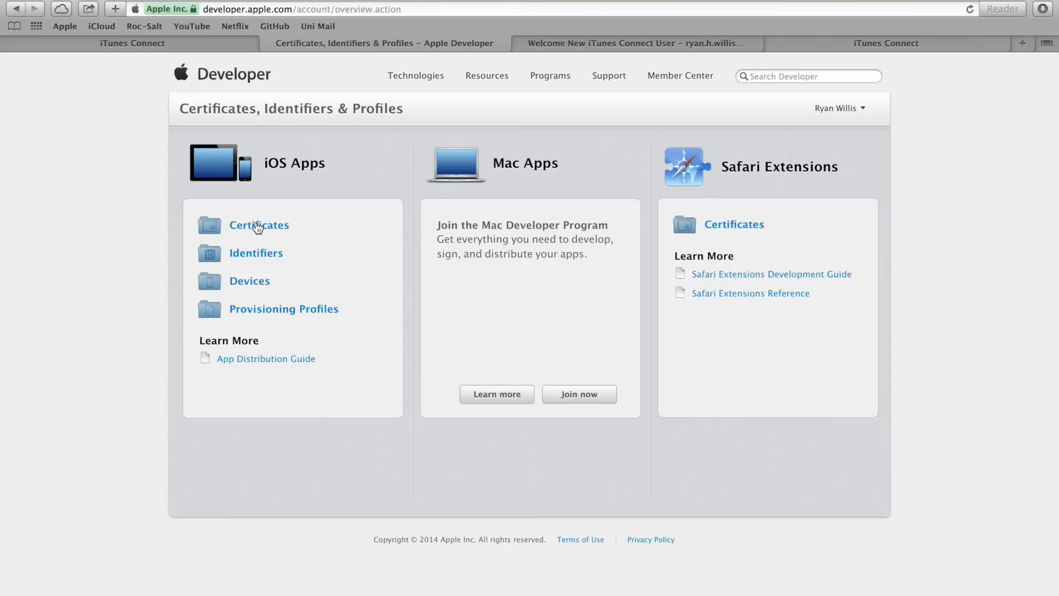
- Go to iOS App IDs and begin registering a new App ID
{"action": "left_click", "coordinate": [259, 225]}
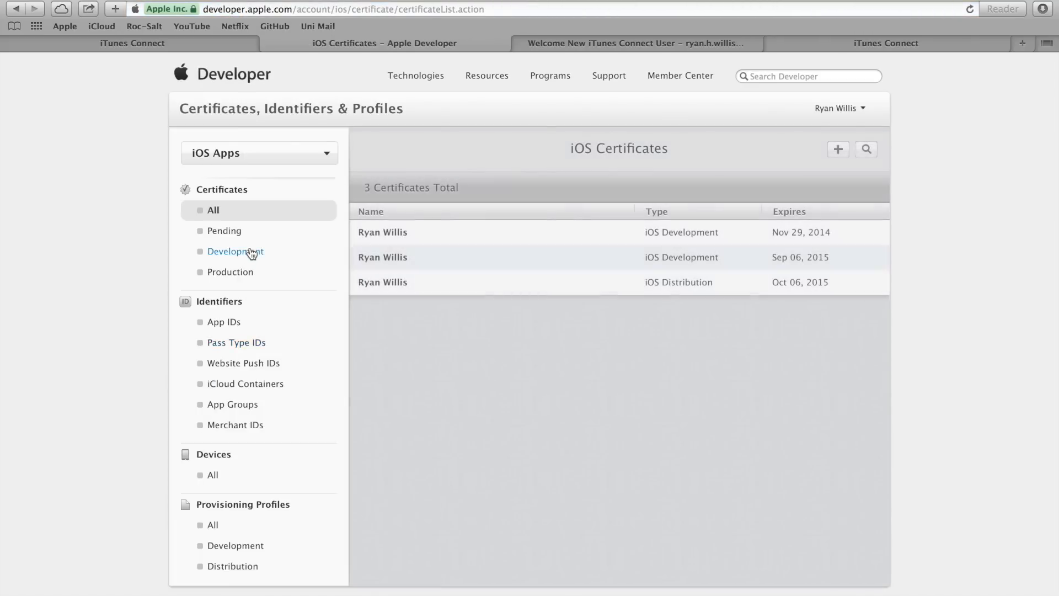
{"action": "left_click", "coordinate": [224, 321]}
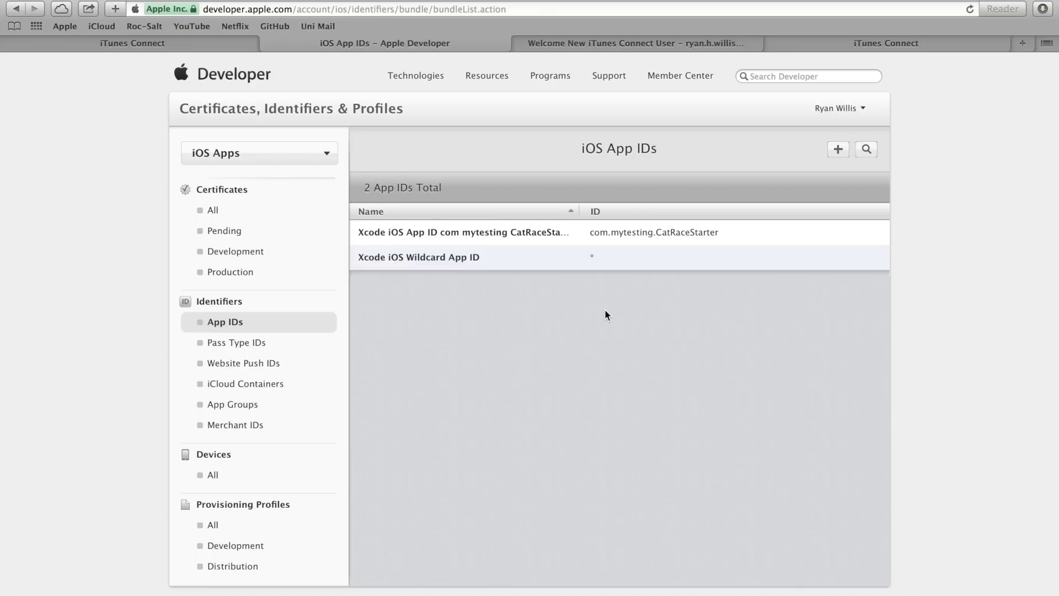
{"action": "left_click", "coordinate": [837, 149]}
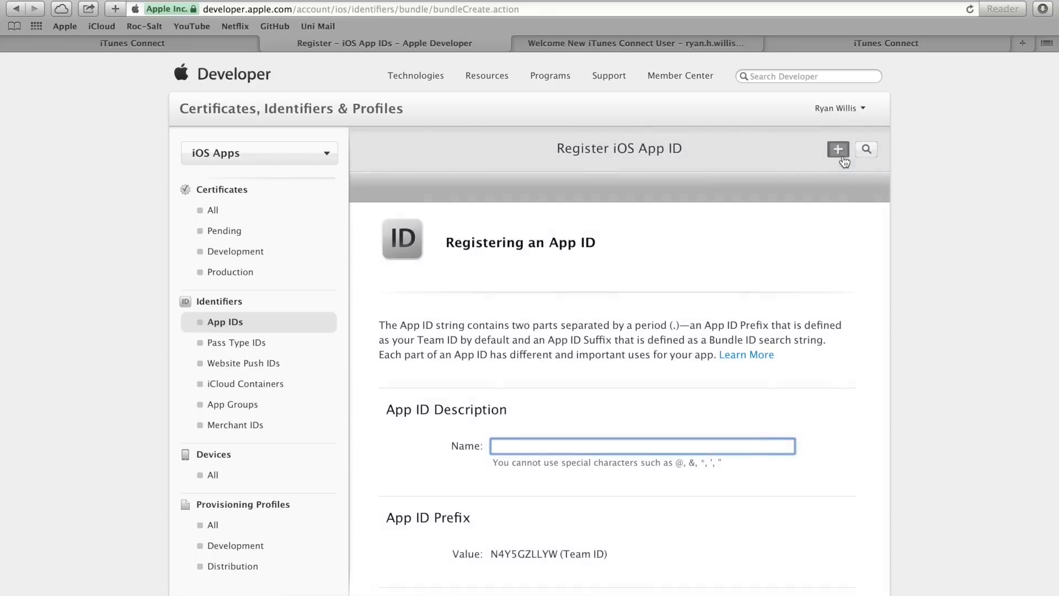
{"action": "scroll", "scroll_direction": "down", "scroll_amount": 3}
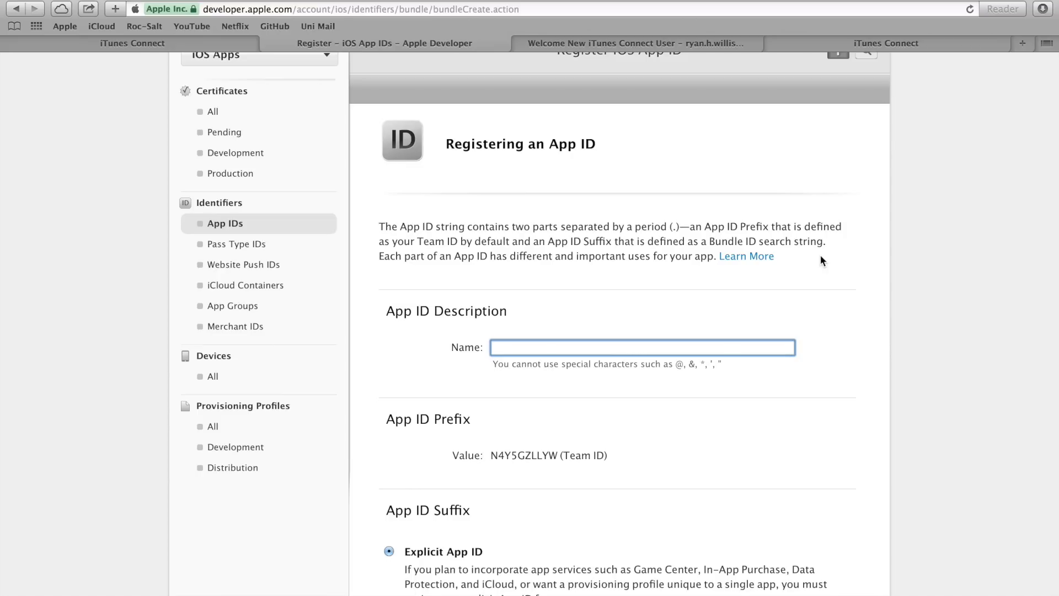
- Name the new App ID KeyboardApp
{"action": "left_click", "coordinate": [642, 348]}
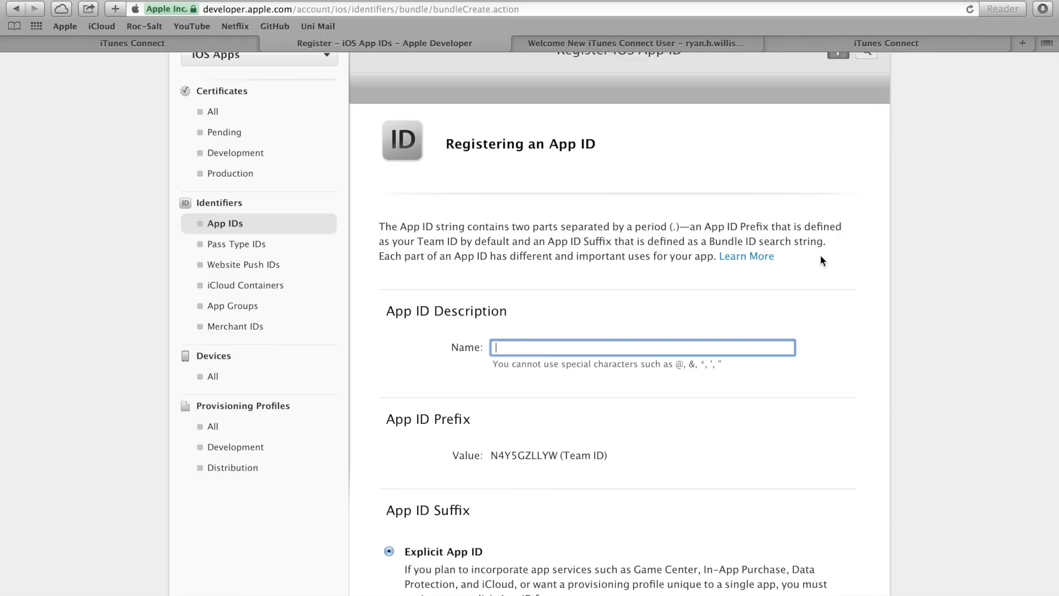
{"action": "type", "text": "KeyboardApp"}
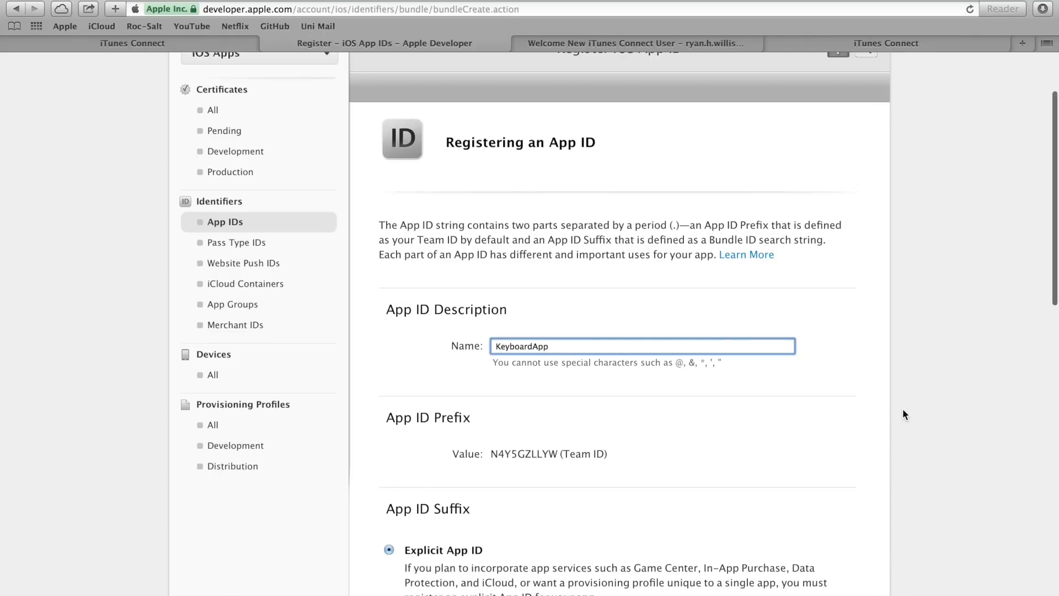
{"action": "scroll", "scroll_direction": "down", "scroll_amount": 3}
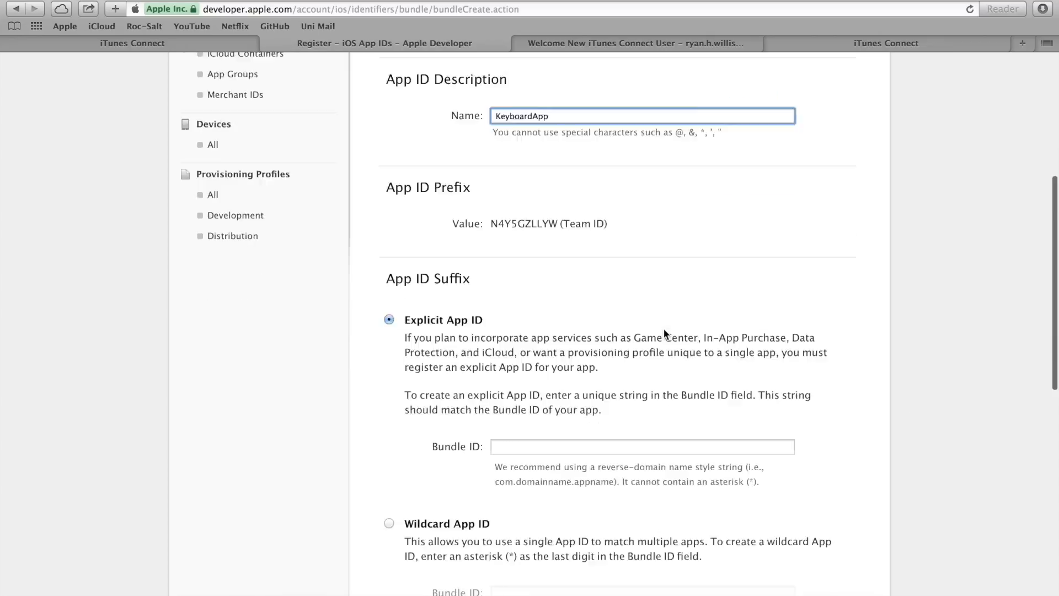
{"action": "scroll", "scroll_direction": "down", "scroll_amount": 3}
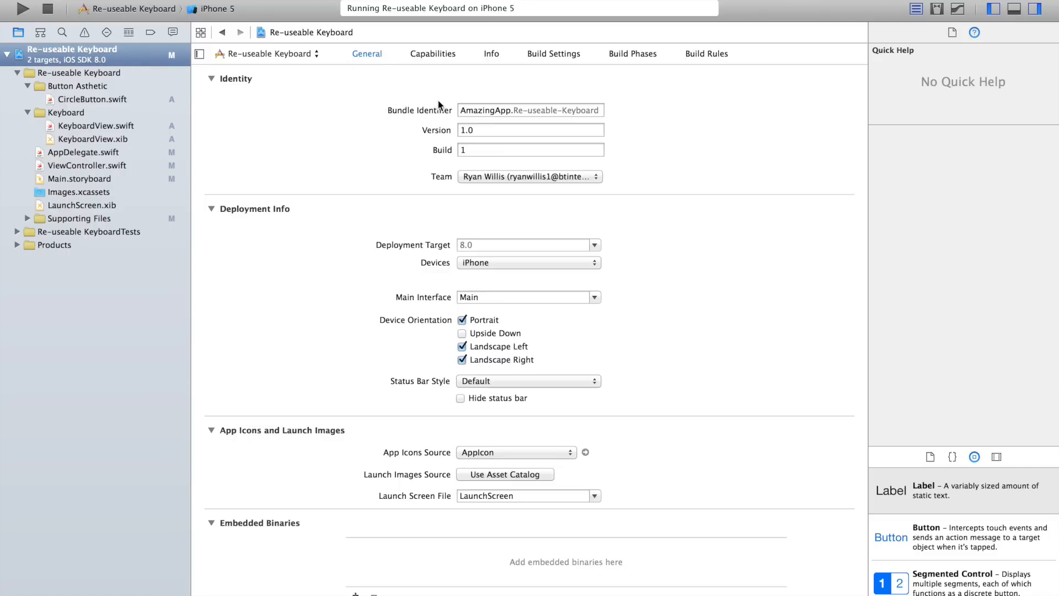
{"action": "mouse_move", "coordinate": [549, 108]}
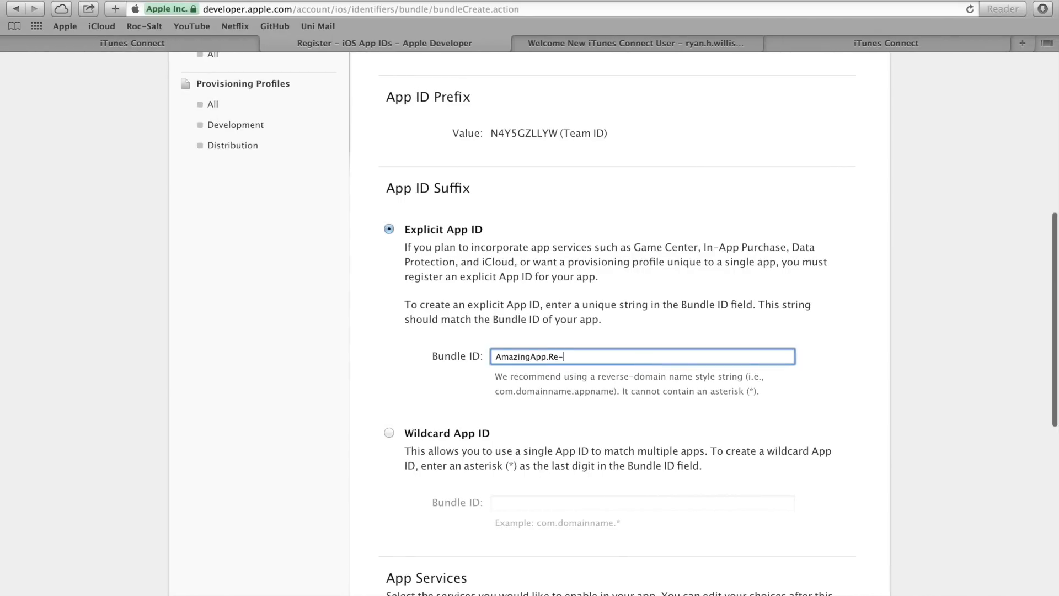
- Set the explicit App ID's bundle ID to AmazingApp.Re-useable-Keyboard
{"action": "type", "text": "usable"}
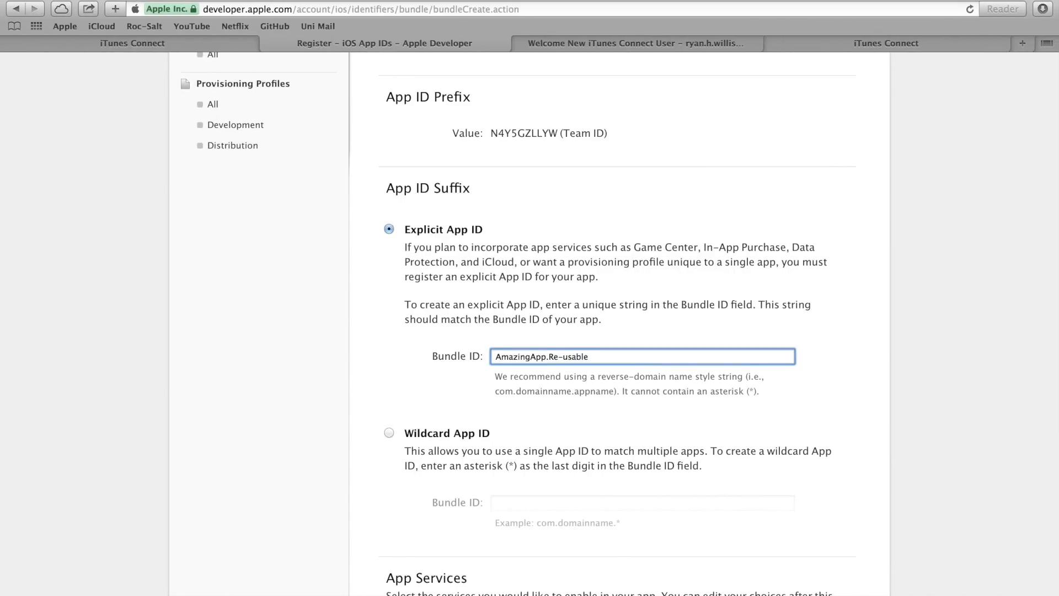
{"action": "left_click", "coordinate": [641, 356]}
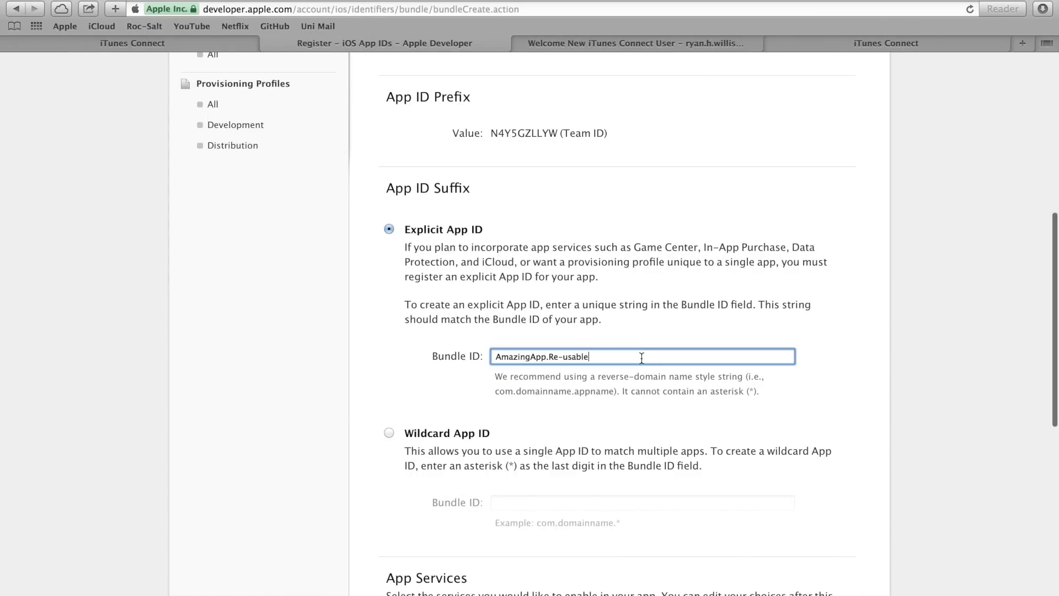
{"action": "type", "text": "Keyboard"}
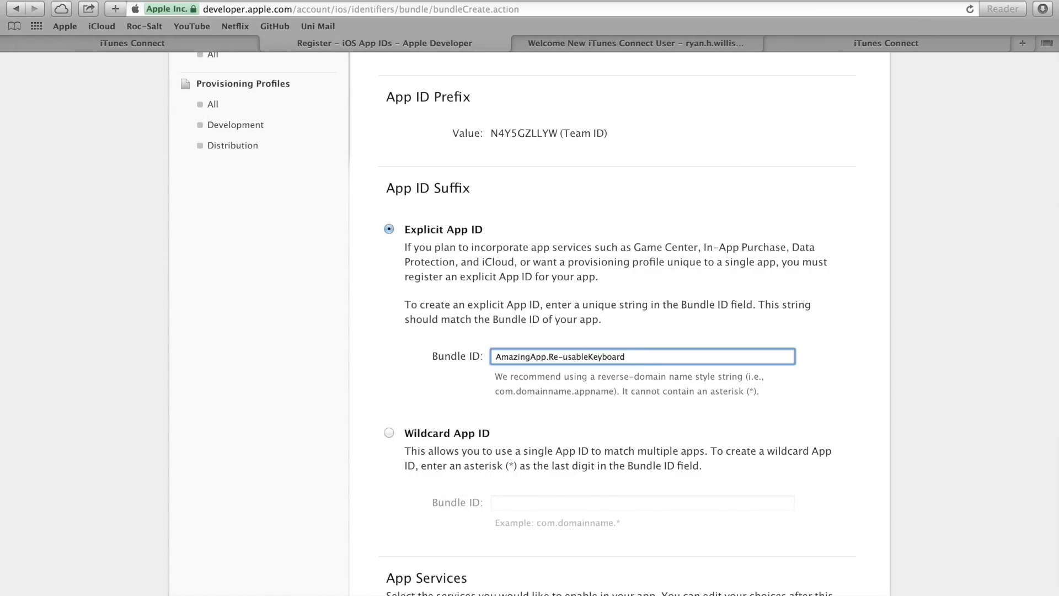
{"action": "type", "text": "-"}
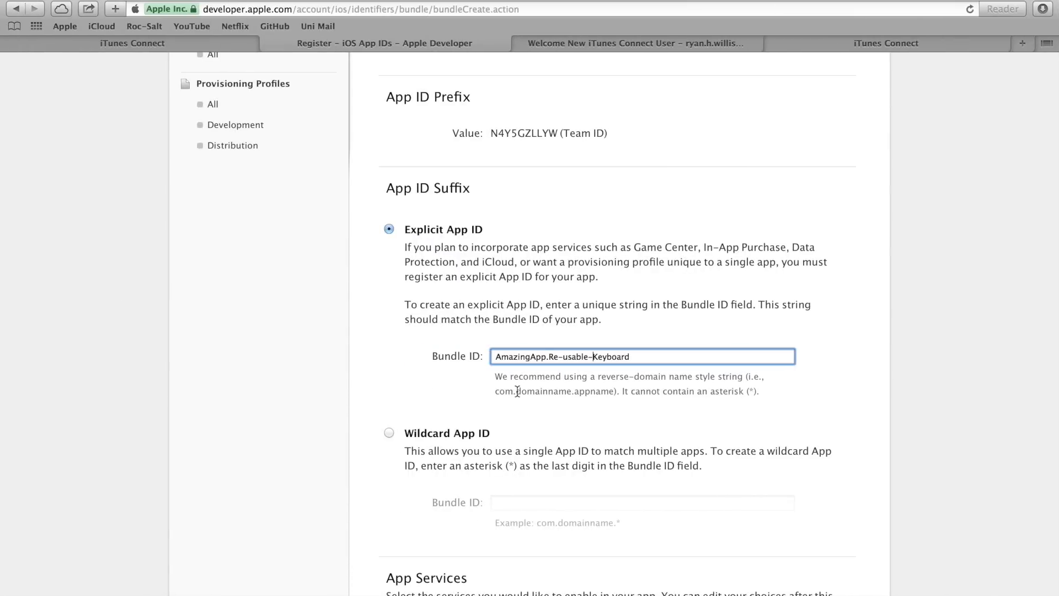
{"action": "type", "text": "e"}
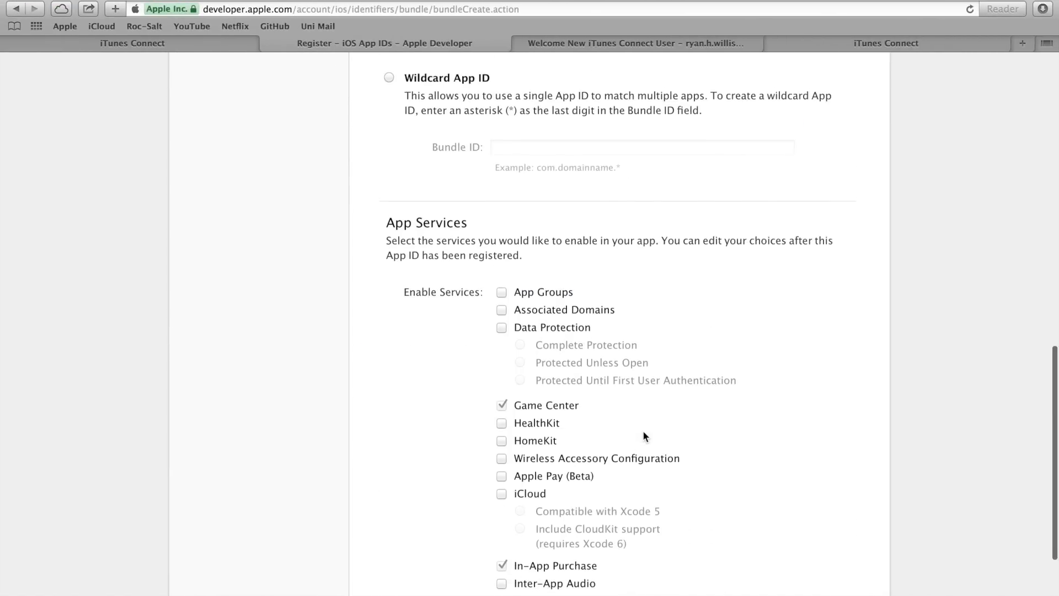
- Continue, submit and finish registration of the KeyboardApp App ID
{"action": "scroll", "scroll_direction": "down", "scroll_amount": 3}
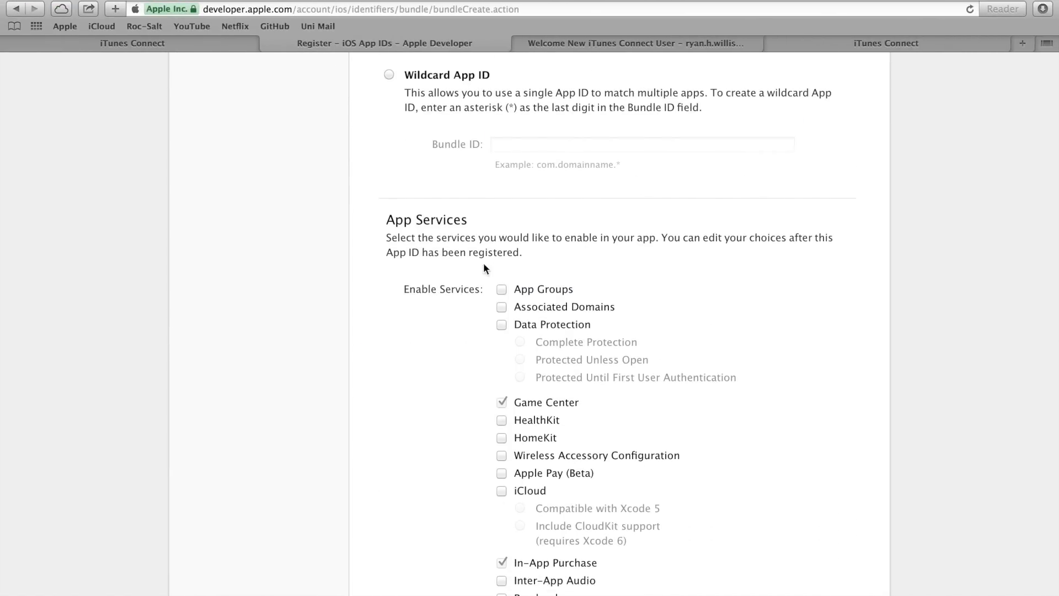
{"action": "mouse_move", "coordinate": [684, 254]}
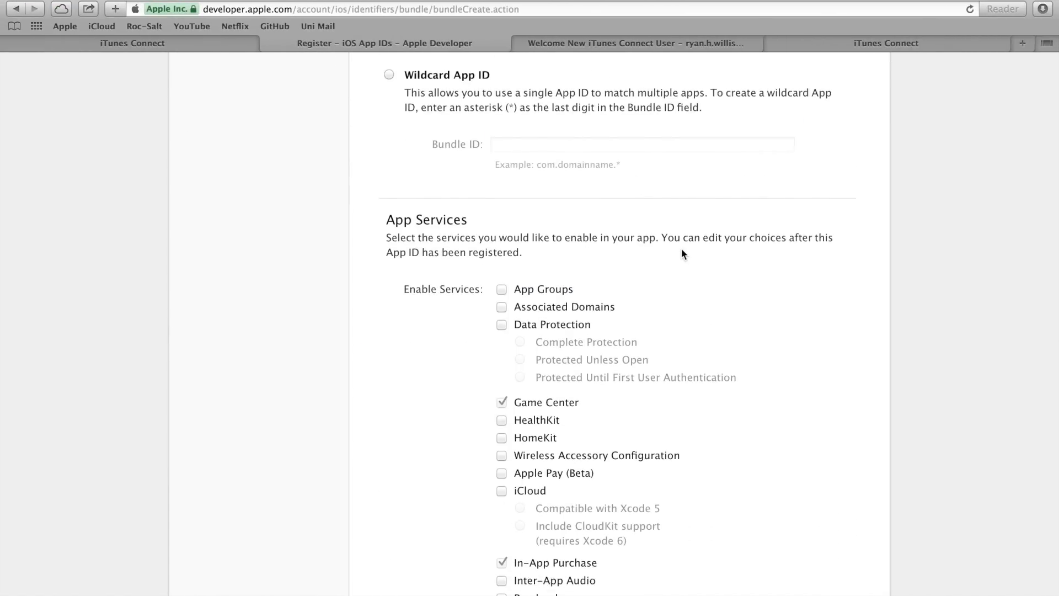
{"action": "scroll", "scroll_direction": "down", "scroll_amount": 3}
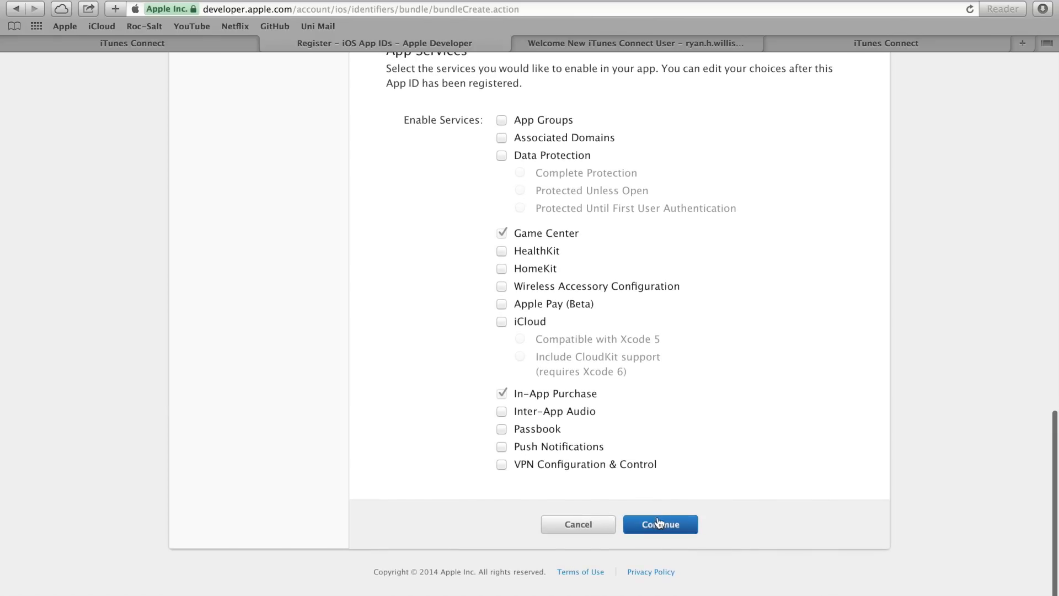
{"action": "left_click", "coordinate": [660, 524]}
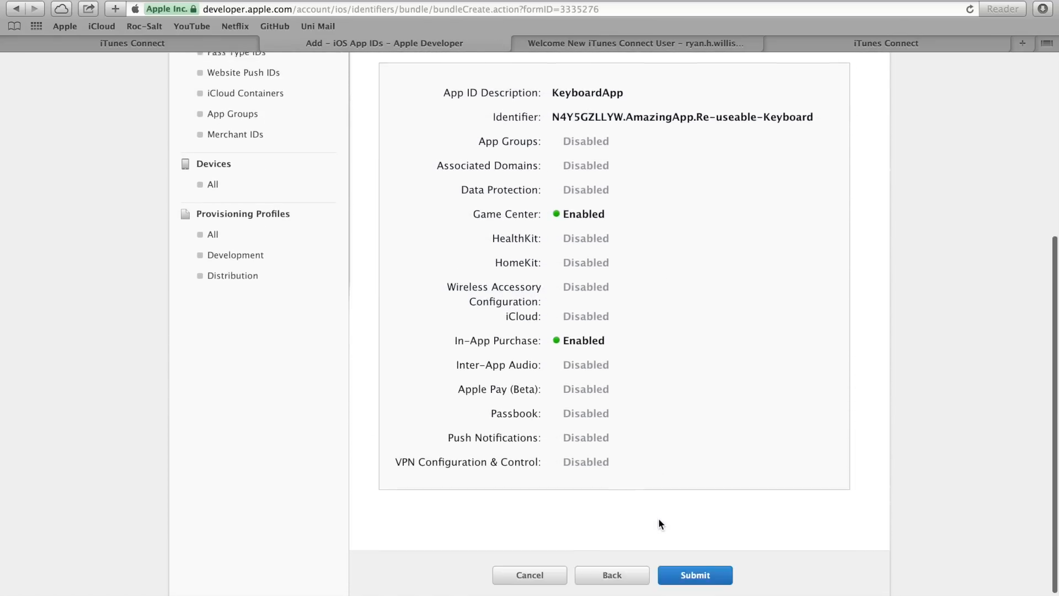
{"action": "left_click", "coordinate": [694, 574]}
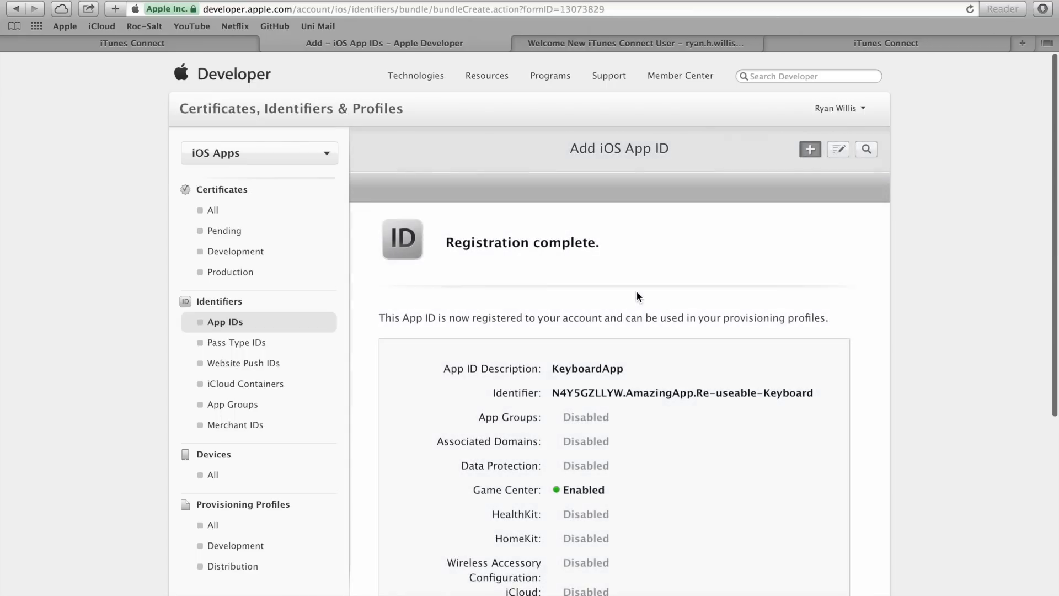
{"action": "scroll", "scroll_direction": "down", "scroll_amount": 3}
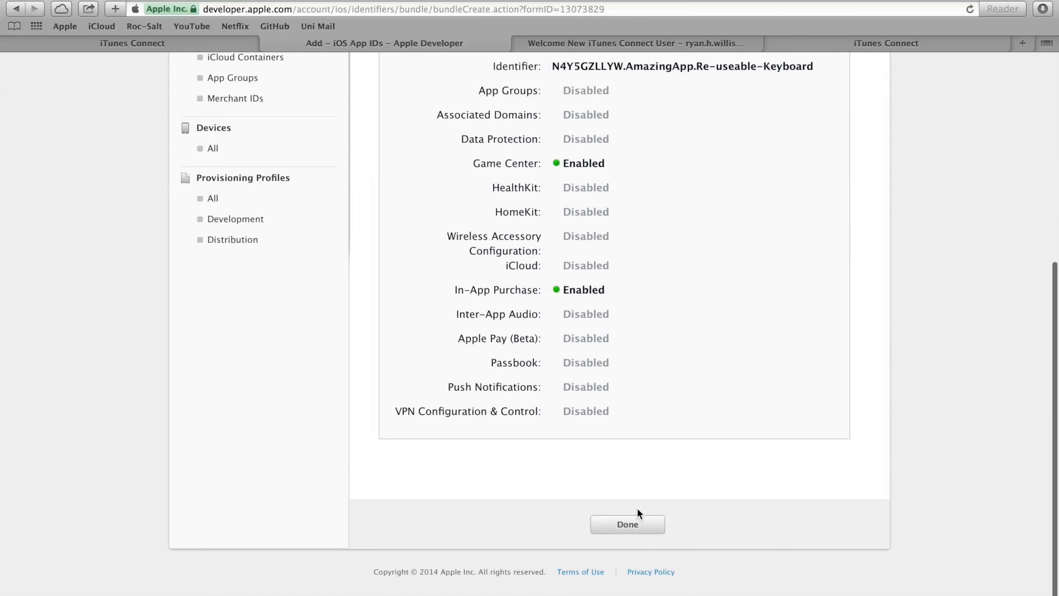
{"action": "left_click", "coordinate": [627, 524]}
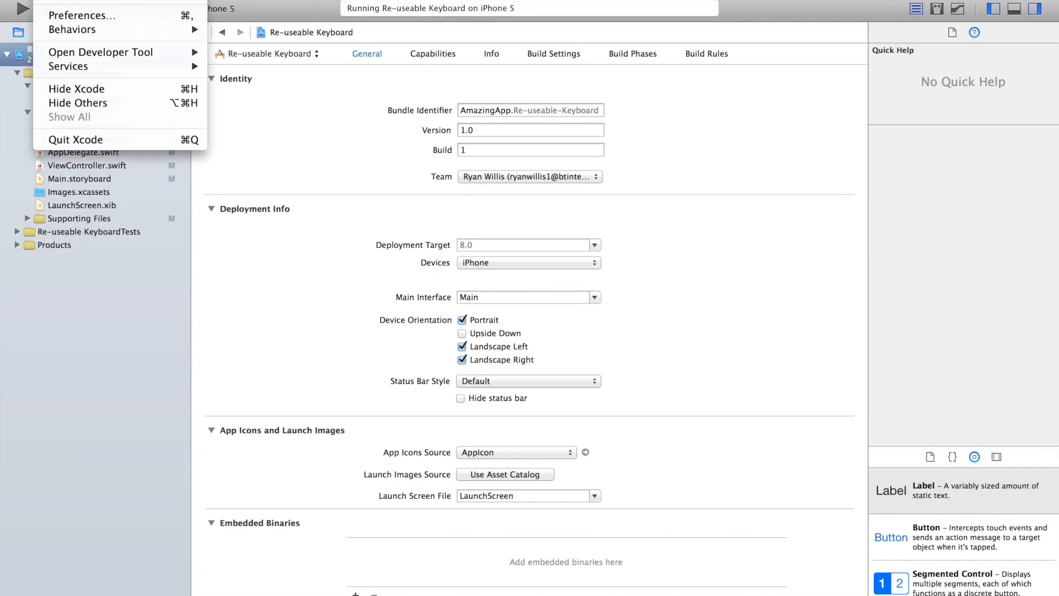
{"action": "mouse_move", "coordinate": [80, 16]}
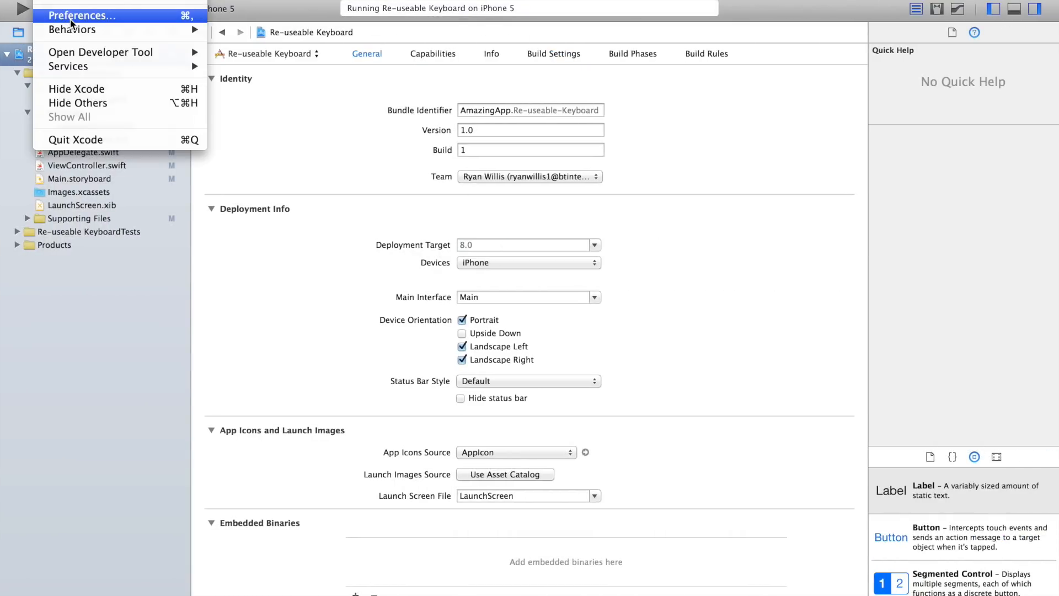
- In Xcode Accounts preferences, refresh the account's provisioning profiles and close the preferences
{"action": "left_click", "coordinate": [82, 15]}
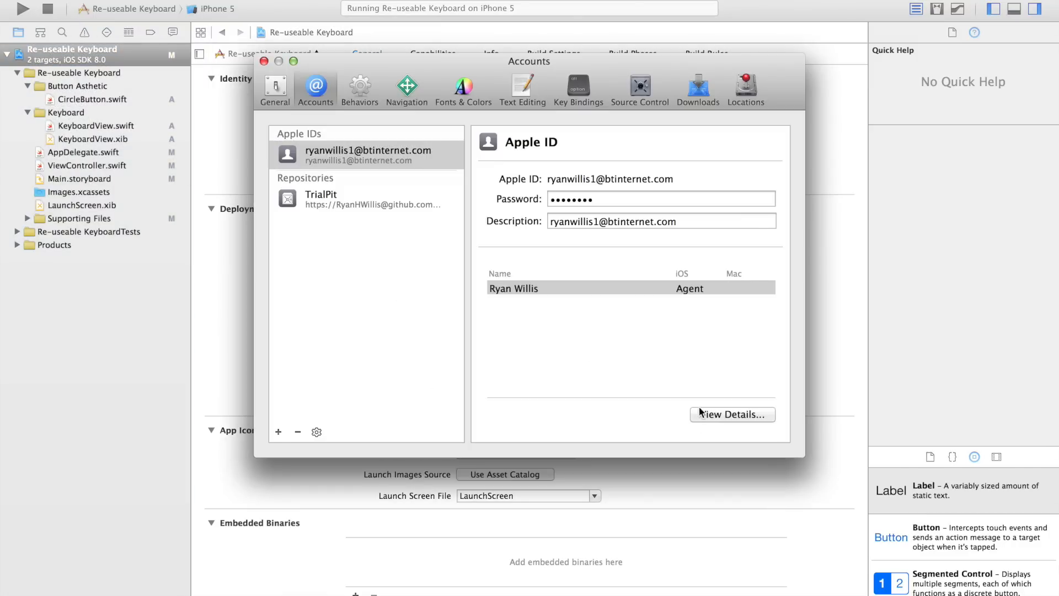
{"action": "mouse_move", "coordinate": [545, 184]}
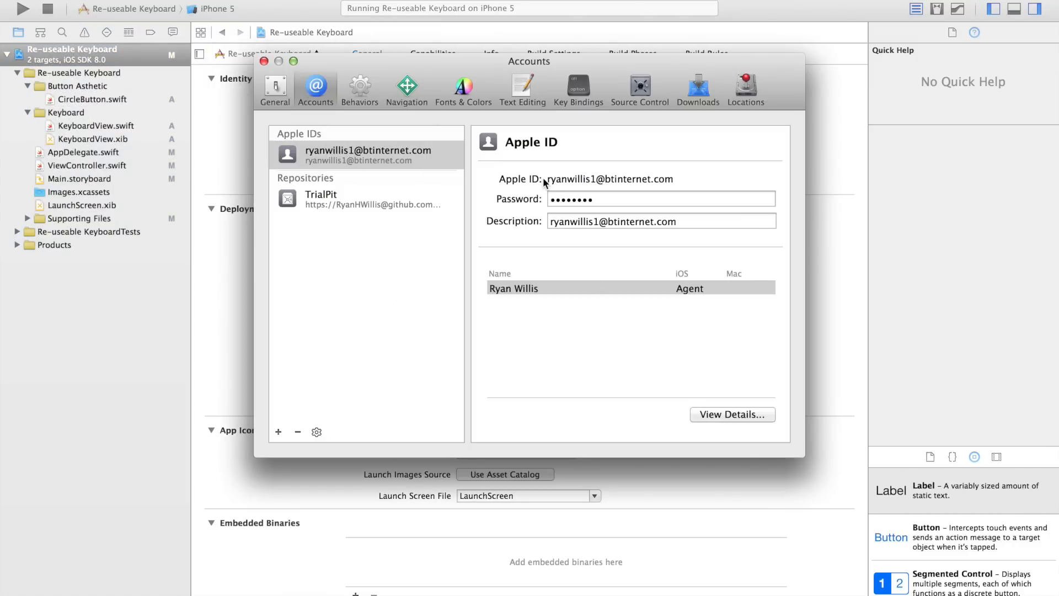
{"action": "left_click", "coordinate": [732, 415]}
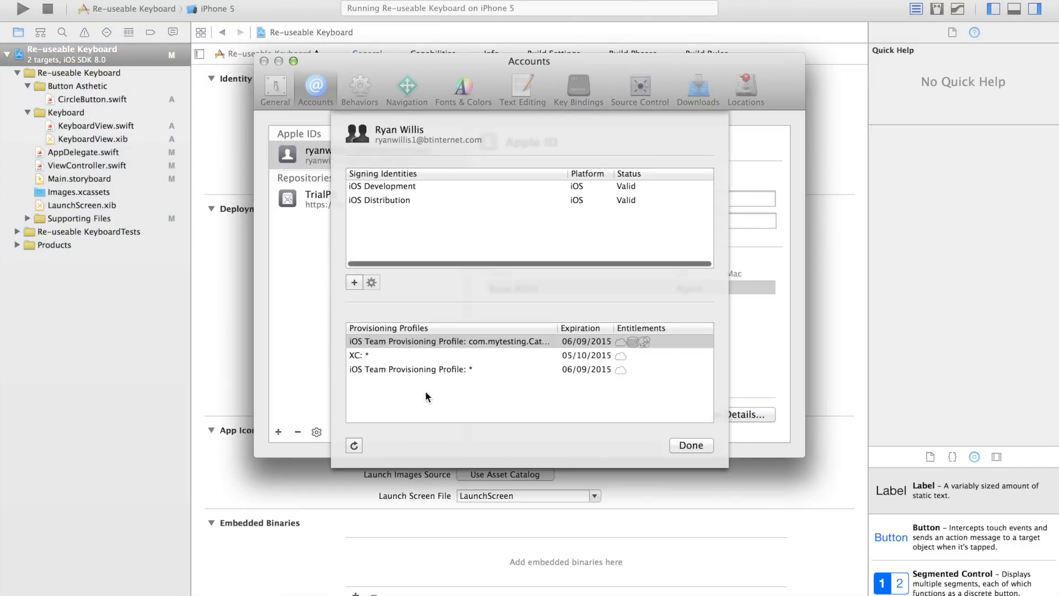
{"action": "left_click", "coordinate": [354, 445]}
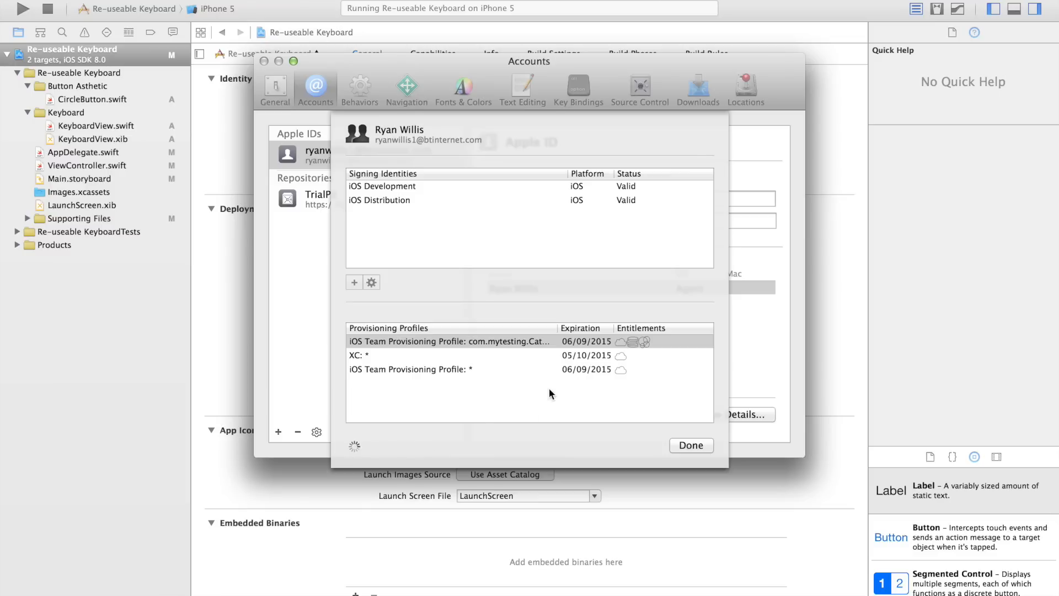
{"action": "mouse_move", "coordinate": [401, 383]}
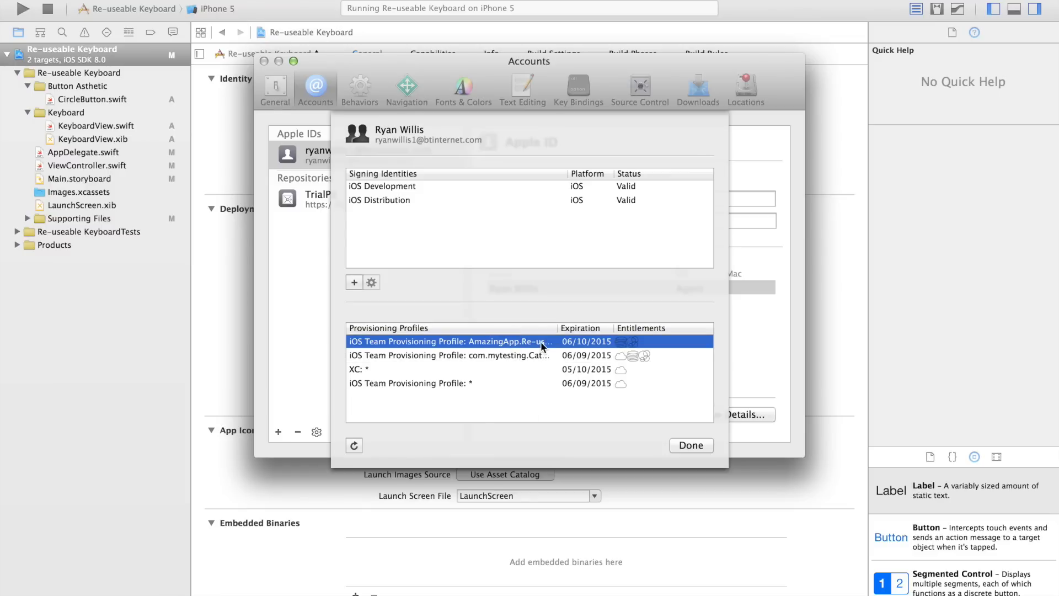
{"action": "mouse_move", "coordinate": [690, 445]}
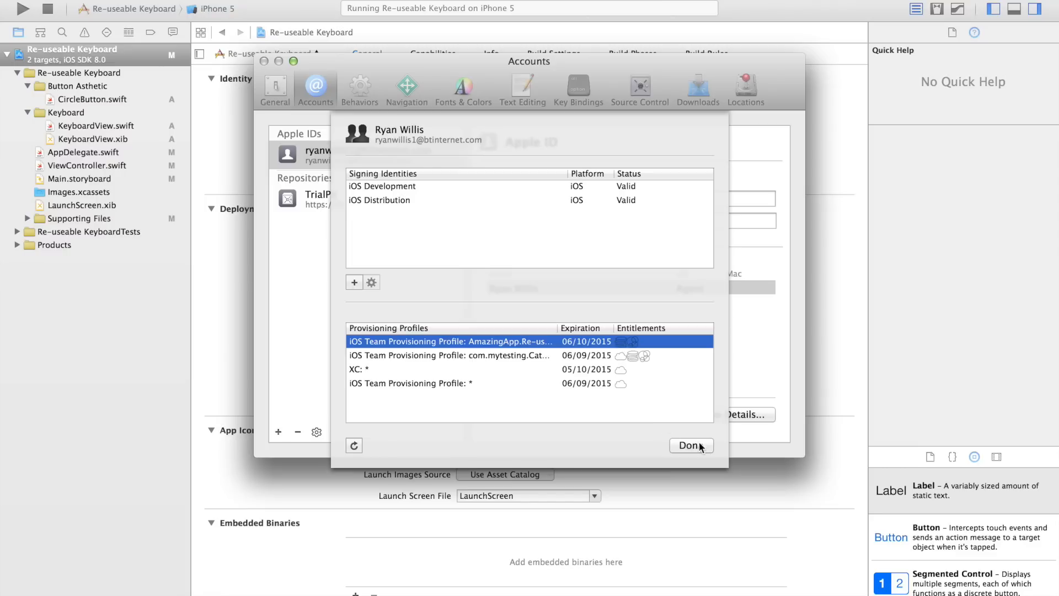
{"action": "mouse_move", "coordinate": [697, 448]}
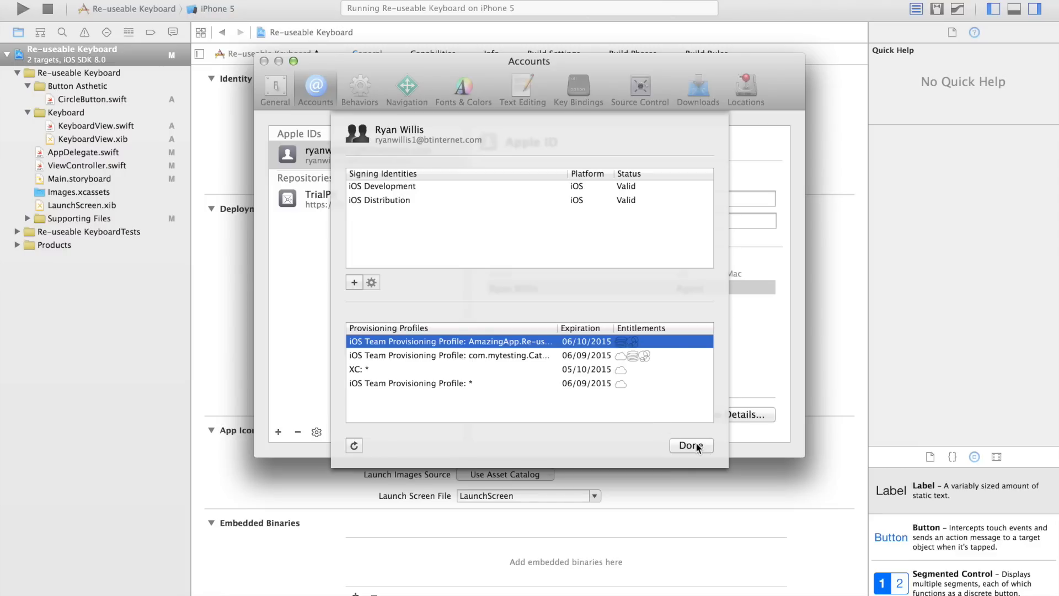
{"action": "left_click", "coordinate": [691, 445]}
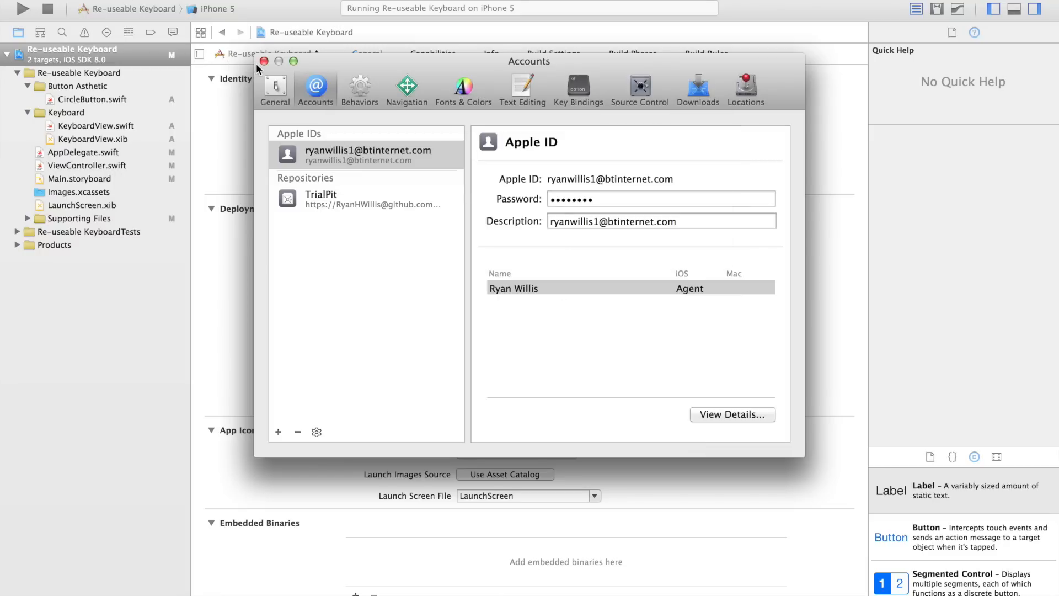
{"action": "left_click", "coordinate": [263, 61]}
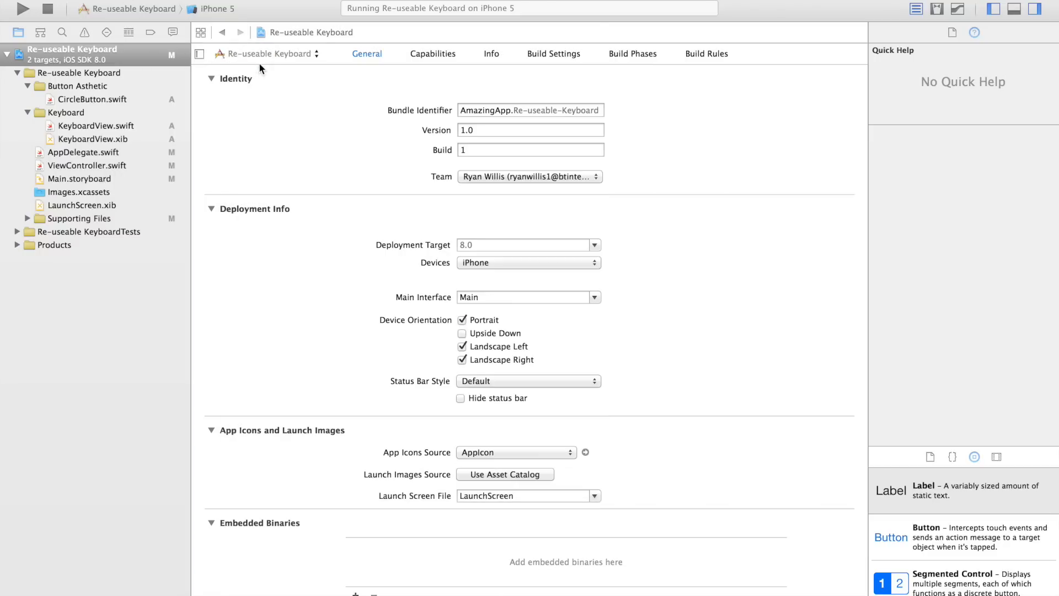
{"action": "mouse_move", "coordinate": [239, 122]}
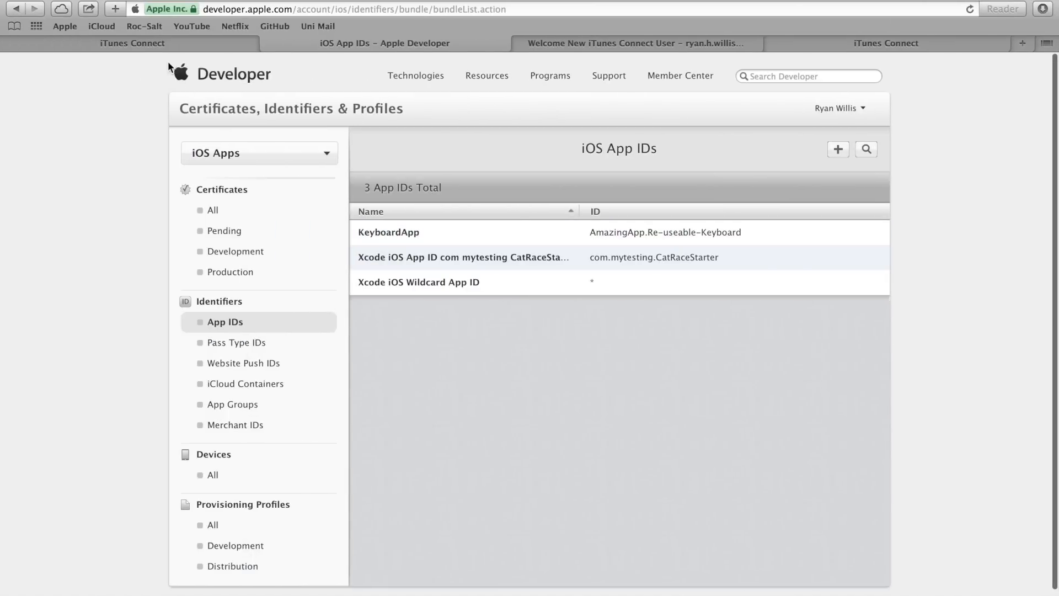
- Switch to iTunes Connect and bring up the My Apps list
{"action": "left_click", "coordinate": [132, 43]}
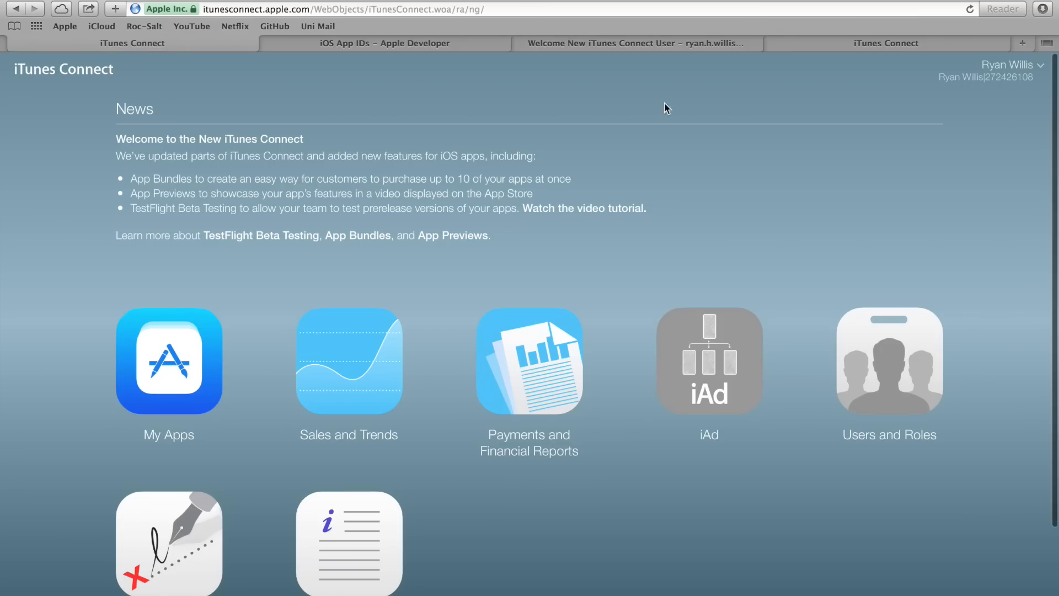
{"action": "mouse_move", "coordinate": [902, 85]}
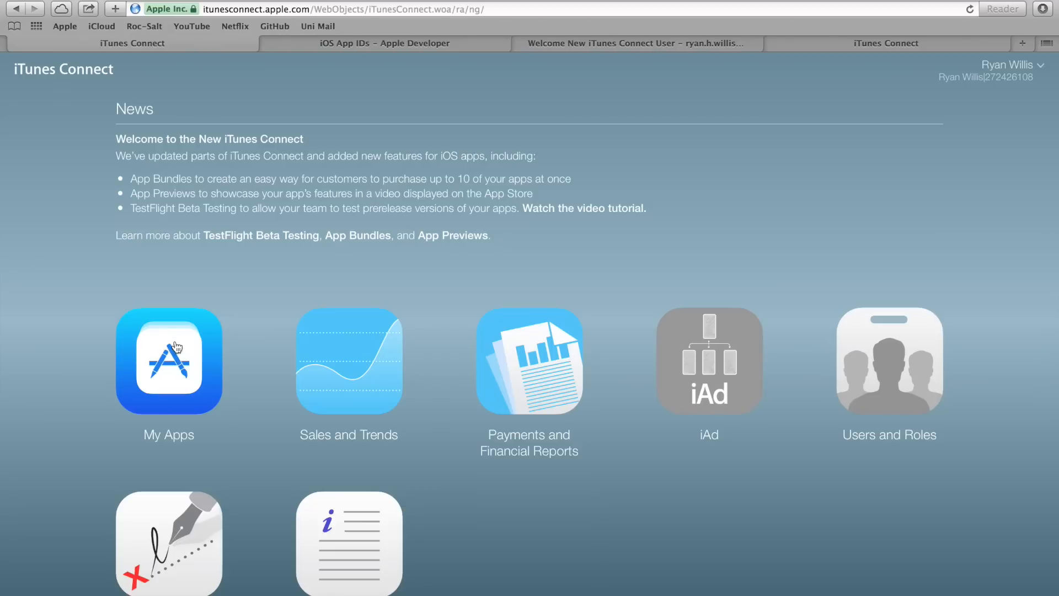
{"action": "left_click", "coordinate": [167, 361]}
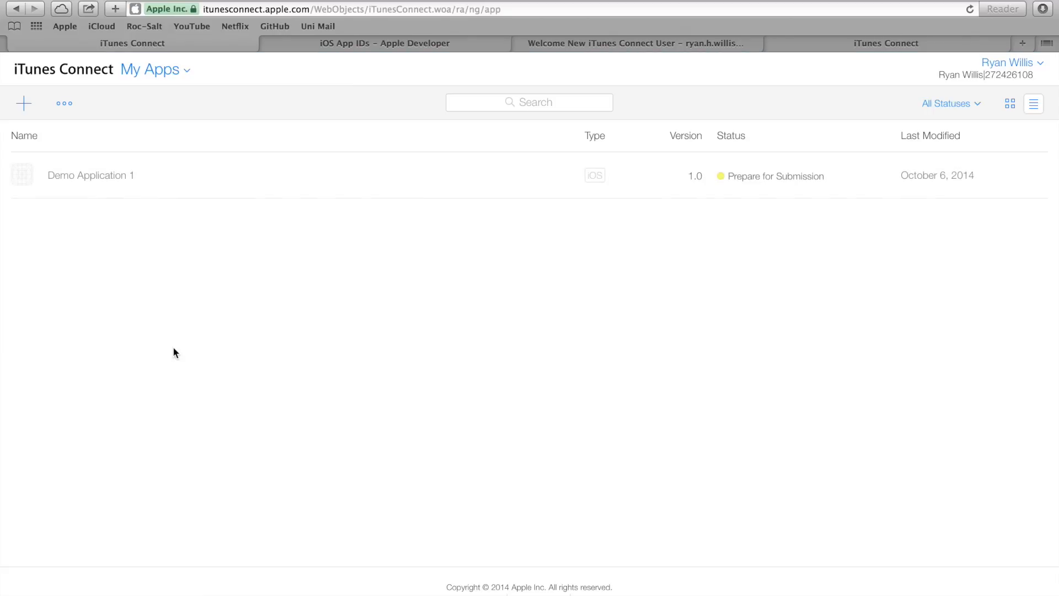
- Start a new iOS app named KeyboardApp with Australian English as primary language
{"action": "left_click", "coordinate": [23, 104]}
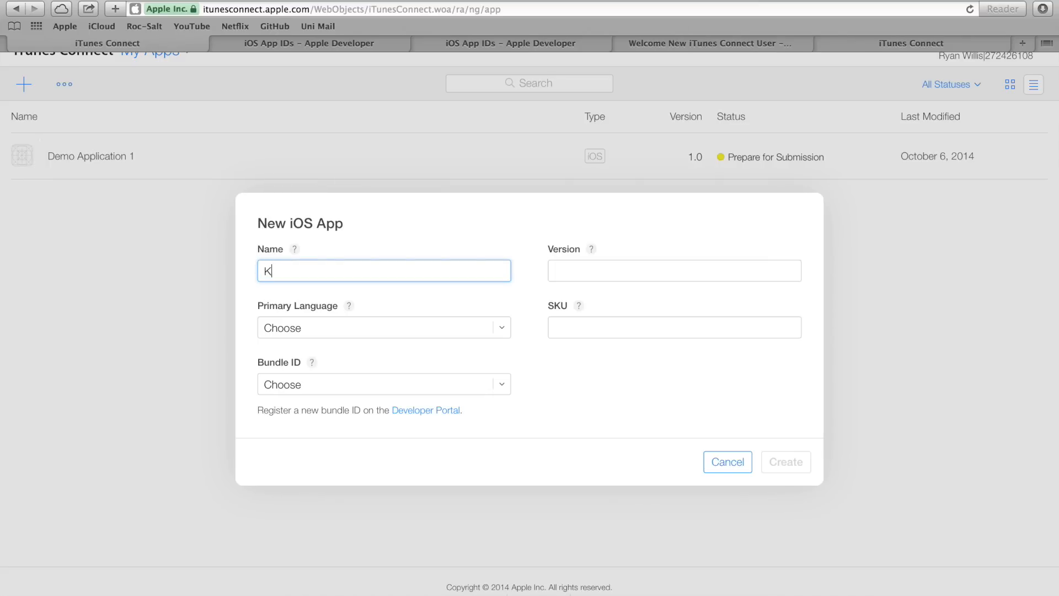
{"action": "type", "text": "eyboardapp"}
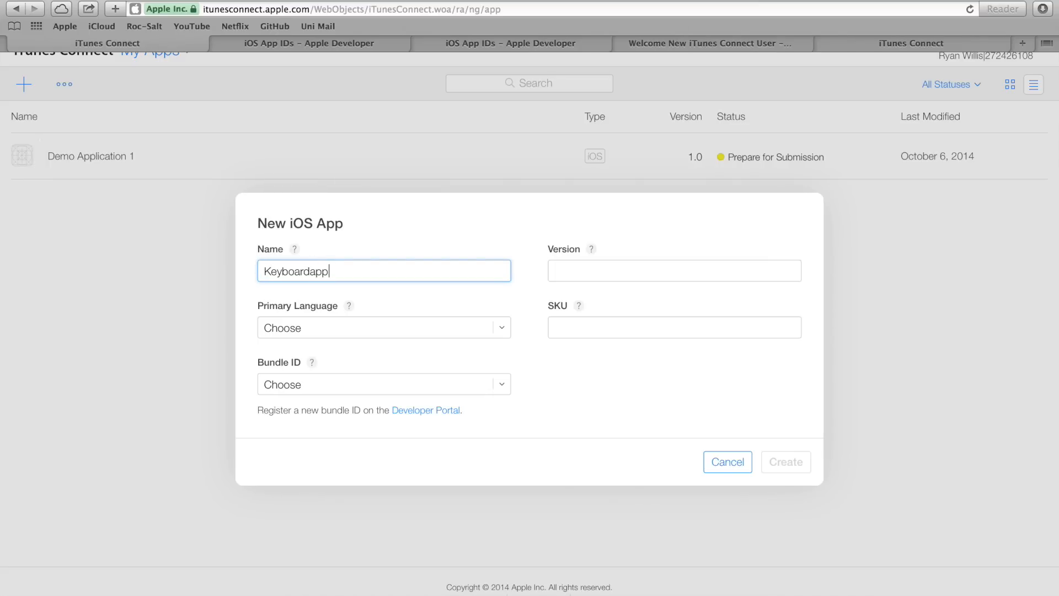
{"action": "type", "text": "KeyboardApp"}
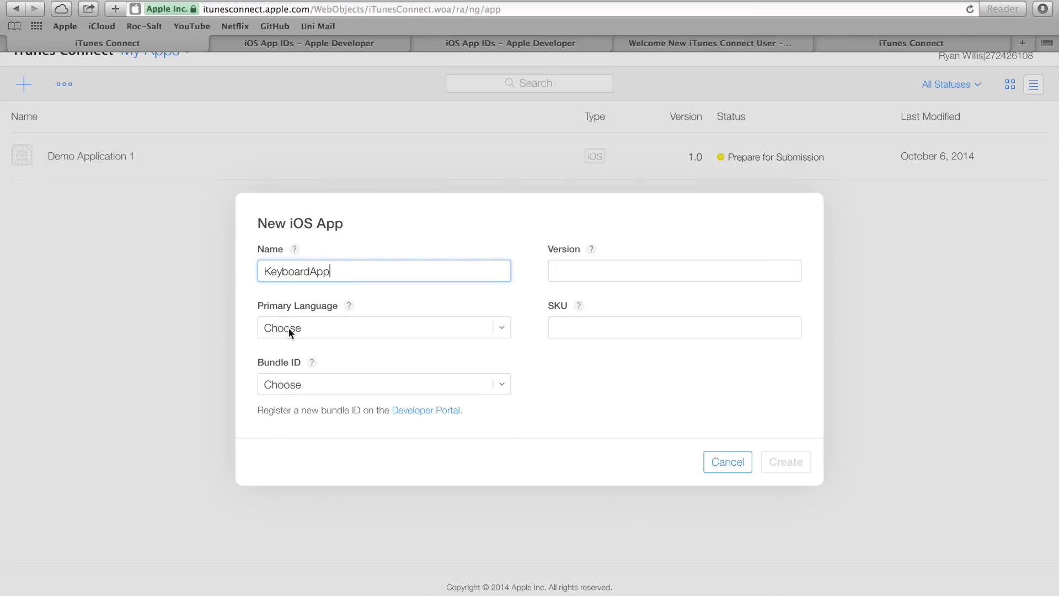
{"action": "left_click", "coordinate": [384, 327]}
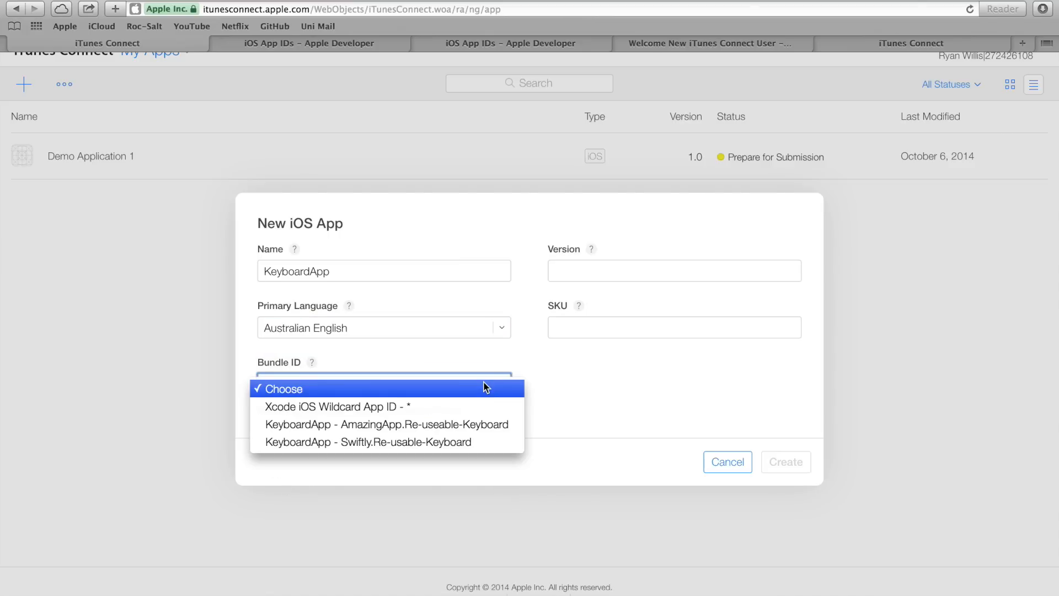
{"action": "mouse_move", "coordinate": [330, 47]}
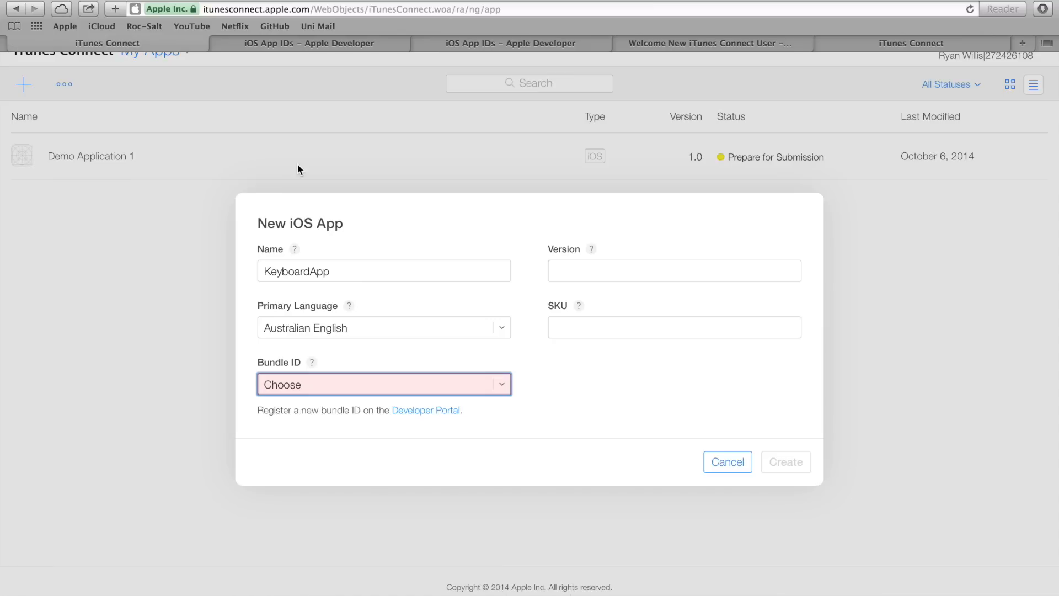
- Choose the AmazingApp keyboard bundle ID, set SKU Test and create the app
{"action": "left_click", "coordinate": [384, 384]}
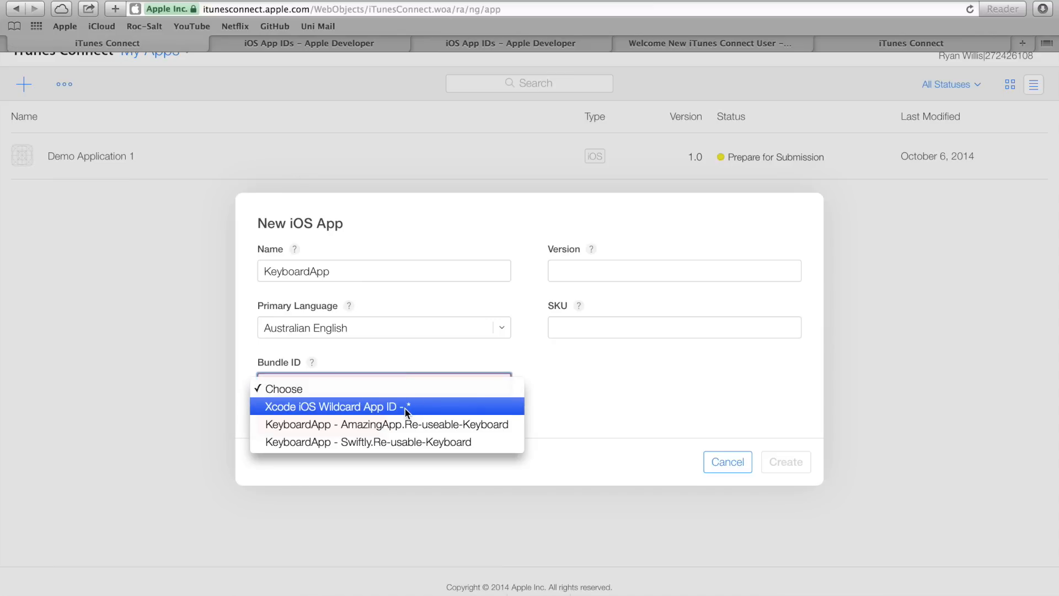
{"action": "mouse_move", "coordinate": [419, 429]}
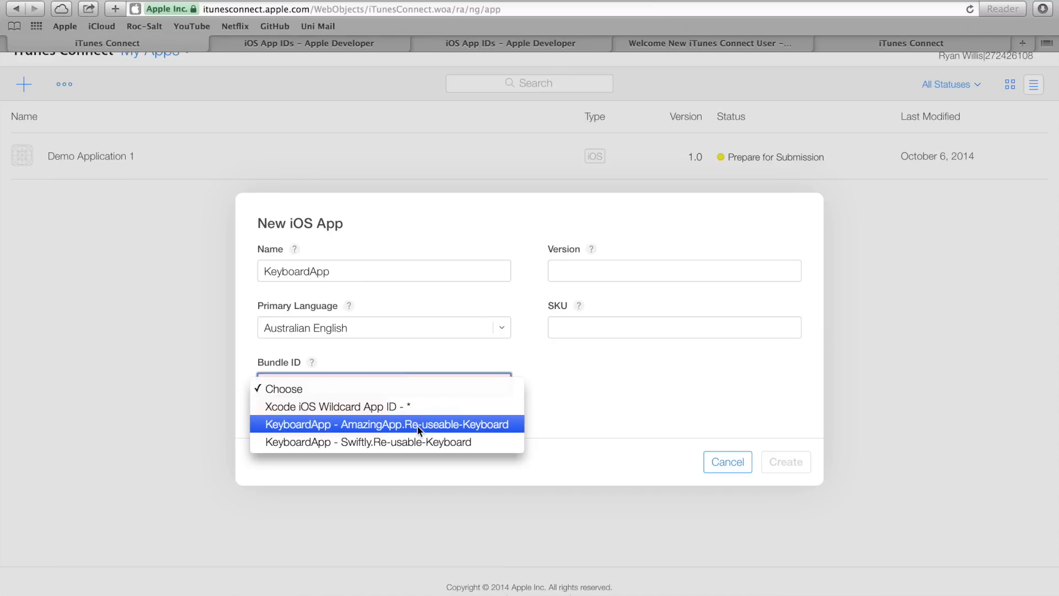
{"action": "mouse_move", "coordinate": [438, 427]}
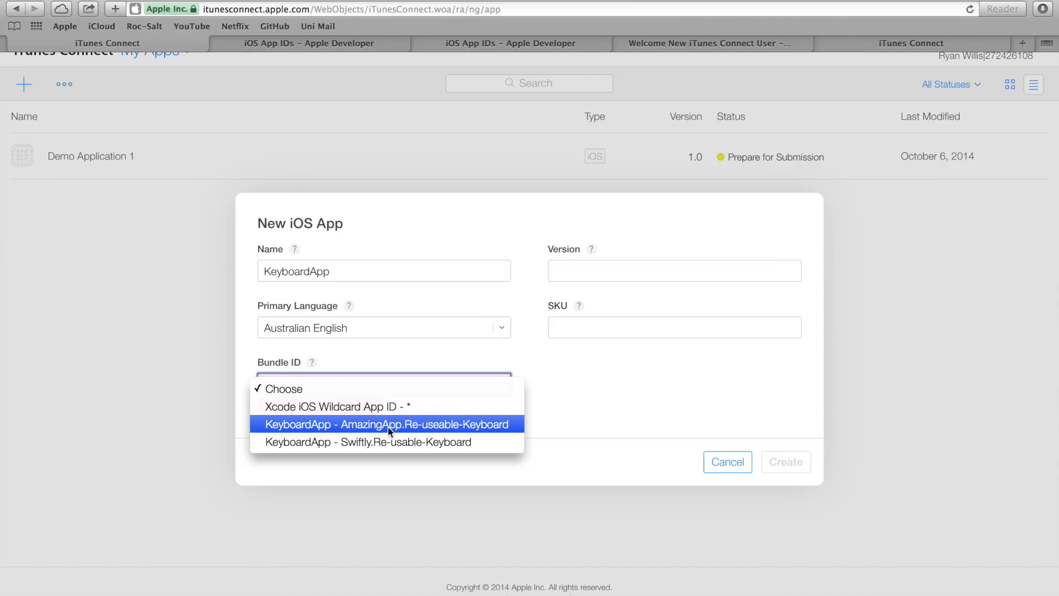
{"action": "left_click", "coordinate": [386, 423]}
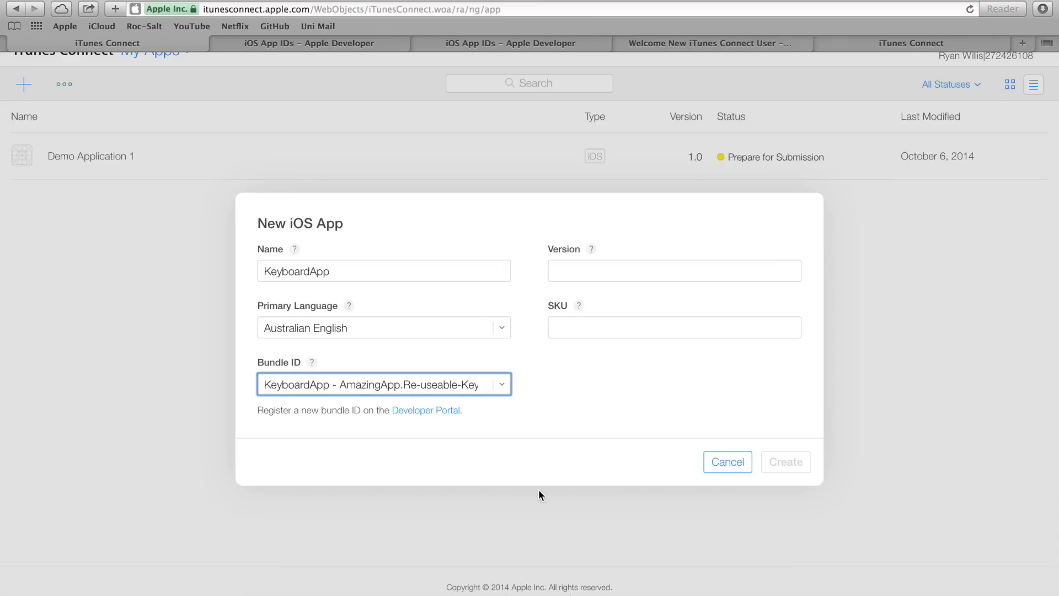
{"action": "mouse_move", "coordinate": [529, 493]}
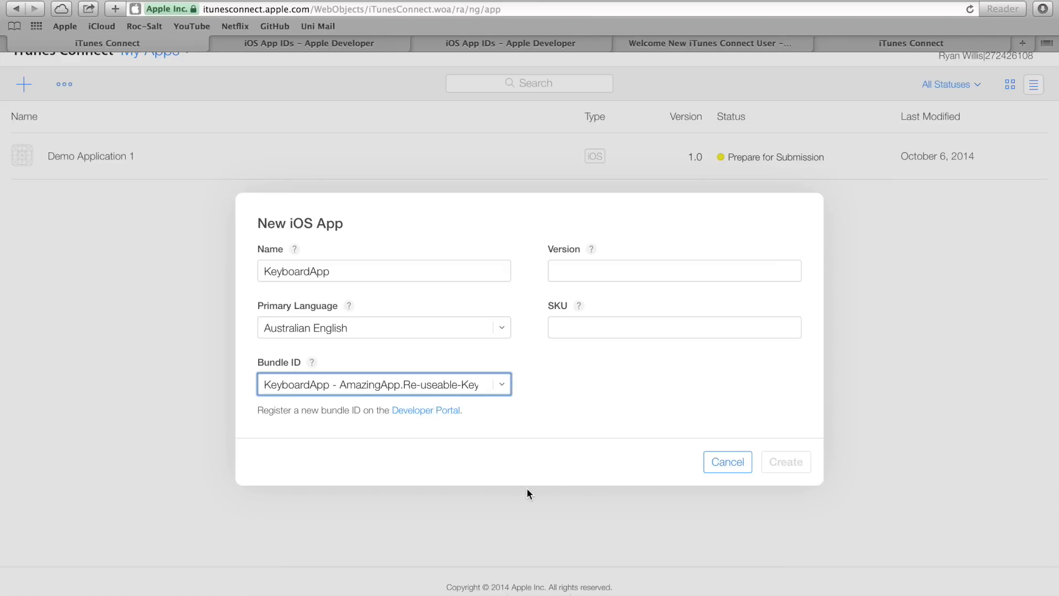
{"action": "mouse_move", "coordinate": [312, 83]}
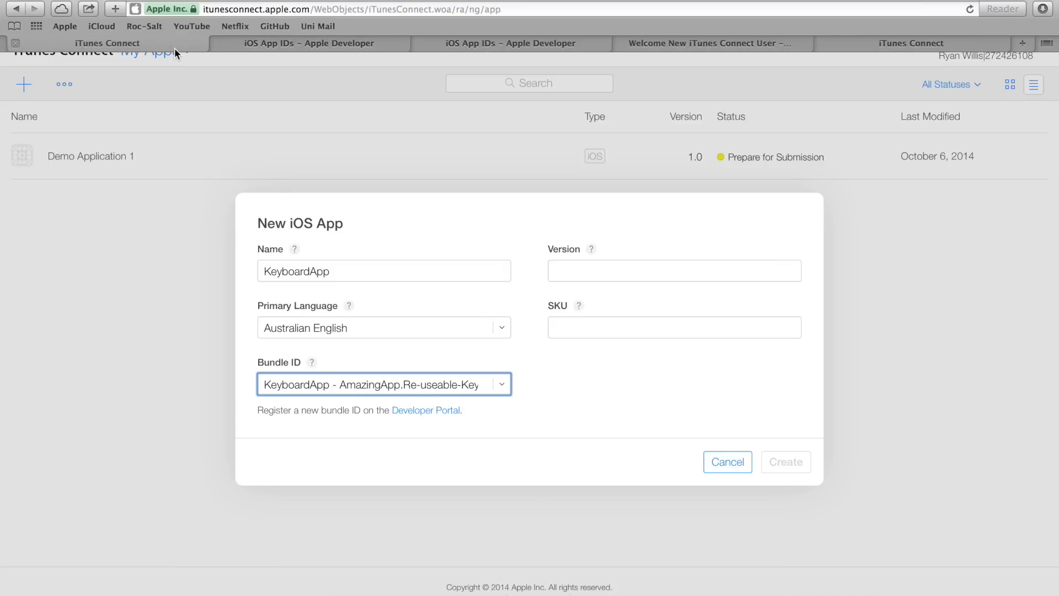
{"action": "mouse_move", "coordinate": [495, 151]}
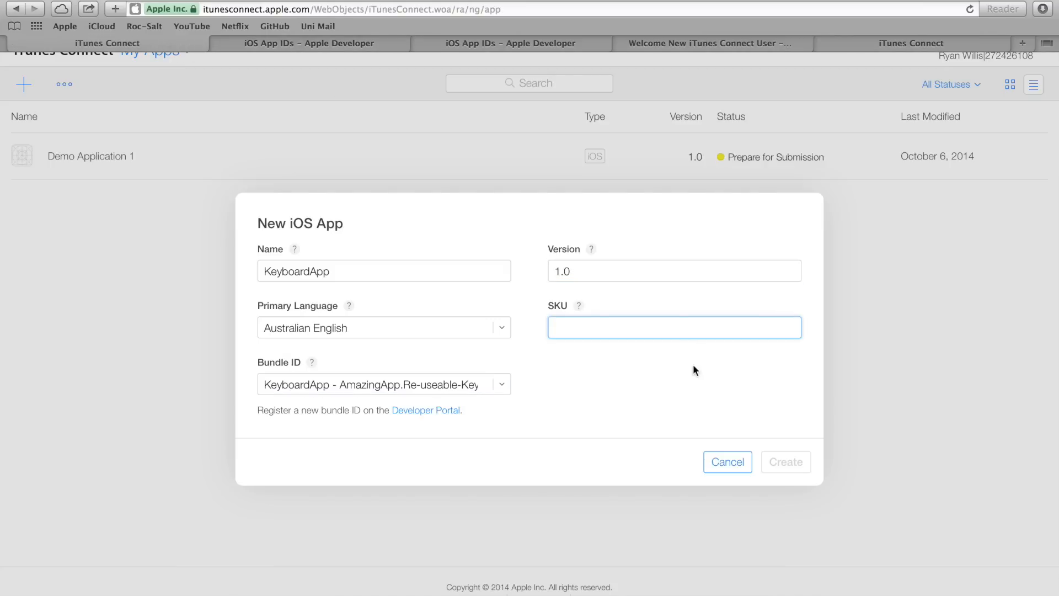
{"action": "mouse_move", "coordinate": [585, 318]}
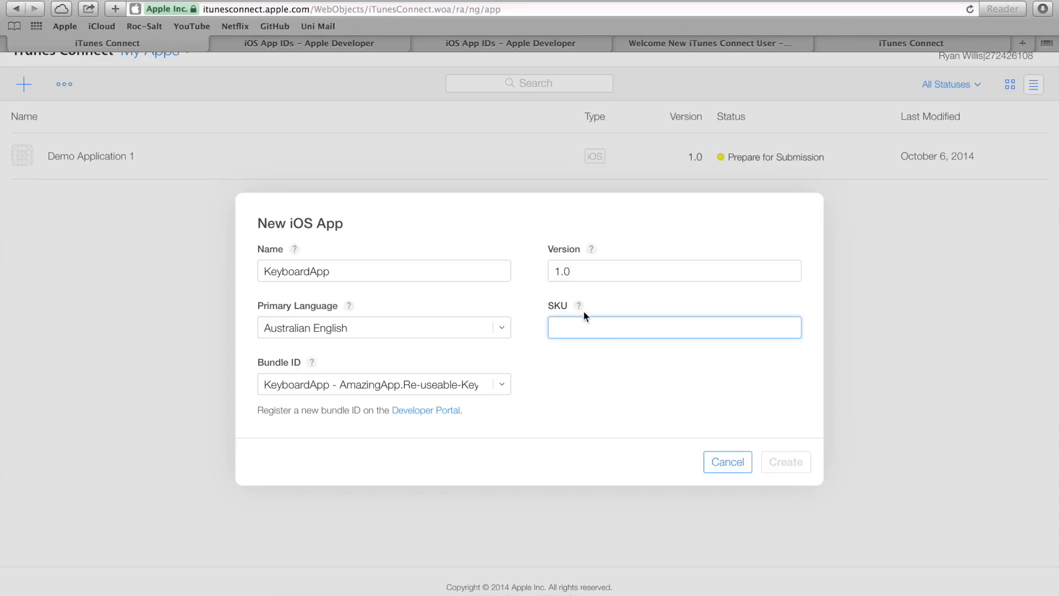
{"action": "mouse_move", "coordinate": [656, 406]}
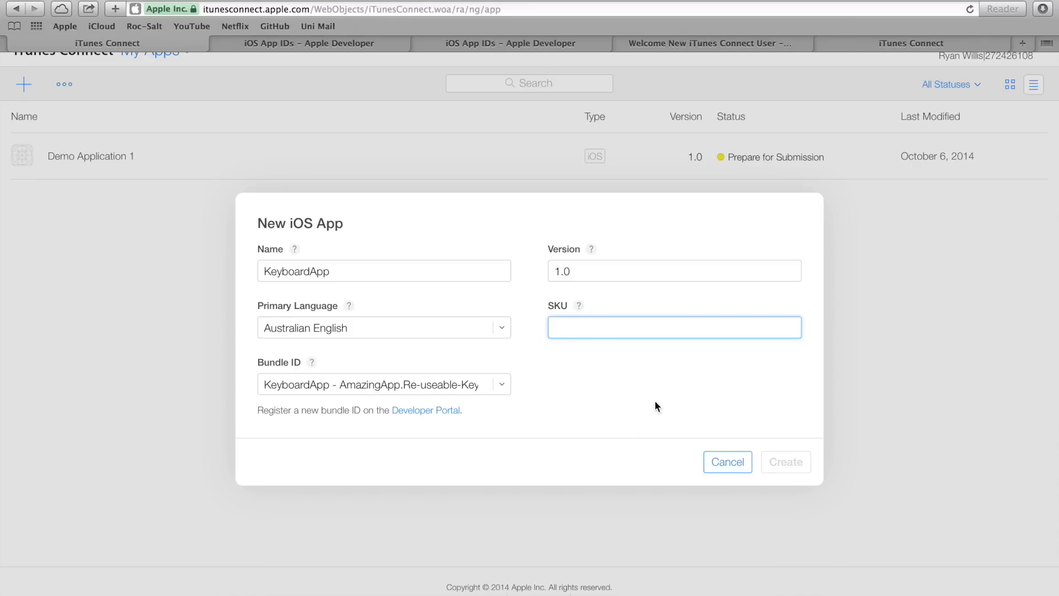
{"action": "left_click", "coordinate": [673, 328]}
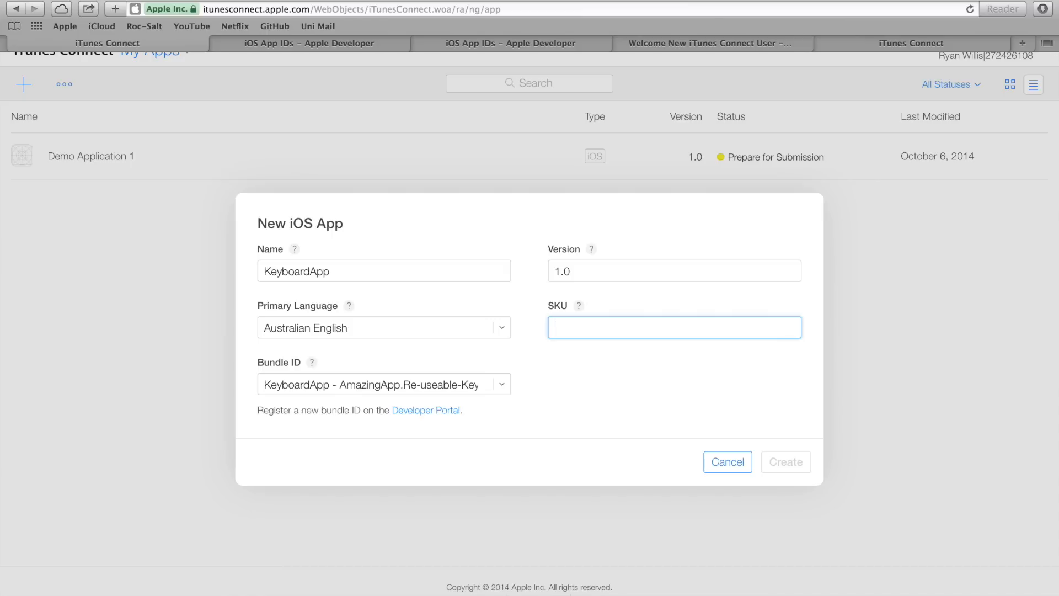
{"action": "type", "text": "test"}
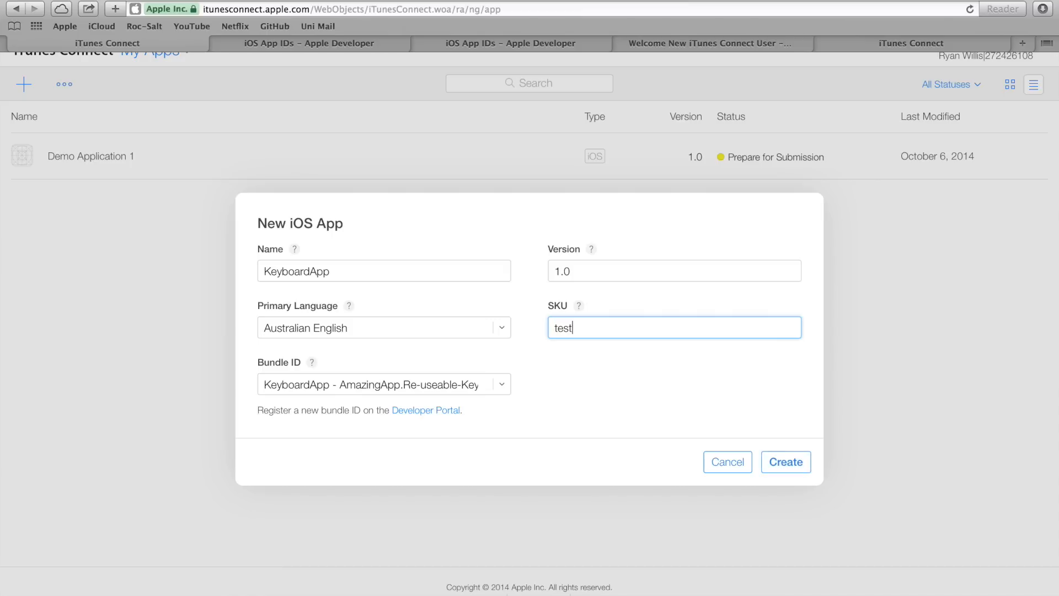
{"action": "type", "text": "Test"}
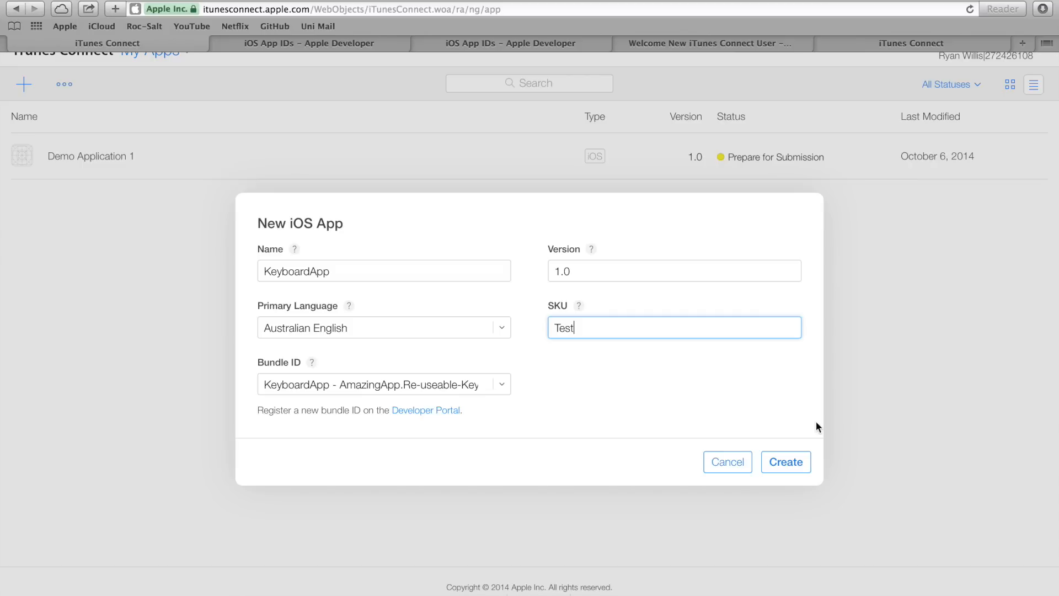
{"action": "mouse_move", "coordinate": [786, 462]}
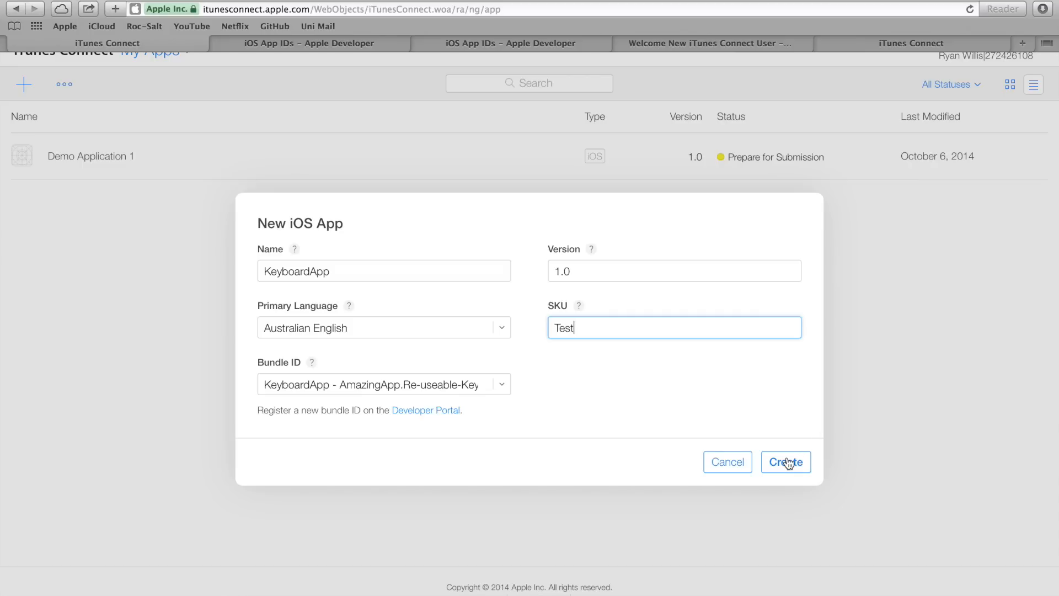
{"action": "left_click", "coordinate": [785, 462]}
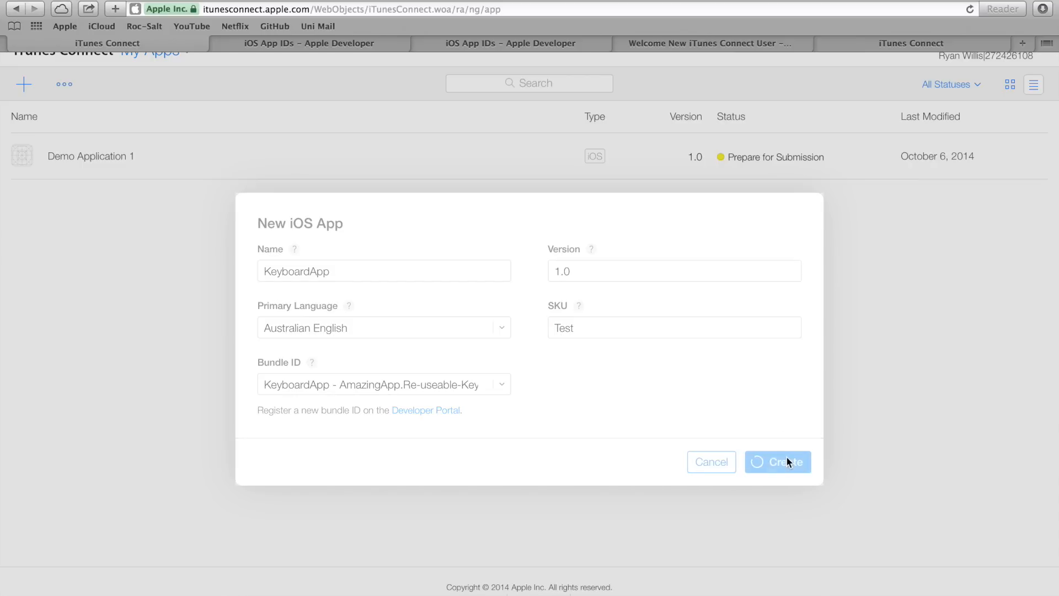
{"action": "left_click", "coordinate": [777, 463]}
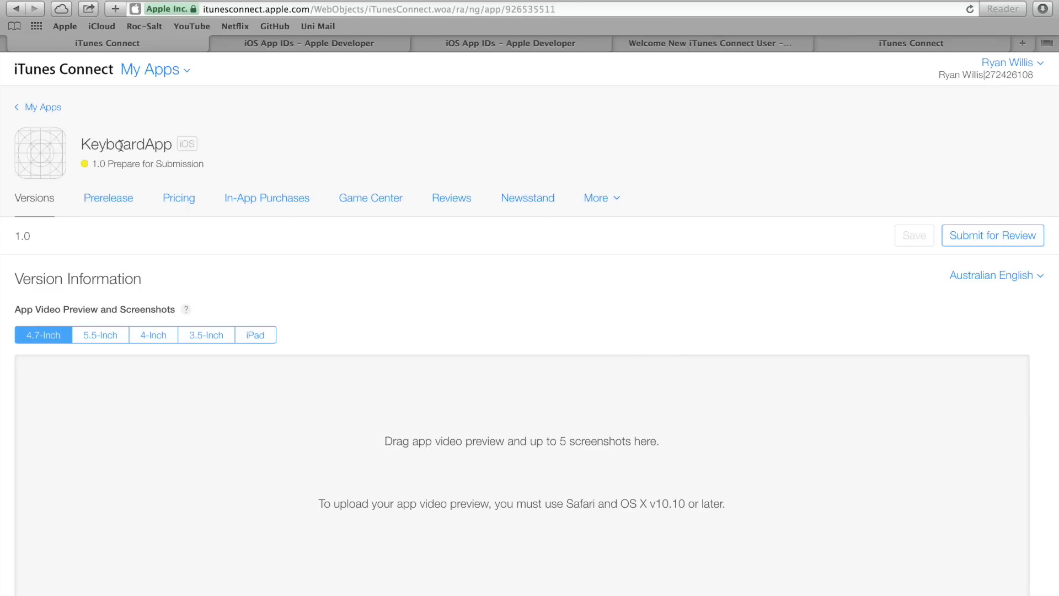
{"action": "mouse_move", "coordinate": [241, 198]}
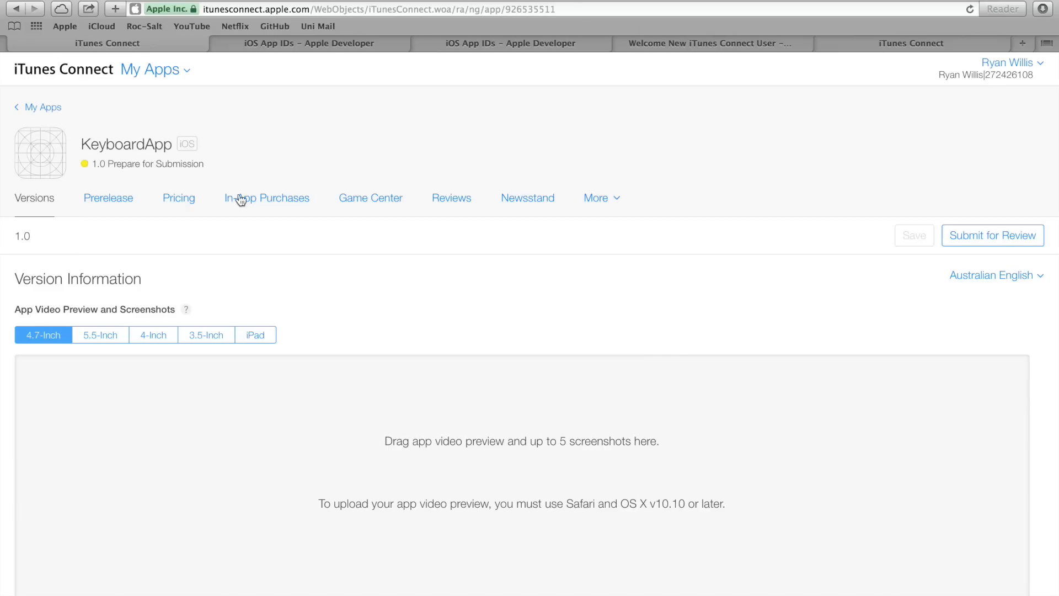
- Review KeyboardApp's page, show its empty prerelease builds section, then return to Xcode
{"action": "scroll", "scroll_direction": "down", "scroll_amount": 3}
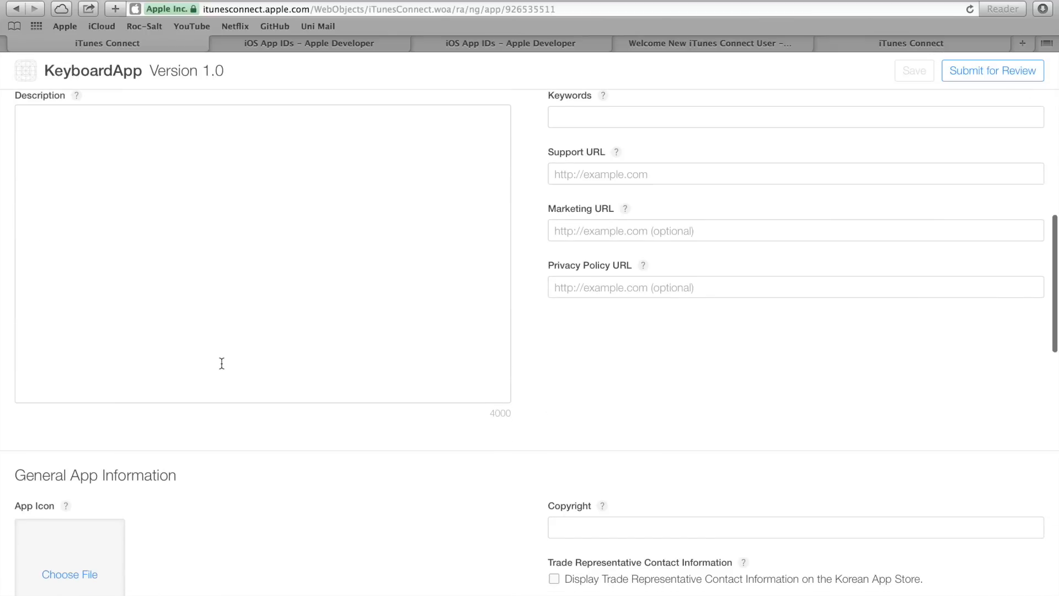
{"action": "scroll", "scroll_direction": "down", "scroll_amount": 3}
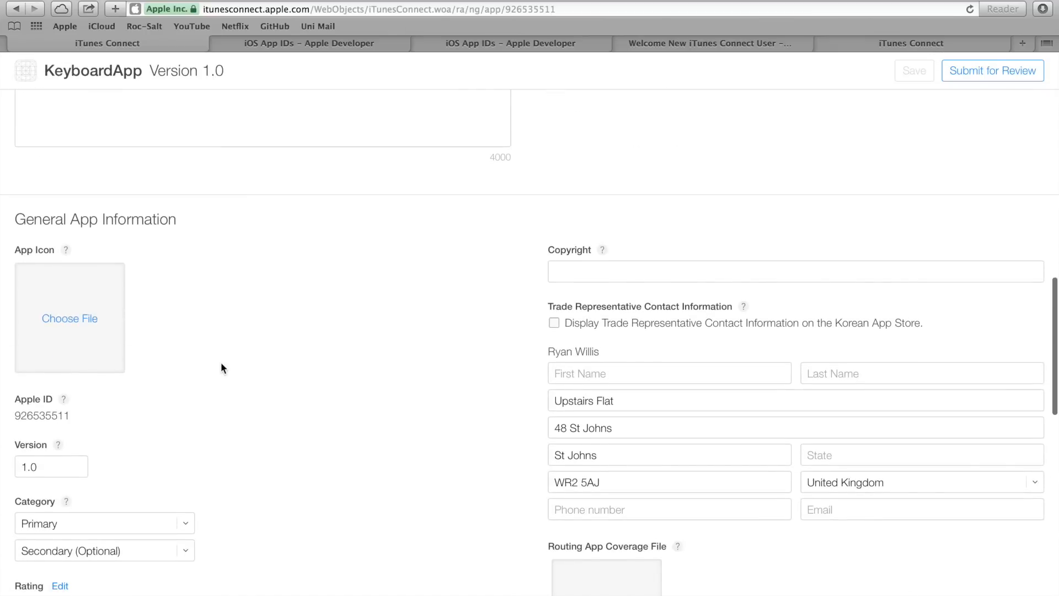
{"action": "scroll", "scroll_direction": "down", "scroll_amount": 3}
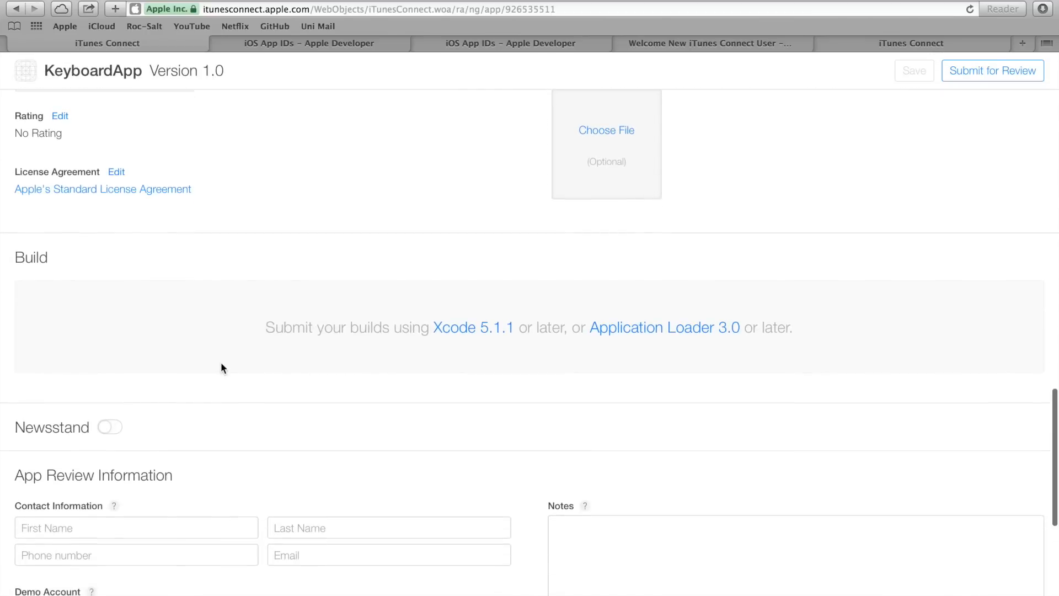
{"action": "scroll", "scroll_direction": "down", "scroll_amount": 3}
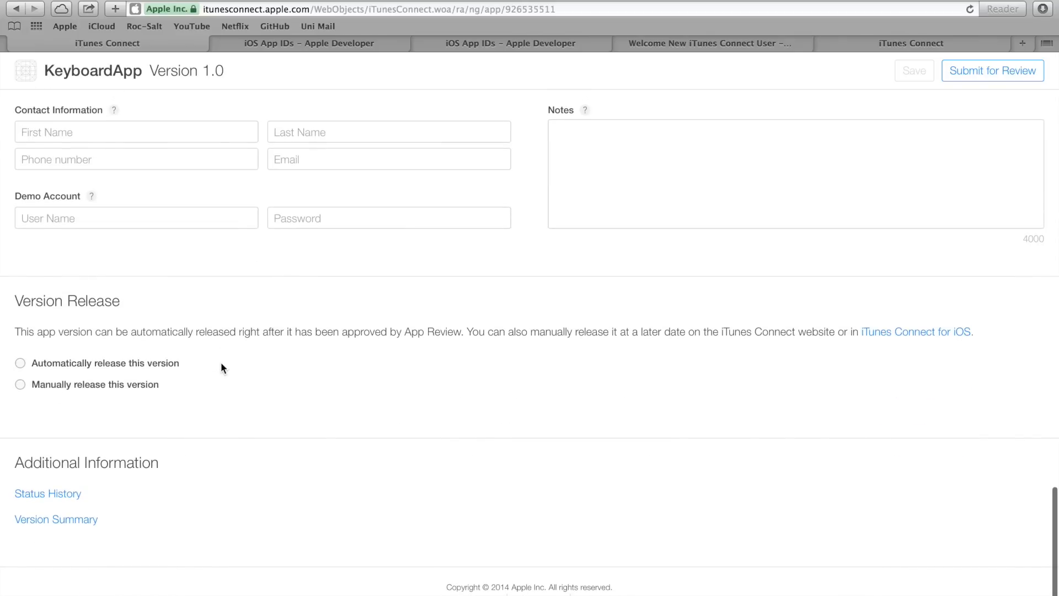
{"action": "scroll", "scroll_direction": "up", "scroll_amount": 3}
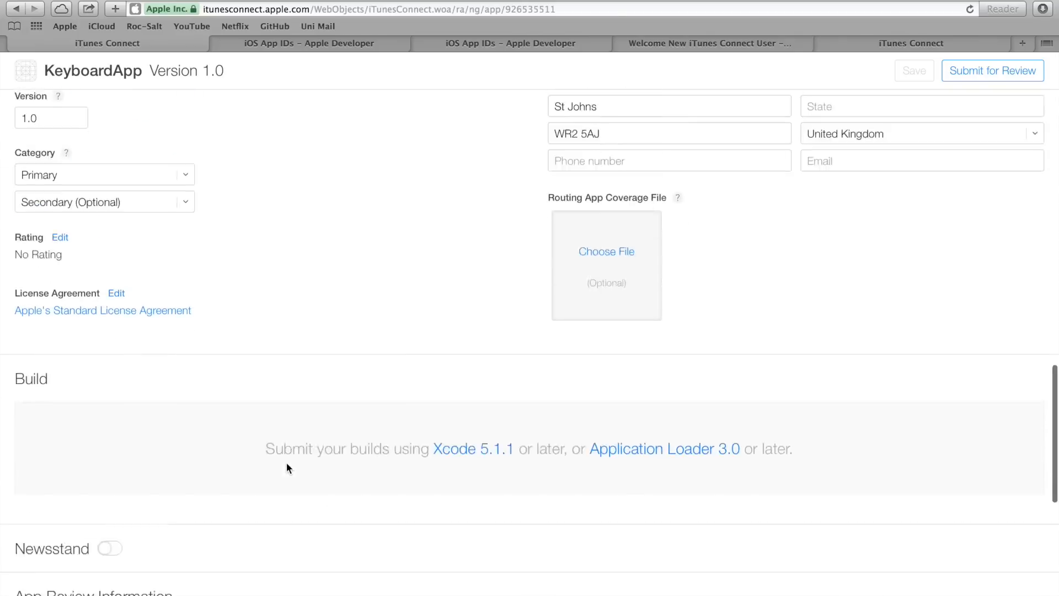
{"action": "scroll", "scroll_direction": "down", "scroll_amount": 3}
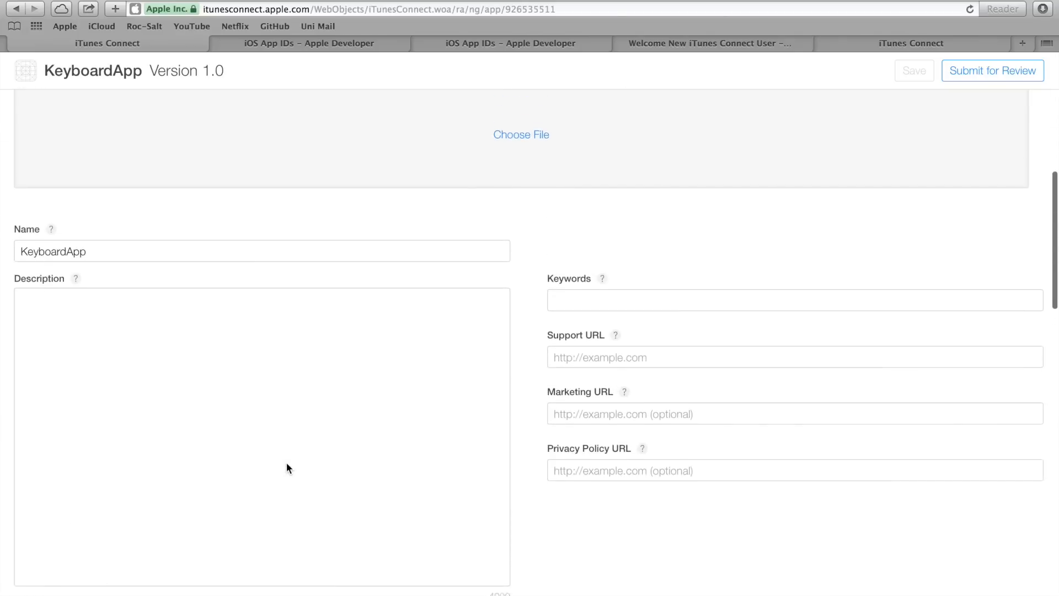
{"action": "scroll", "scroll_direction": "up", "scroll_amount": 3}
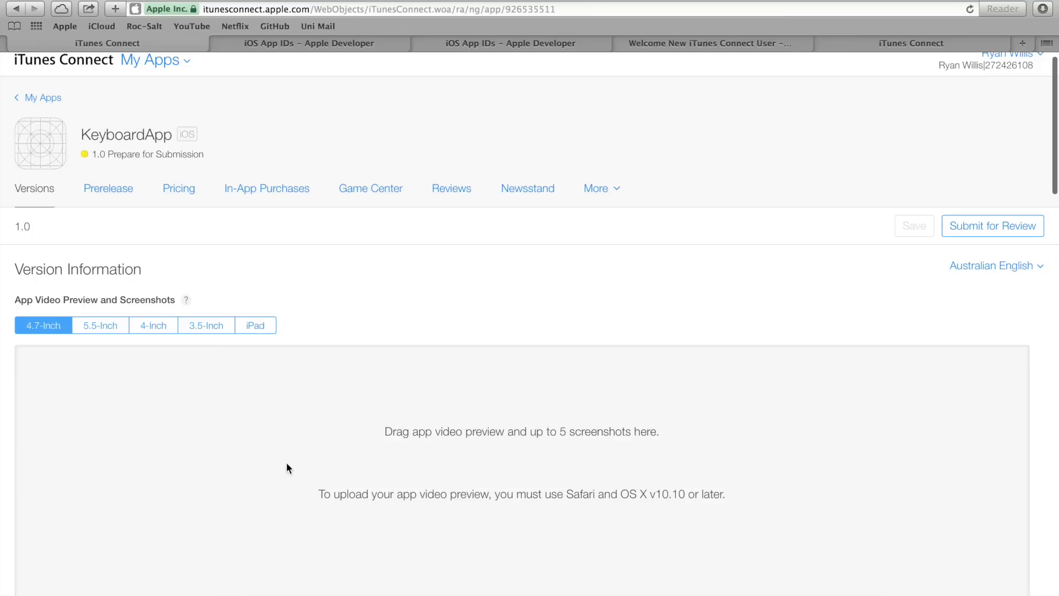
{"action": "mouse_move", "coordinate": [139, 232]}
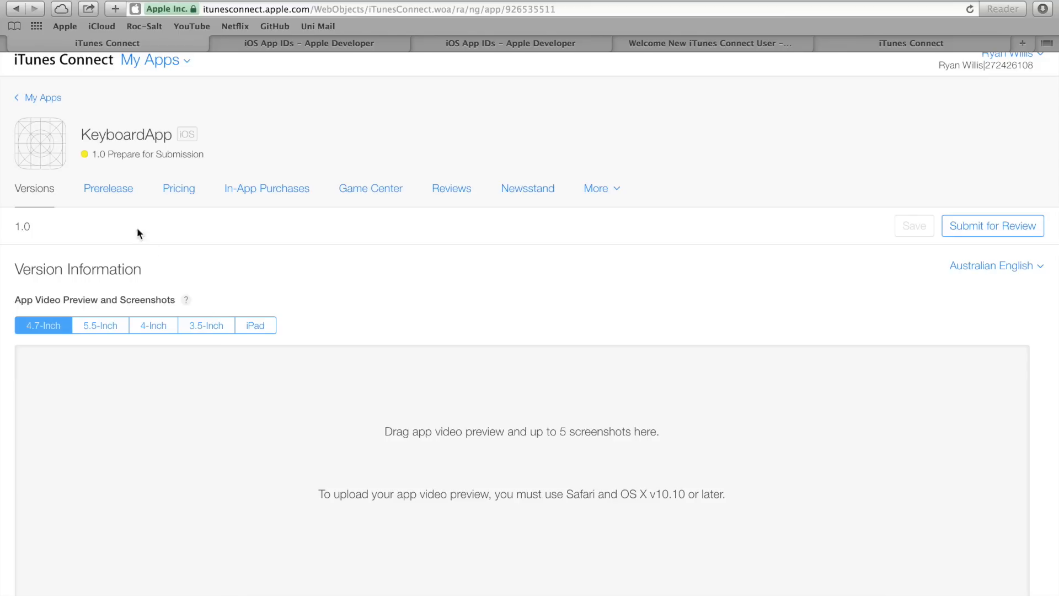
{"action": "left_click", "coordinate": [107, 187]}
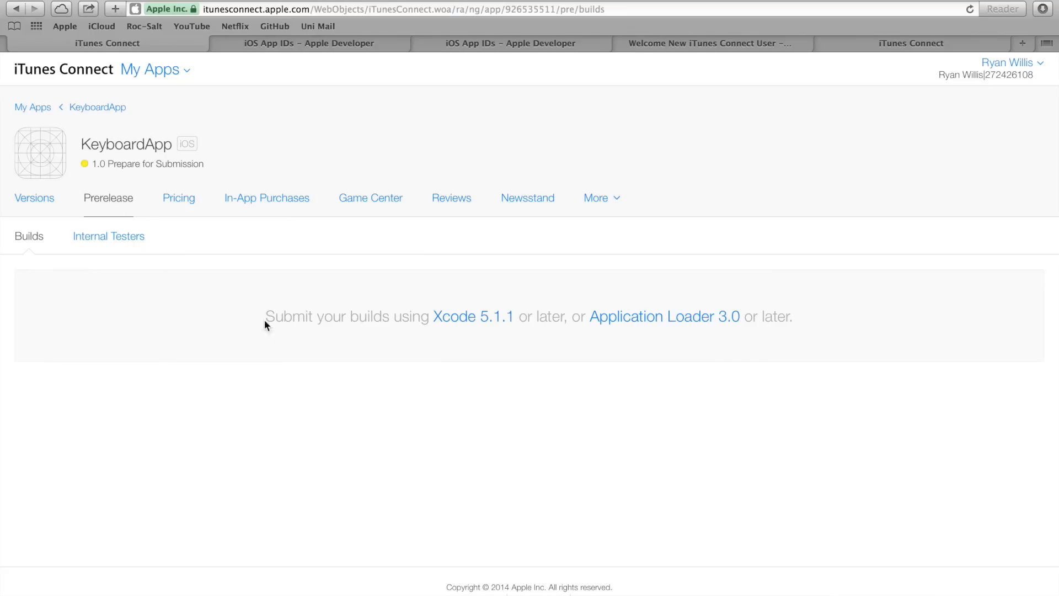
{"action": "mouse_move", "coordinate": [179, 201]}
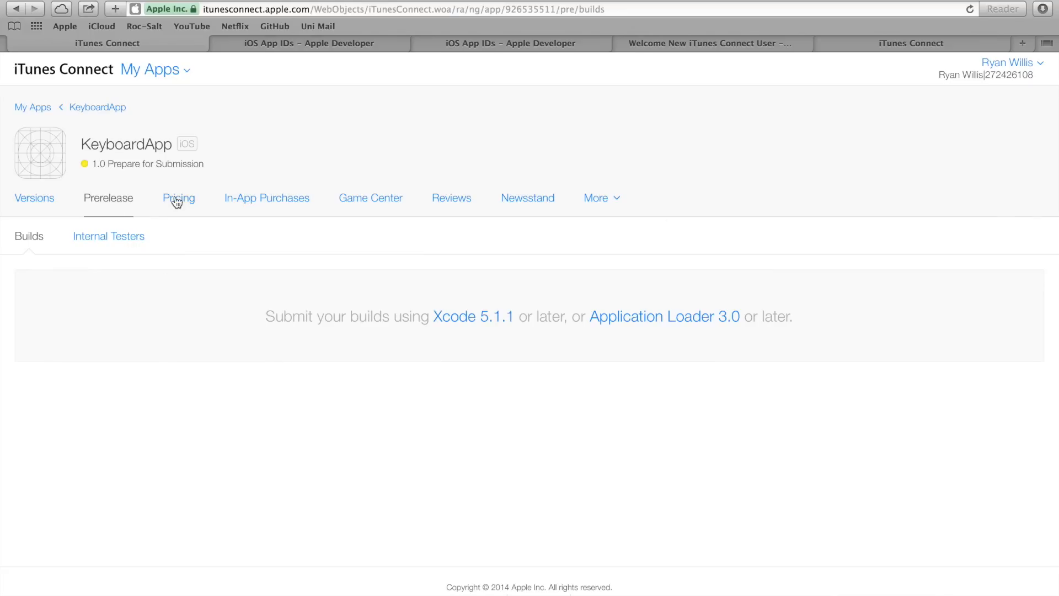
{"action": "left_click", "coordinate": [34, 197]}
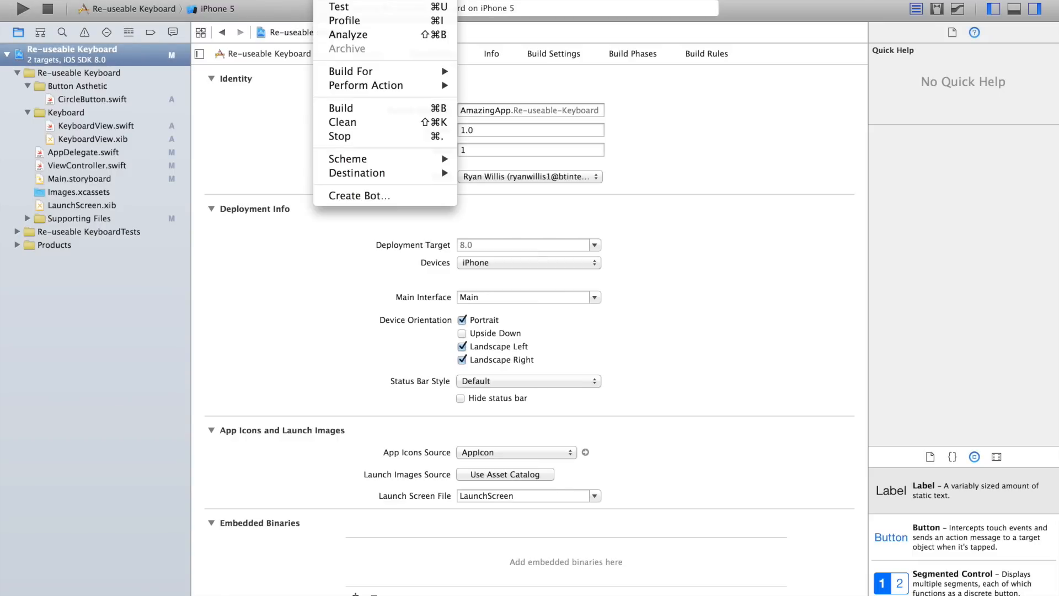
{"action": "mouse_move", "coordinate": [344, 55]}
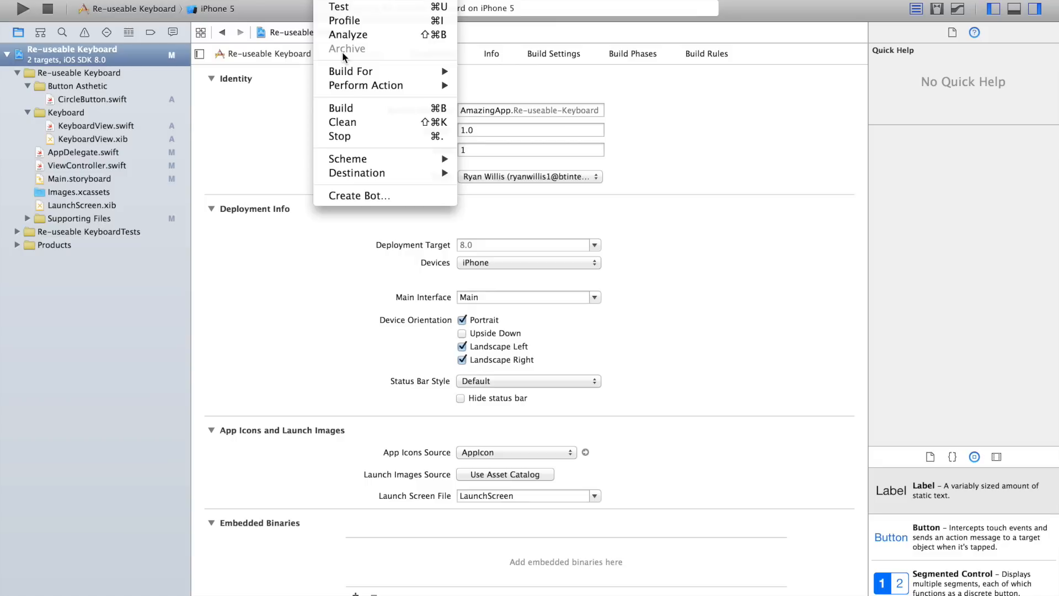
{"action": "mouse_move", "coordinate": [360, 58]}
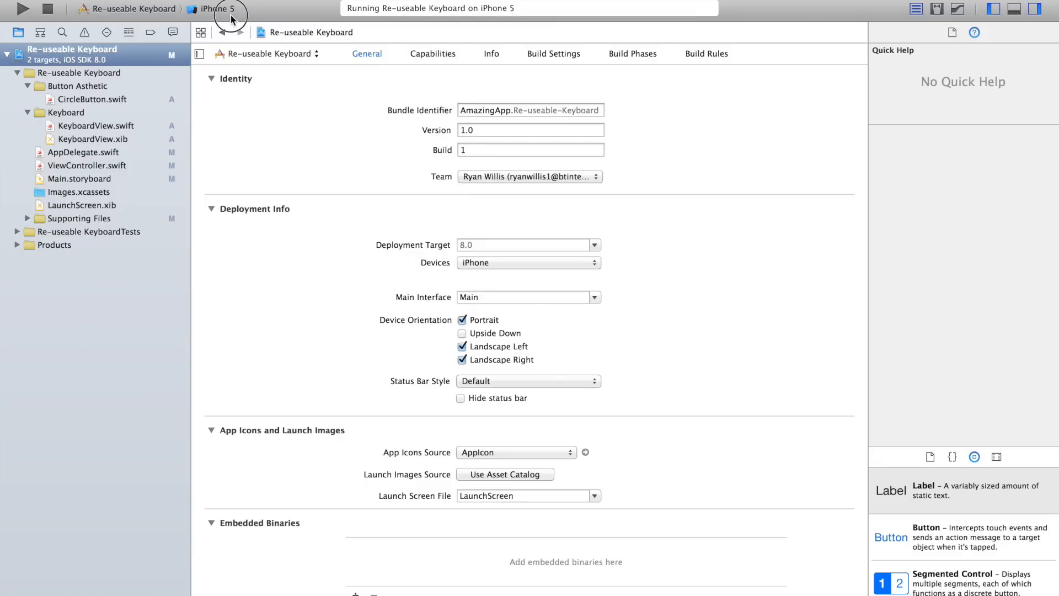
- Set the destination to iOS Device and archive the Re-useable Keyboard app
{"action": "left_click", "coordinate": [213, 9]}
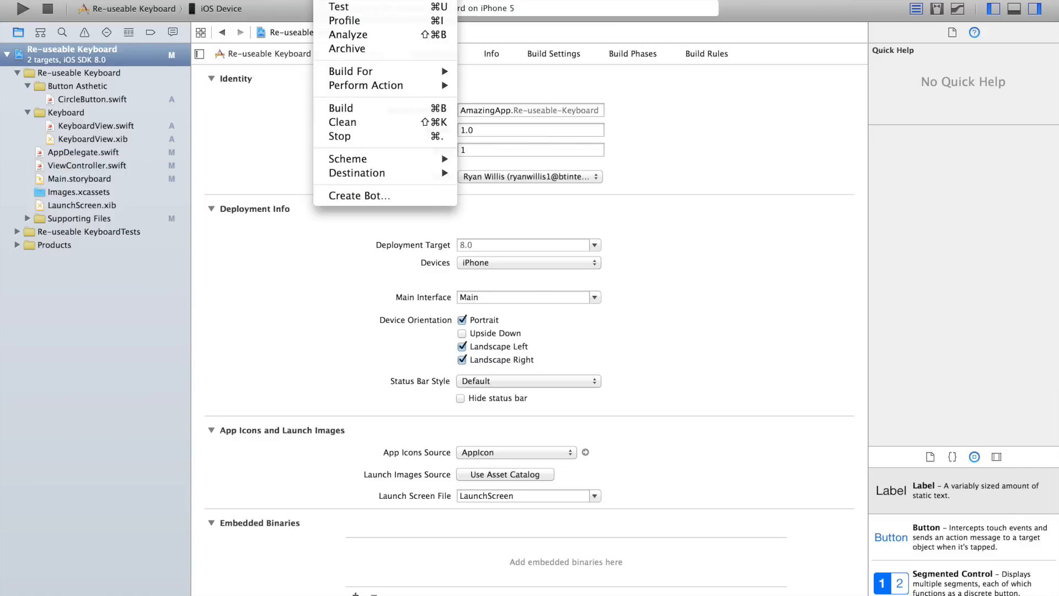
{"action": "mouse_move", "coordinate": [346, 48]}
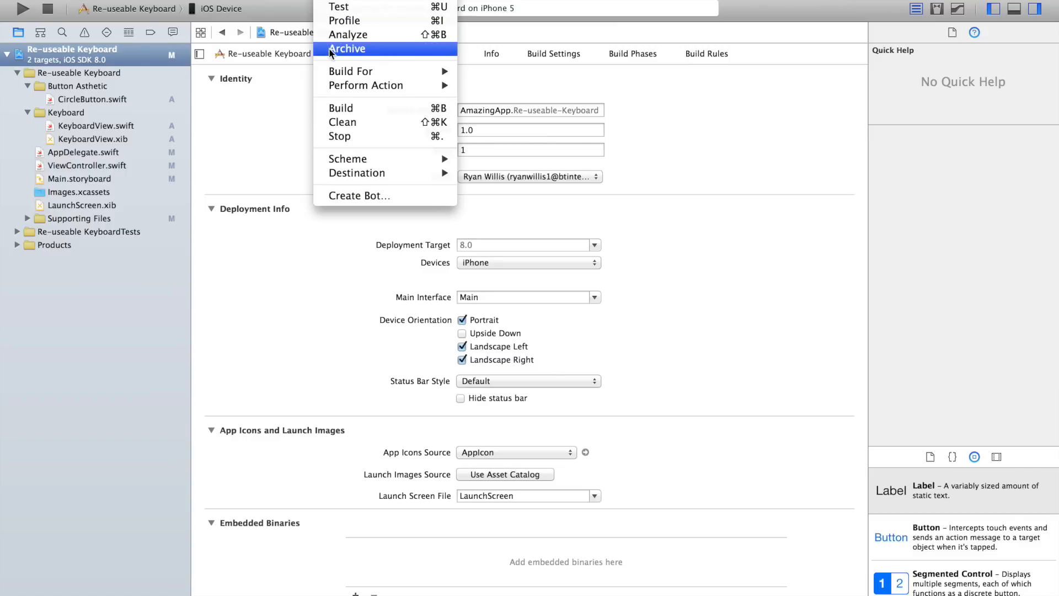
{"action": "left_click", "coordinate": [348, 49]}
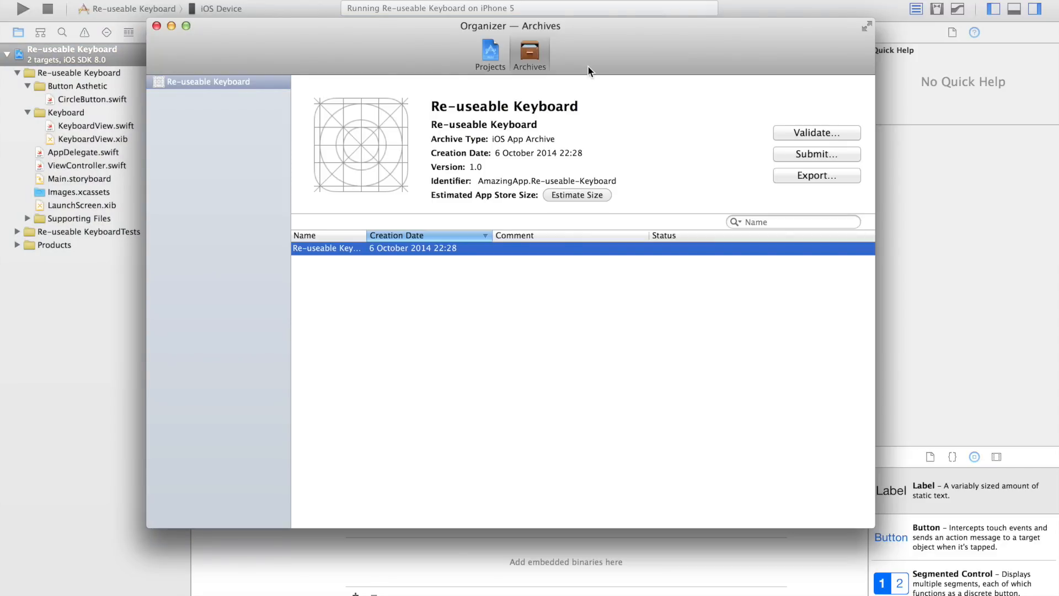
{"action": "mouse_move", "coordinate": [553, 248]}
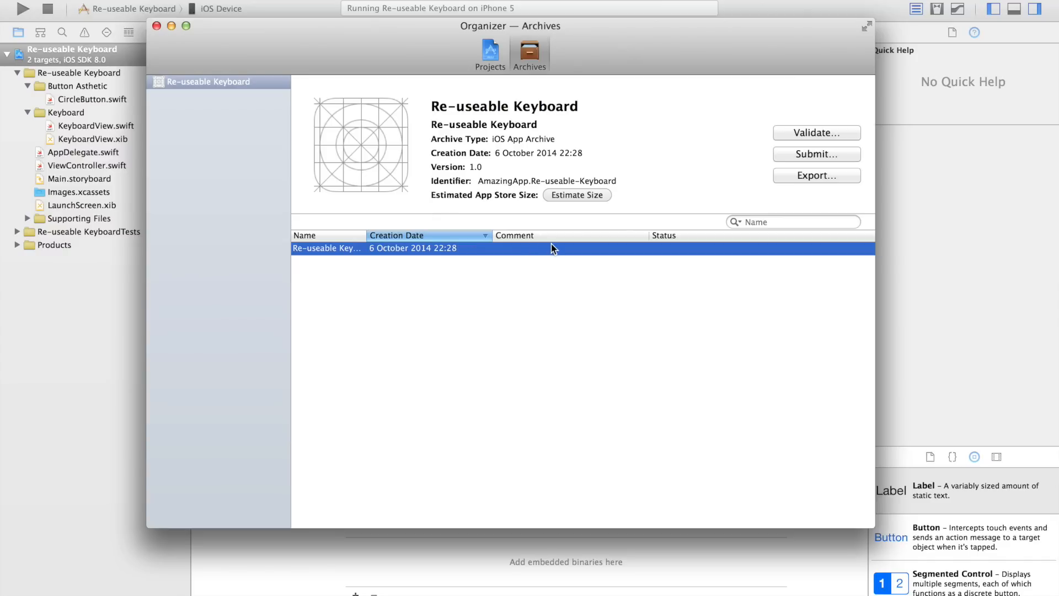
{"action": "mouse_move", "coordinate": [554, 194]}
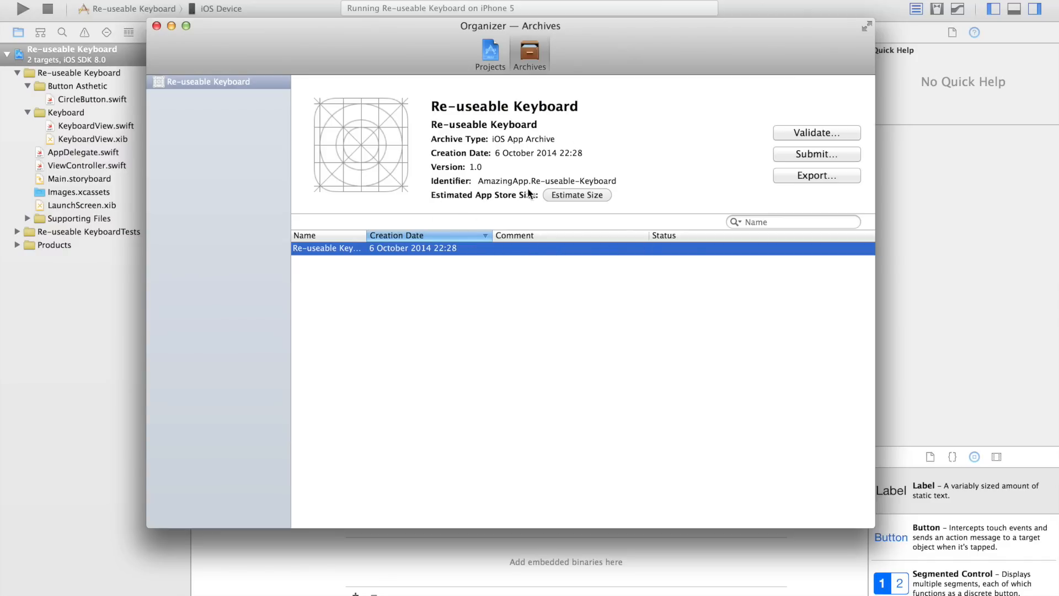
- Submit the Re-useable Keyboard archive to Apple with the development team for provisioning
{"action": "left_click", "coordinate": [816, 155]}
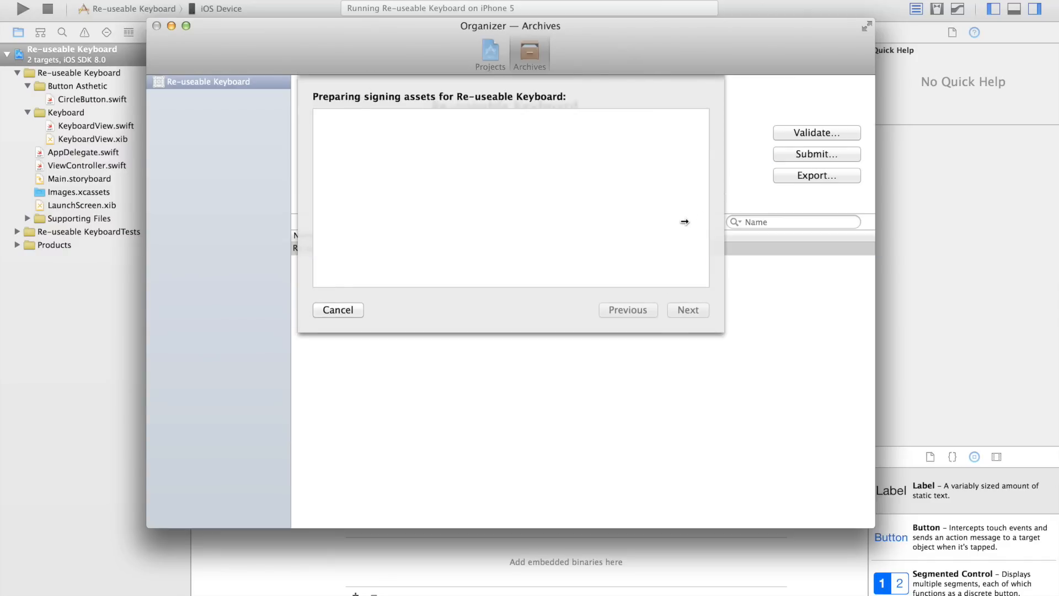
{"action": "left_click", "coordinate": [688, 310]}
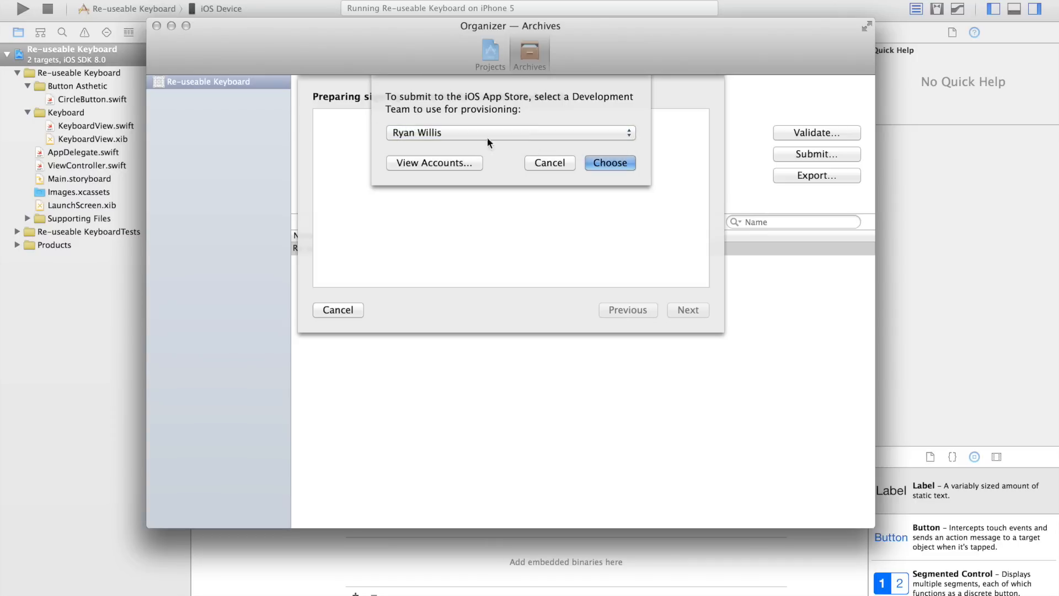
{"action": "left_click", "coordinate": [608, 164]}
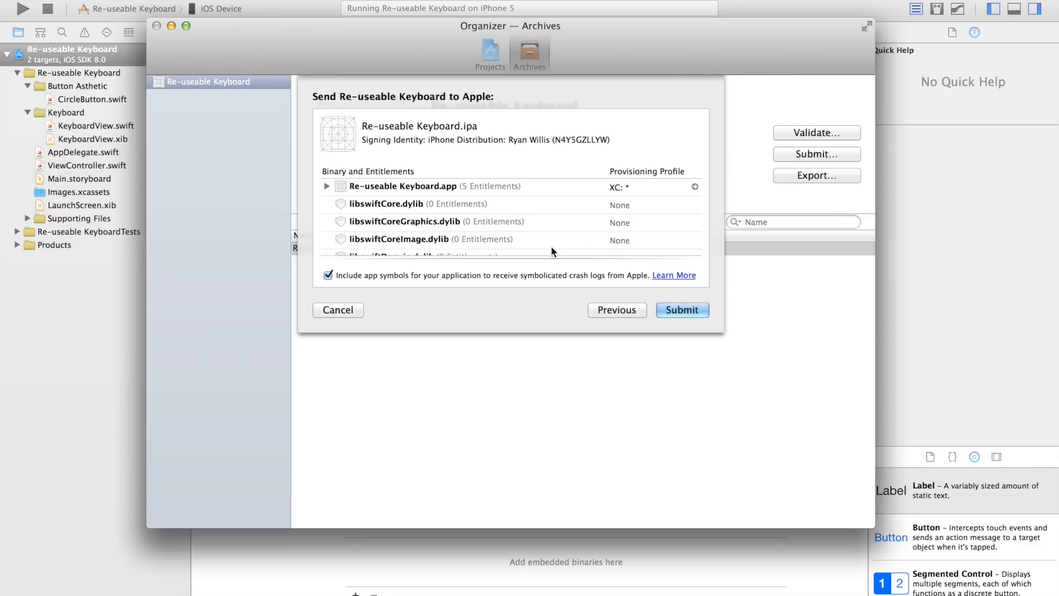
{"action": "mouse_move", "coordinate": [523, 284]}
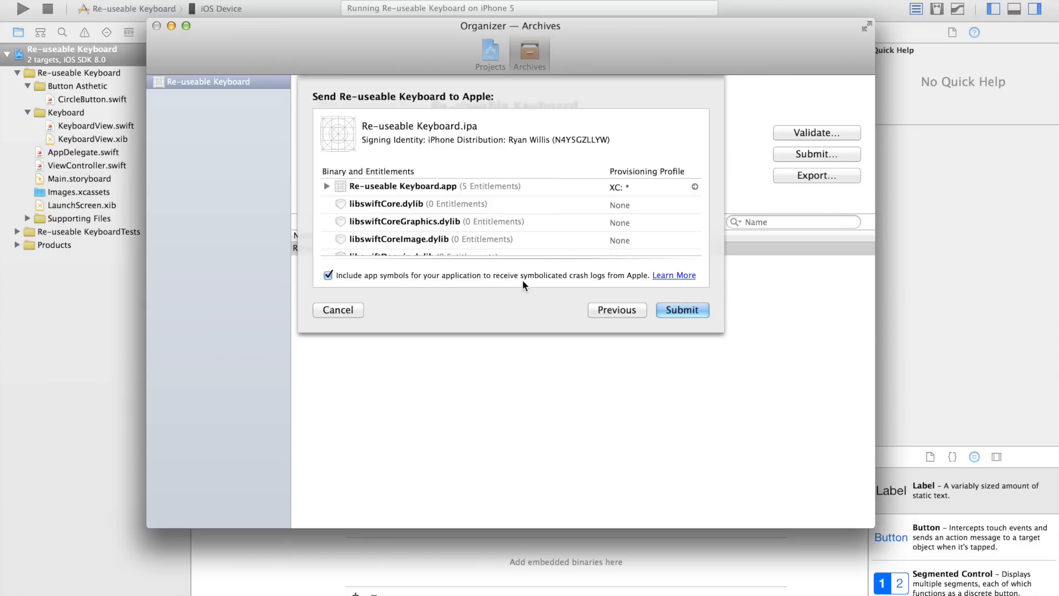
{"action": "mouse_move", "coordinate": [579, 278]}
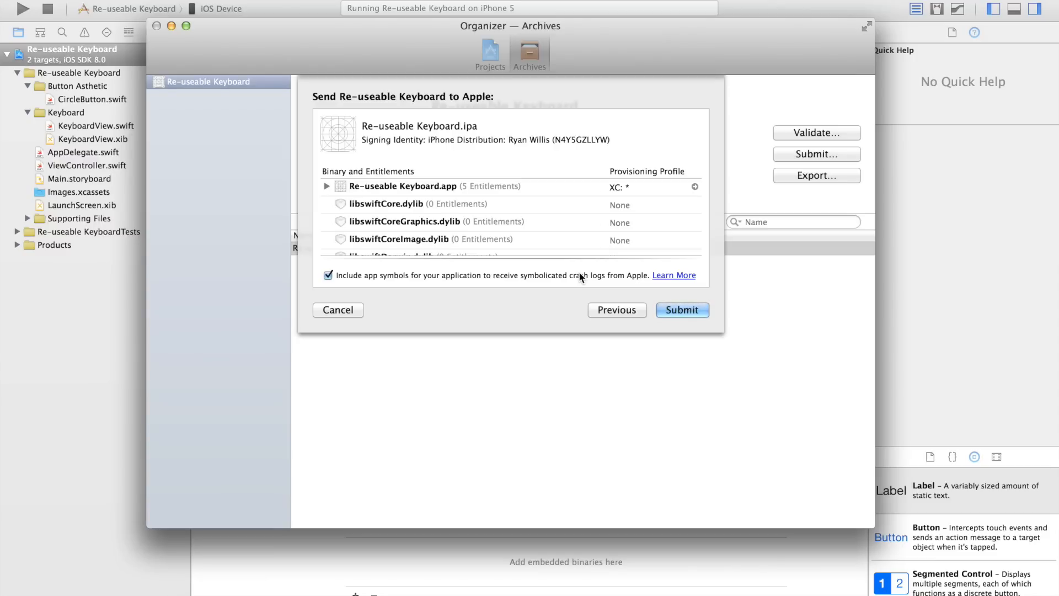
{"action": "scroll", "scroll_direction": "down", "scroll_amount": 3}
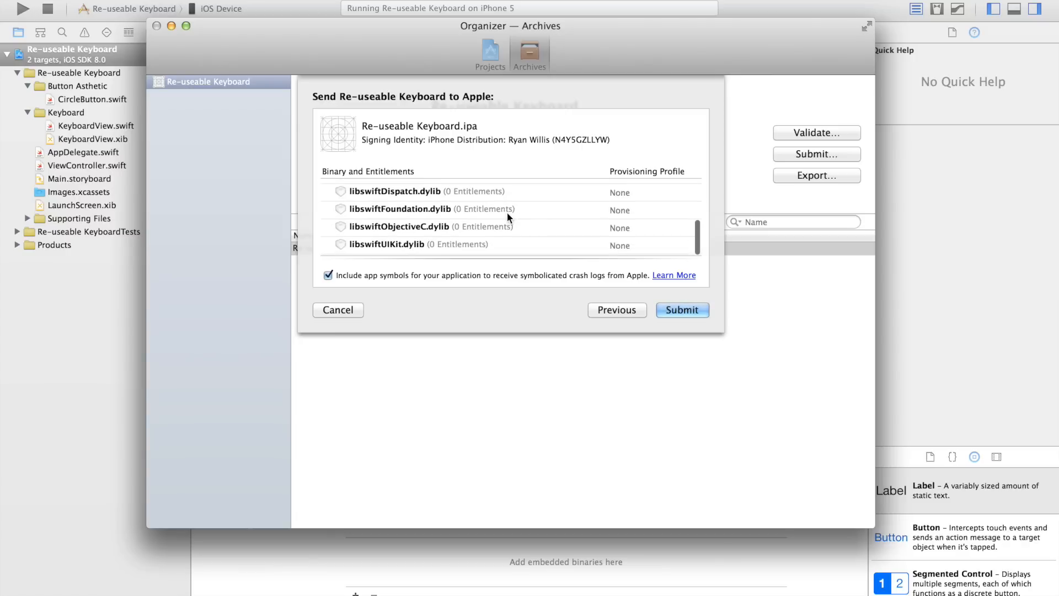
{"action": "left_click", "coordinate": [682, 309]}
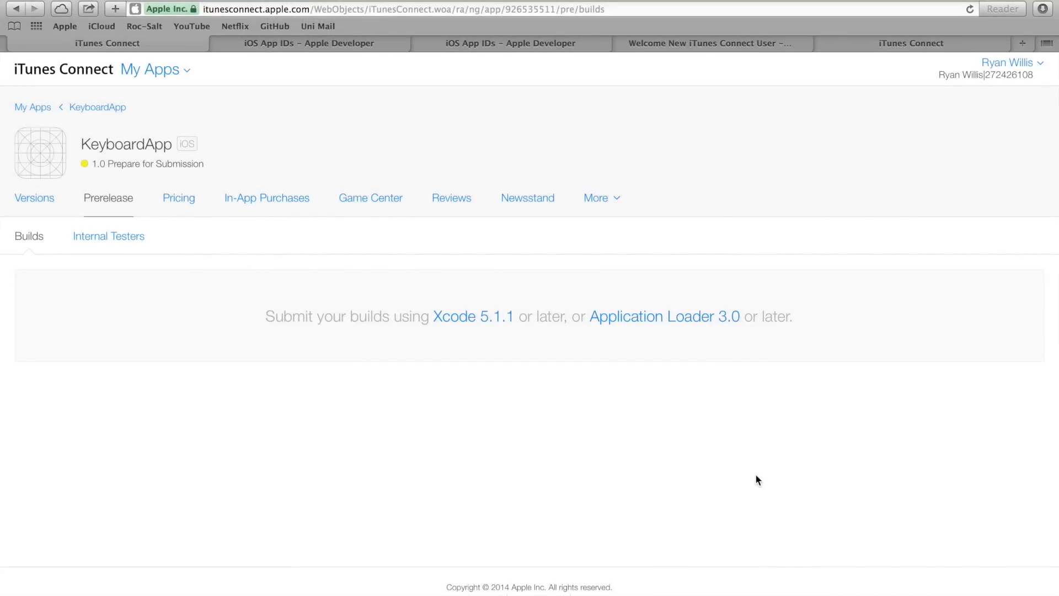
{"action": "mouse_move", "coordinate": [34, 198]}
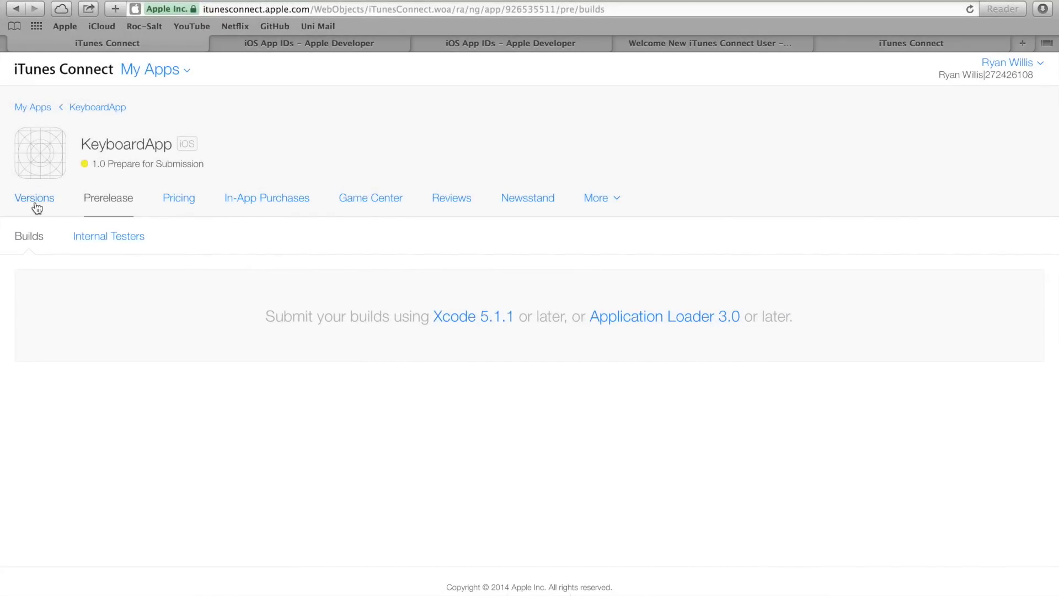
{"action": "mouse_move", "coordinate": [121, 213]}
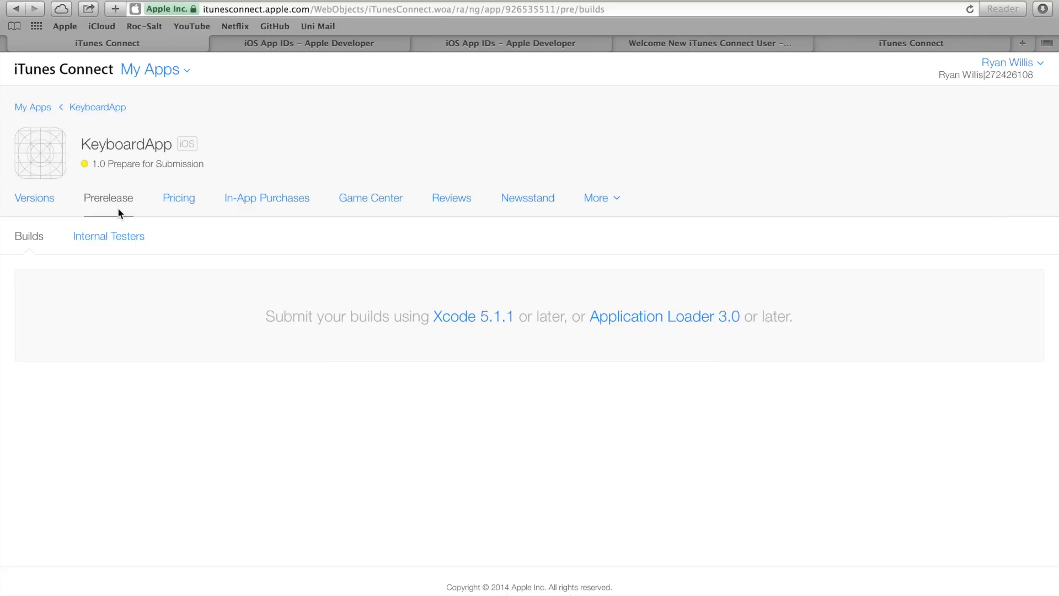
{"action": "mouse_move", "coordinate": [29, 313]}
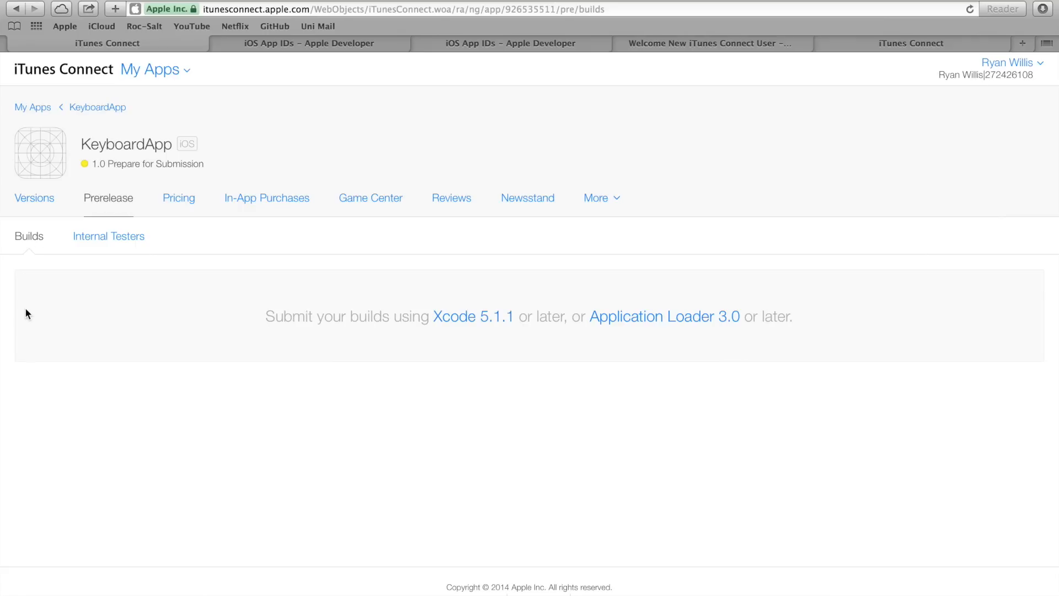
{"action": "mouse_move", "coordinate": [1022, 246]}
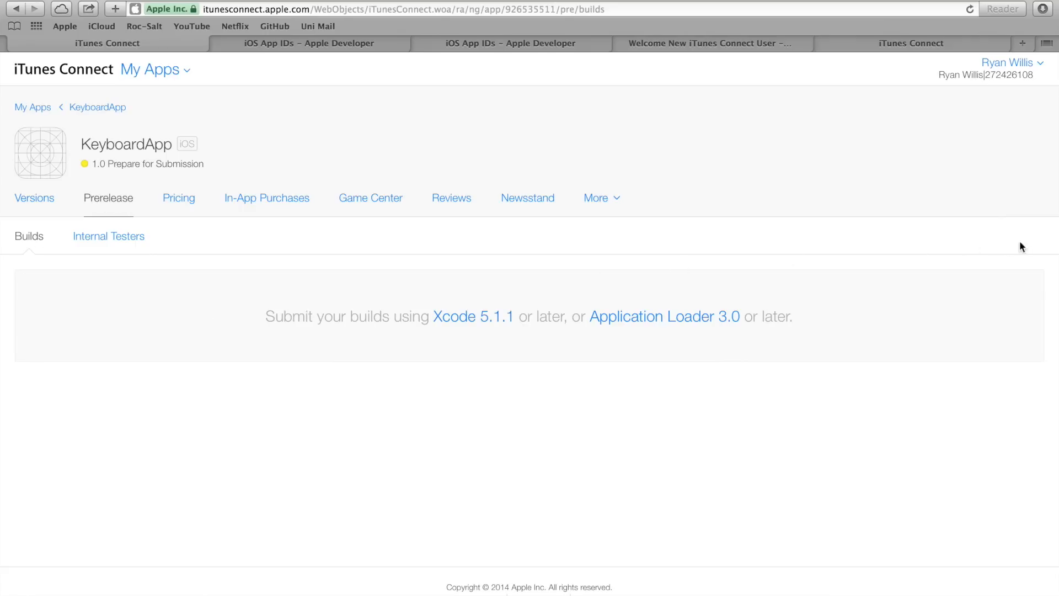
{"action": "mouse_move", "coordinate": [889, 324]}
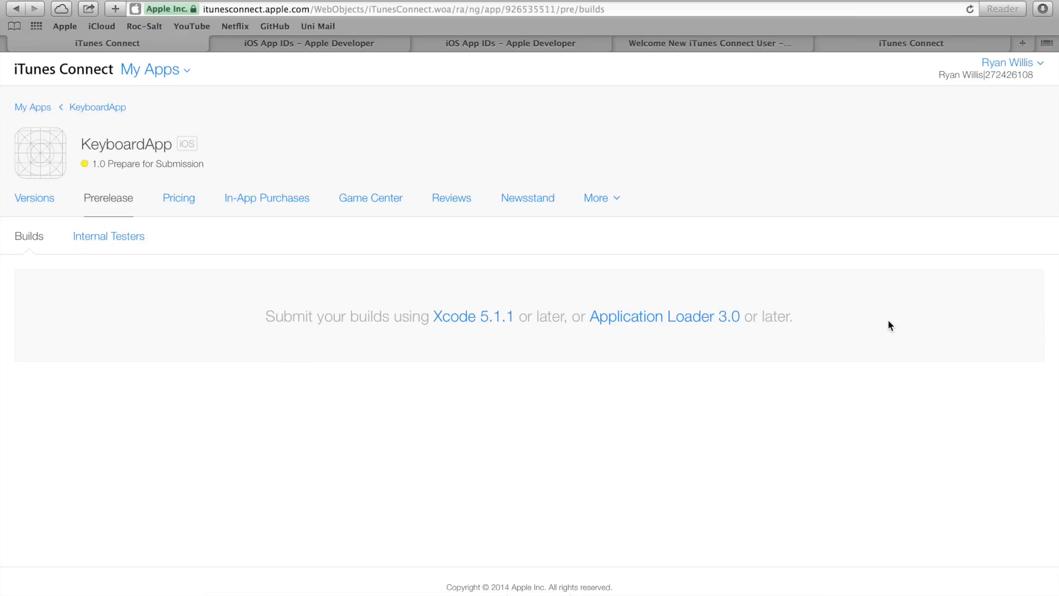
{"action": "mouse_move", "coordinate": [218, 348]}
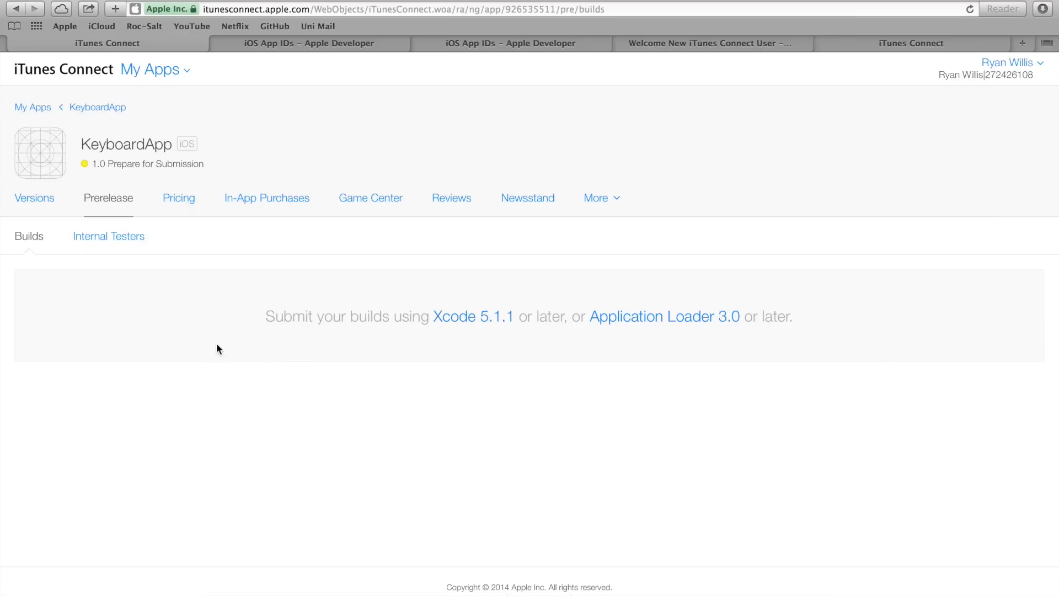
{"action": "left_click", "coordinate": [109, 236]}
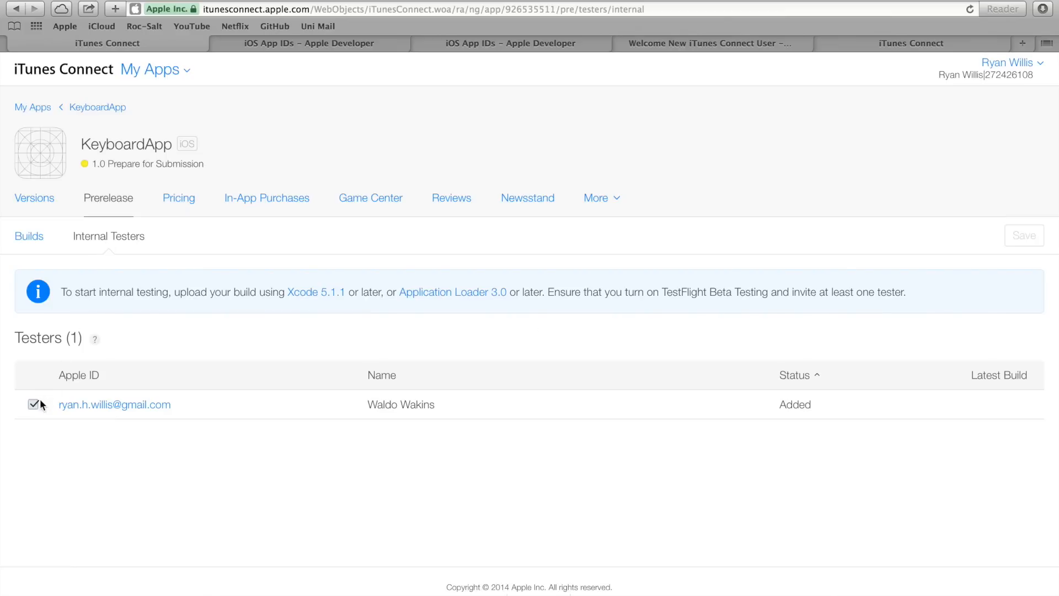
{"action": "mouse_move", "coordinate": [223, 430]}
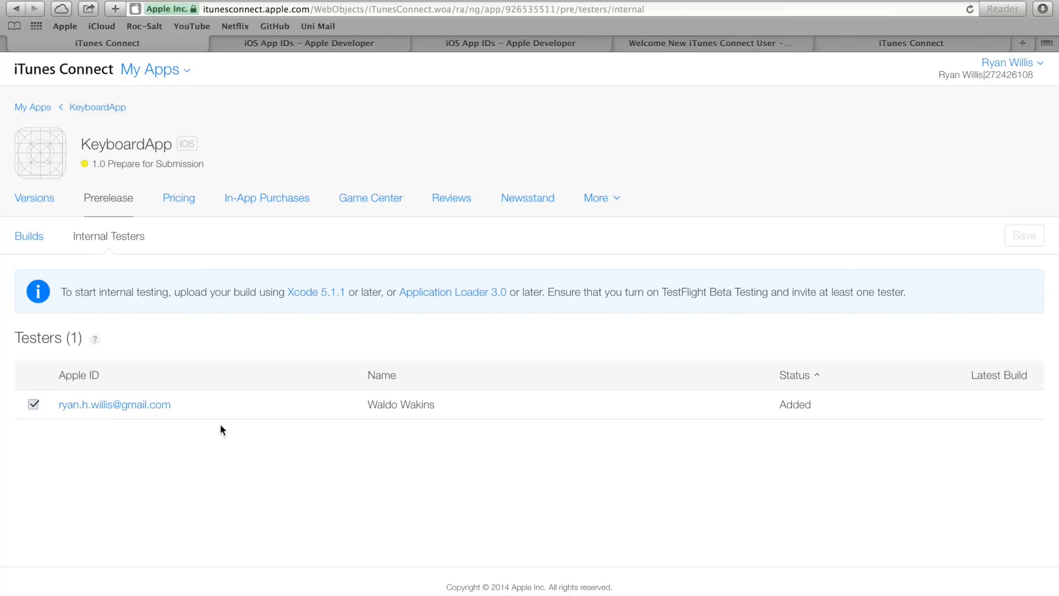
{"action": "mouse_move", "coordinate": [1049, 245]}
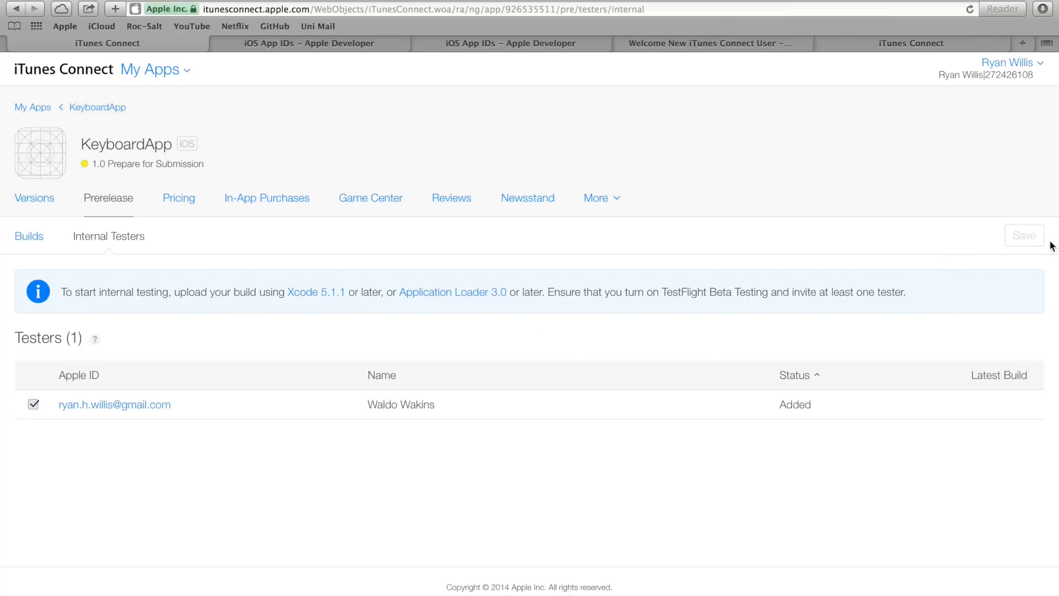
{"action": "mouse_move", "coordinate": [843, 168]}
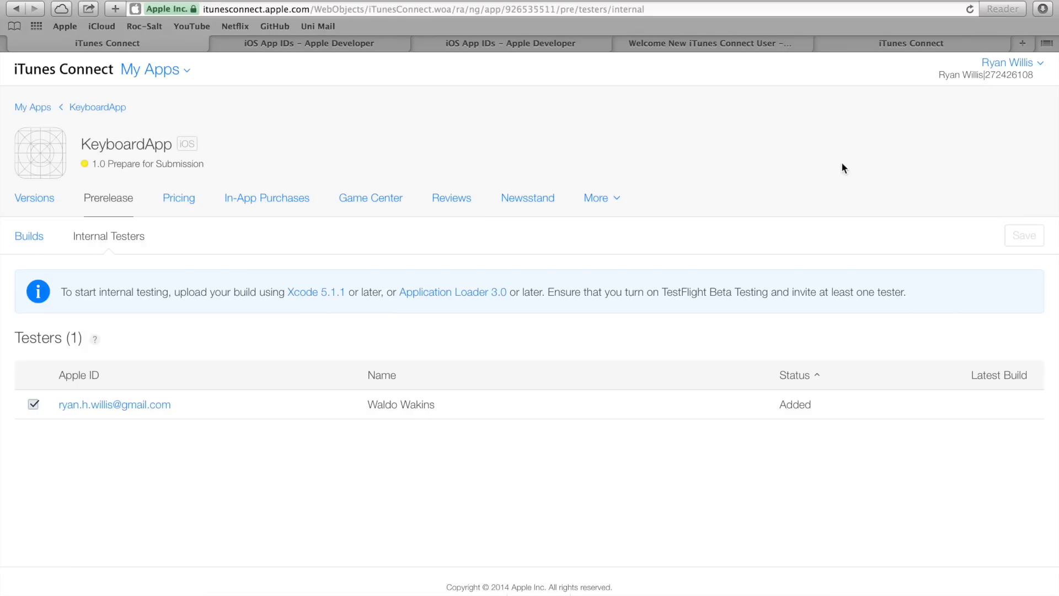
{"action": "mouse_move", "coordinate": [165, 176]}
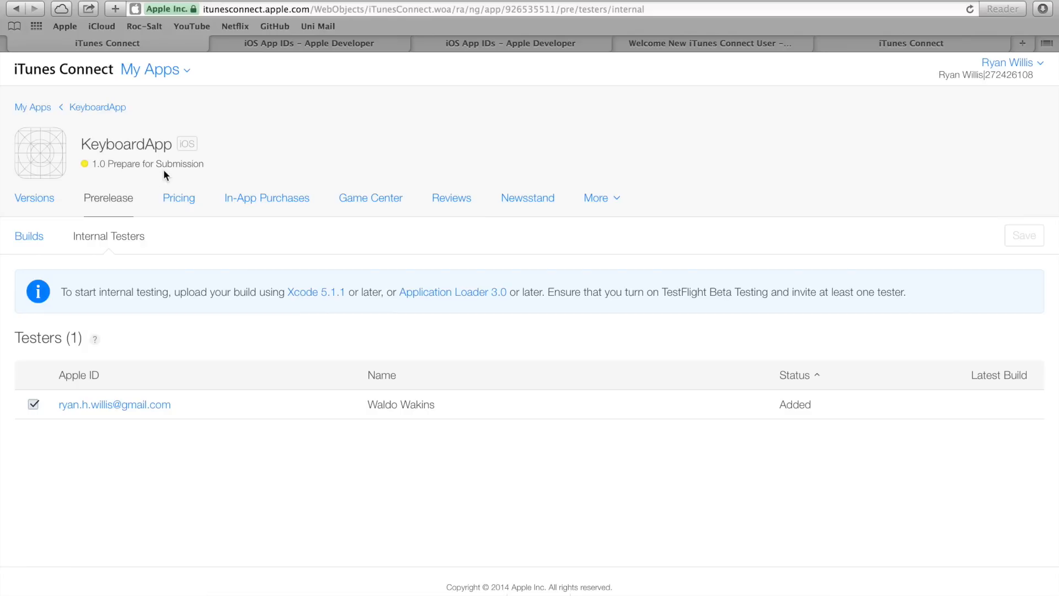
{"action": "mouse_move", "coordinate": [324, 111]}
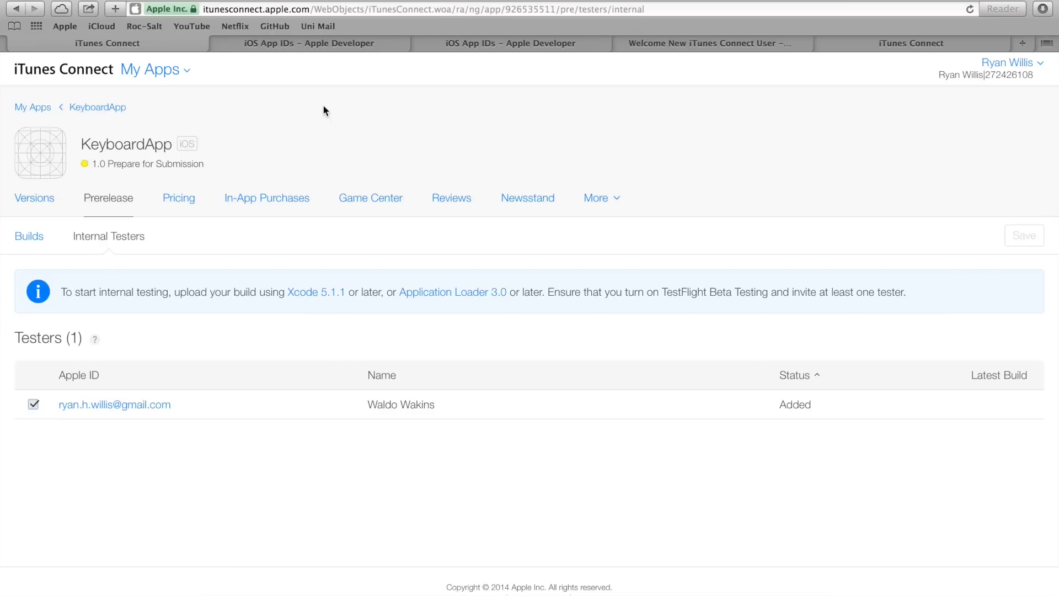